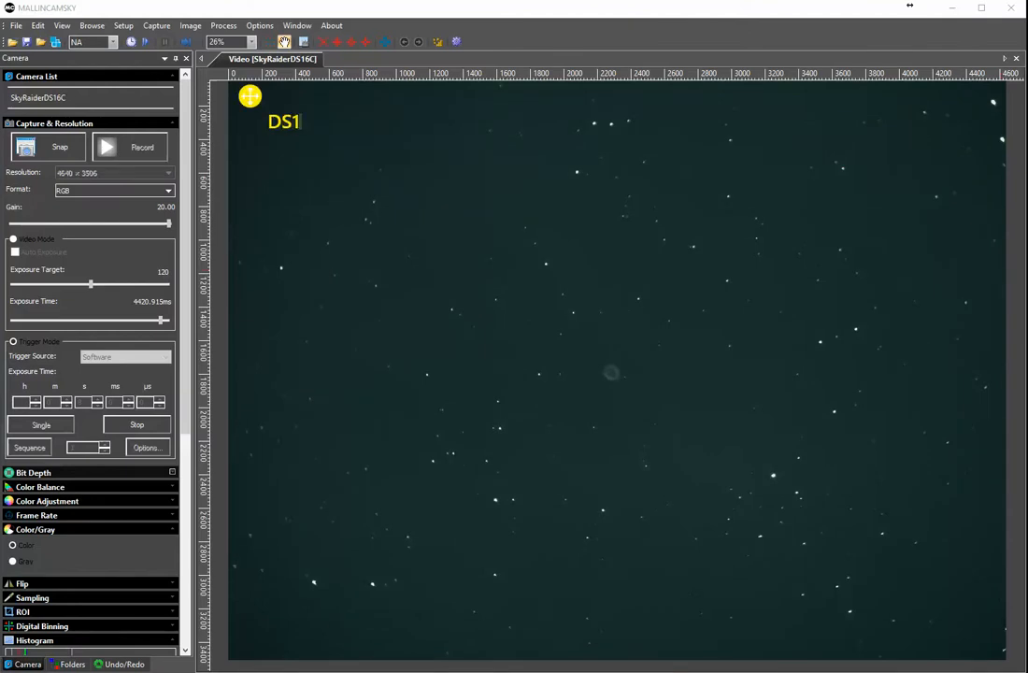
Annotate the live view with the two lines "DS16c" and "VRC-10 at F/3".
{"action": "type", "text": "6c @ F"}
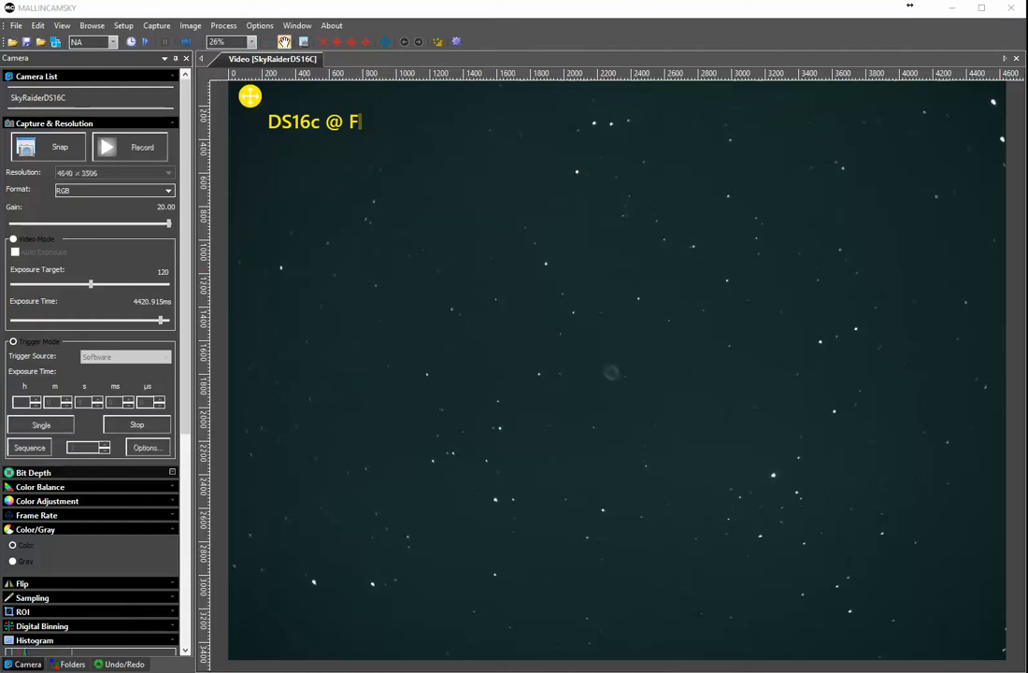
{"action": "type", "text": "/3"}
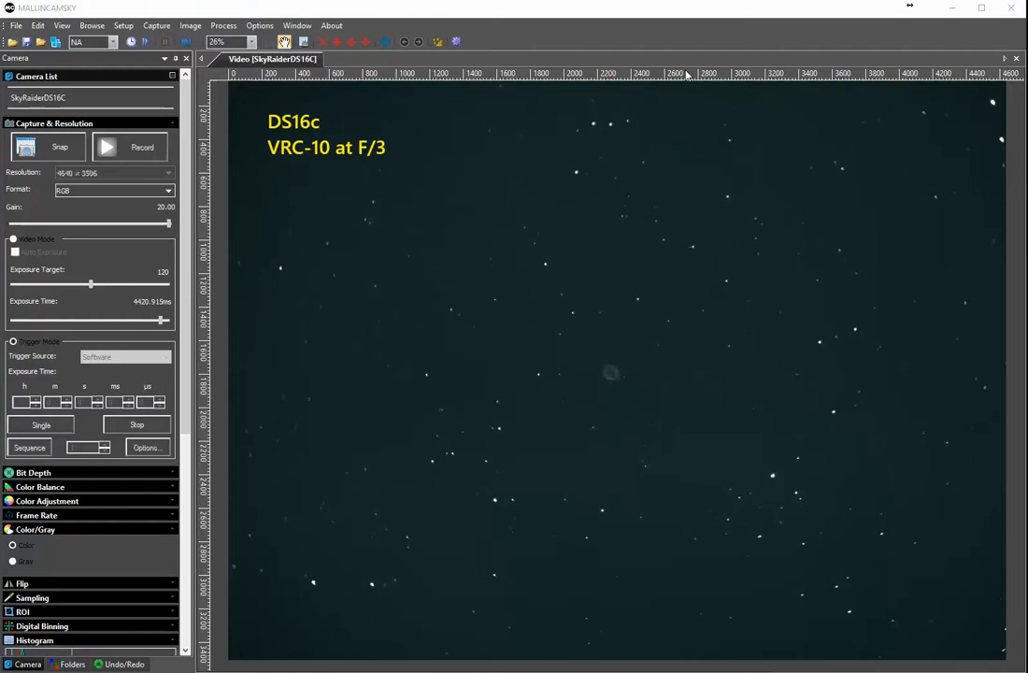
{"action": "mouse_move", "coordinate": [747, 225]}
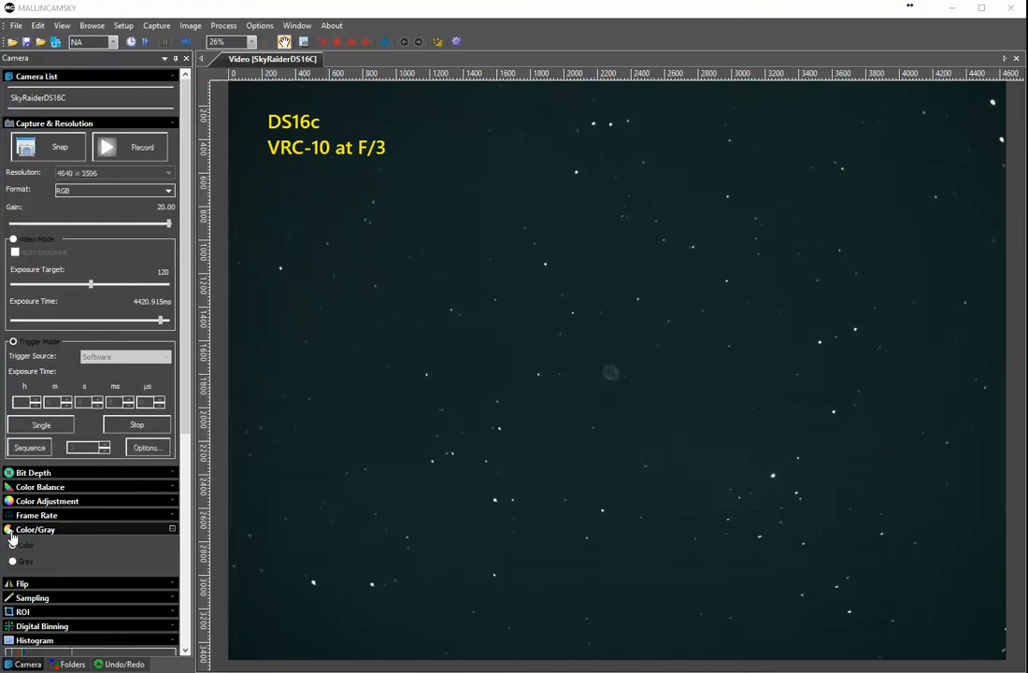
Raise the histogram level so the live sky background turns much darker.
{"action": "left_click", "coordinate": [33, 531]}
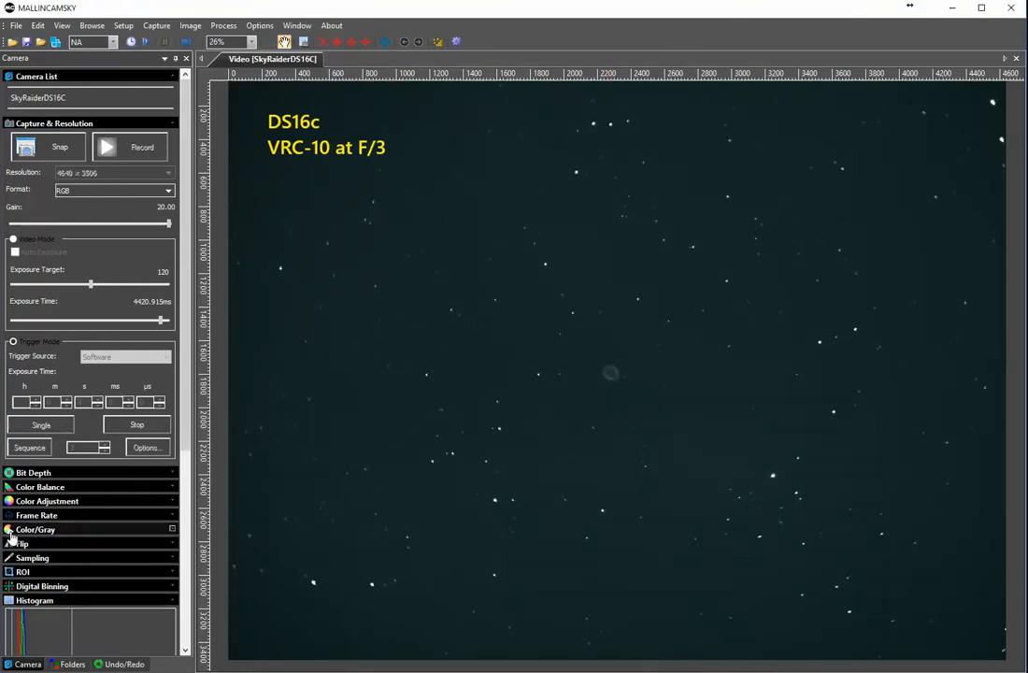
{"action": "mouse_move", "coordinate": [101, 531]}
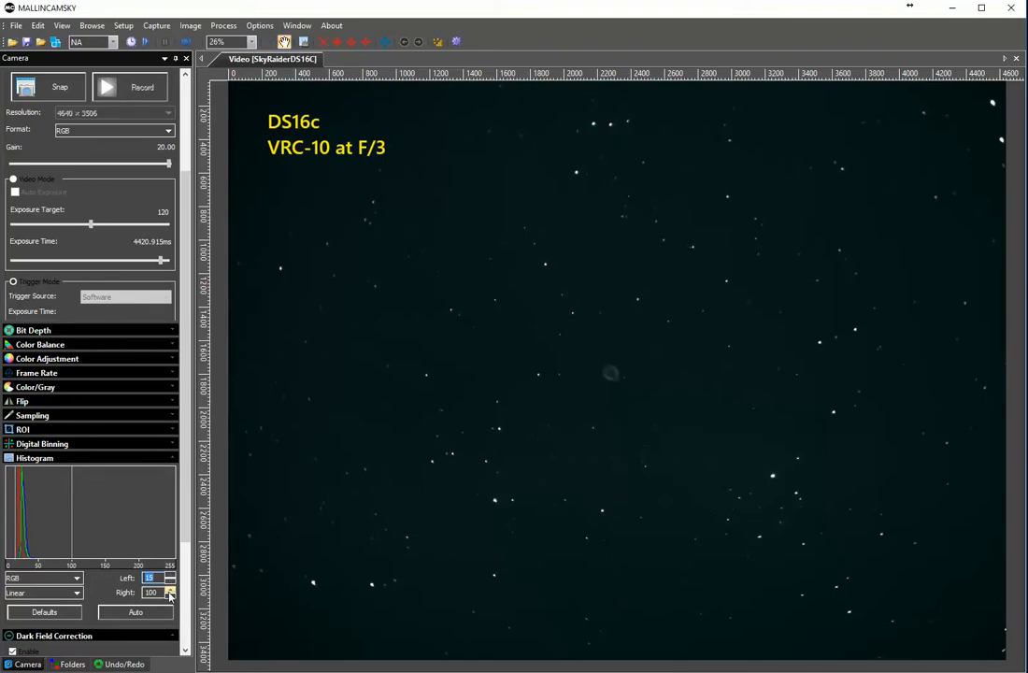
{"action": "left_click", "coordinate": [168, 594]}
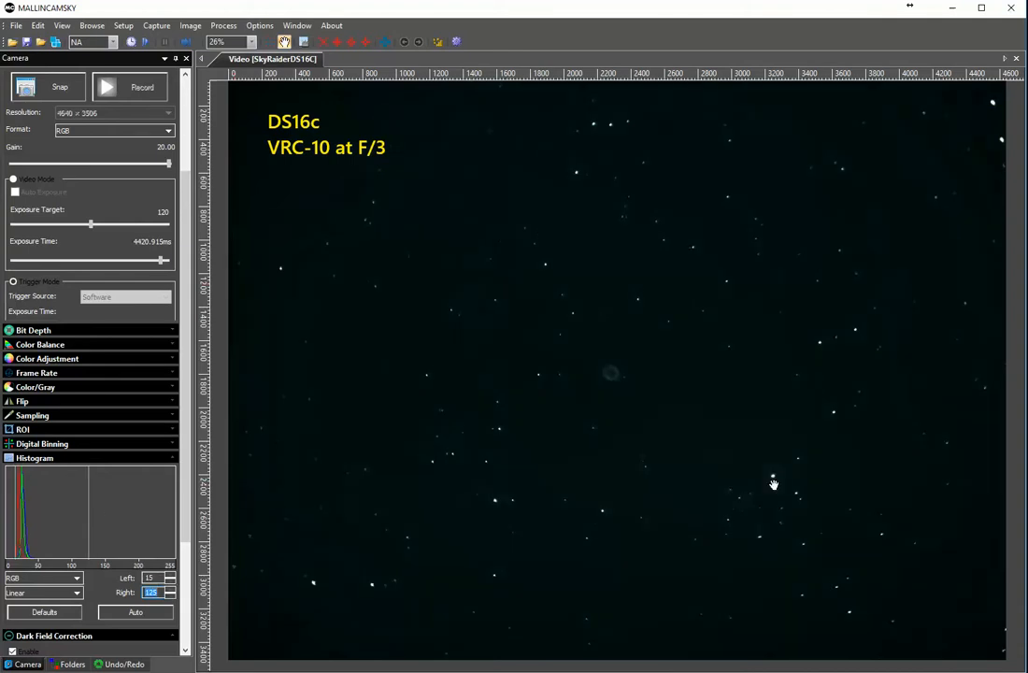
{"action": "mouse_move", "coordinate": [723, 463]}
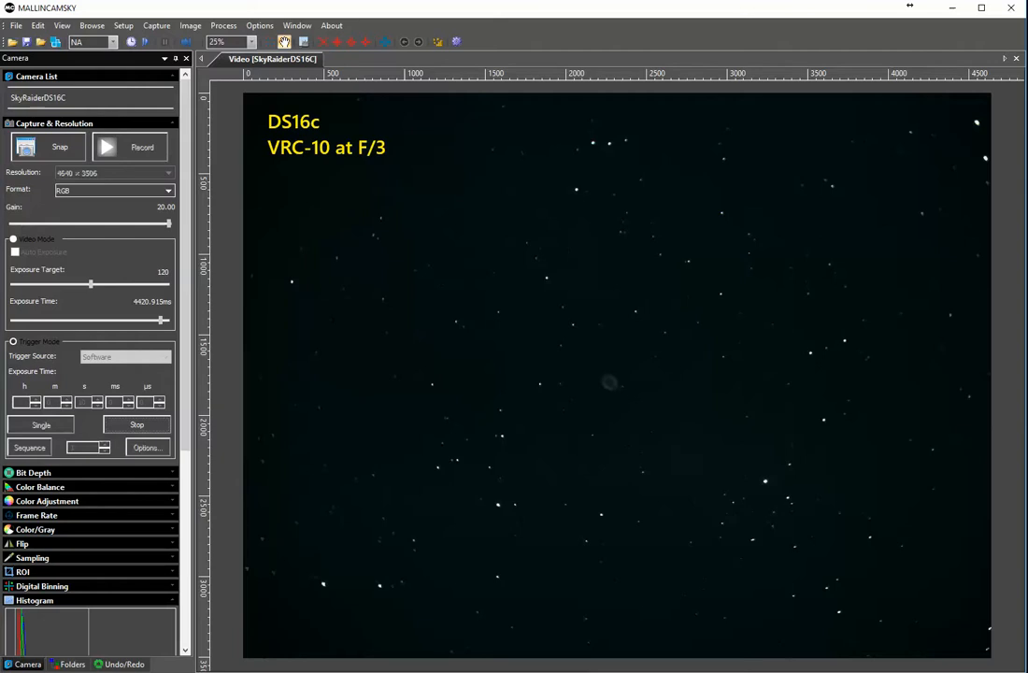
{"action": "mouse_move", "coordinate": [194, 112]}
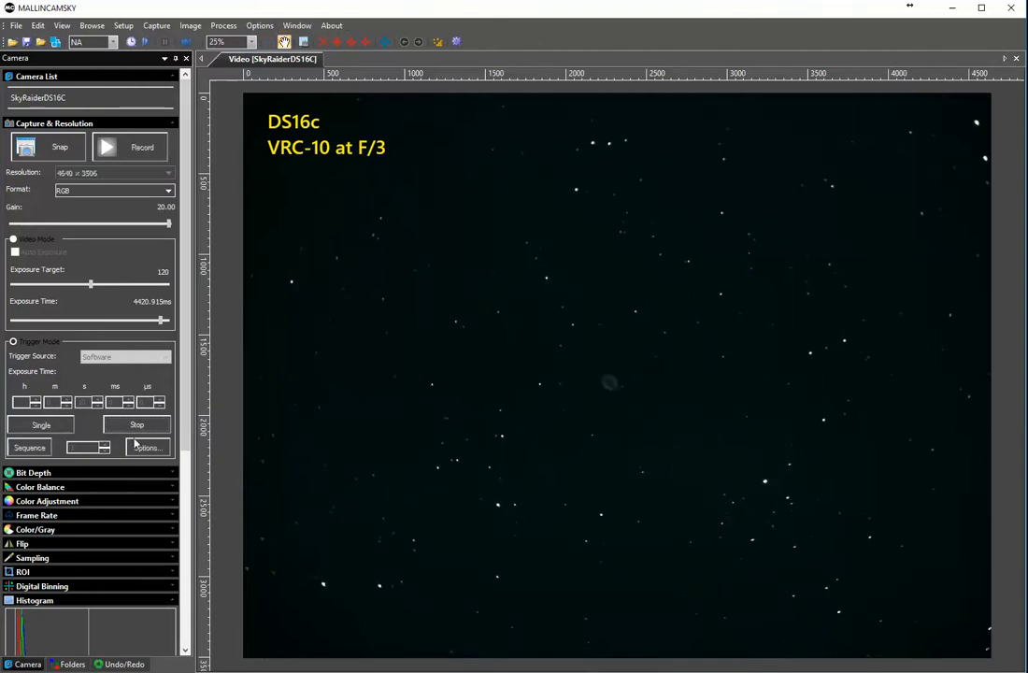
{"action": "mouse_move", "coordinate": [183, 404]}
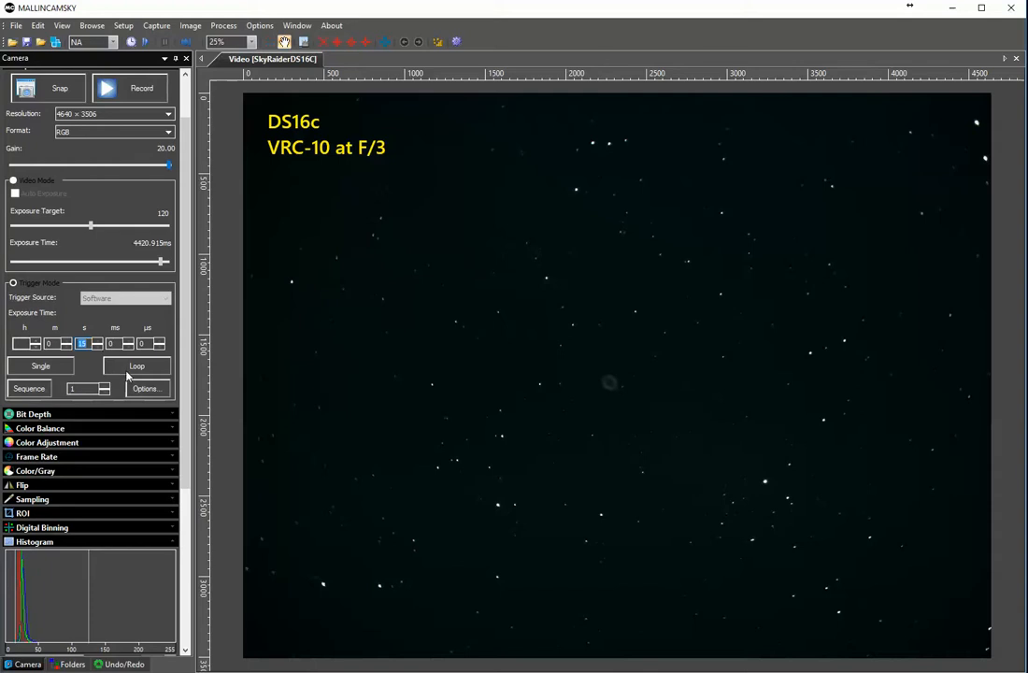
Set the trigger-mode exposure to a seconds-long value so the nebula brightens.
{"action": "left_click", "coordinate": [136, 365]}
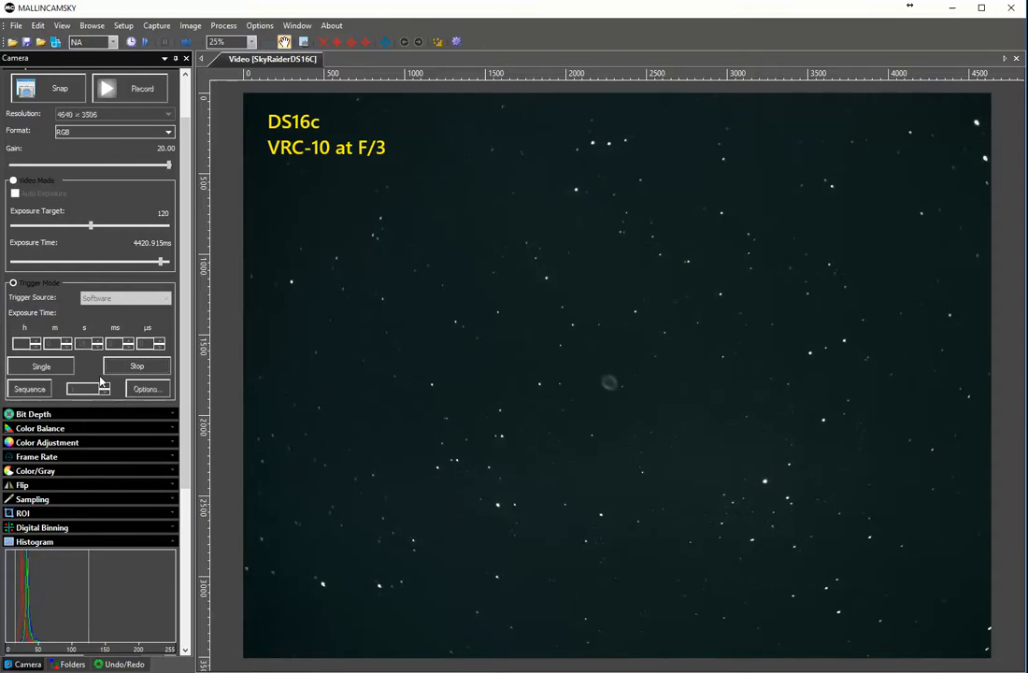
{"action": "mouse_move", "coordinate": [437, 371]}
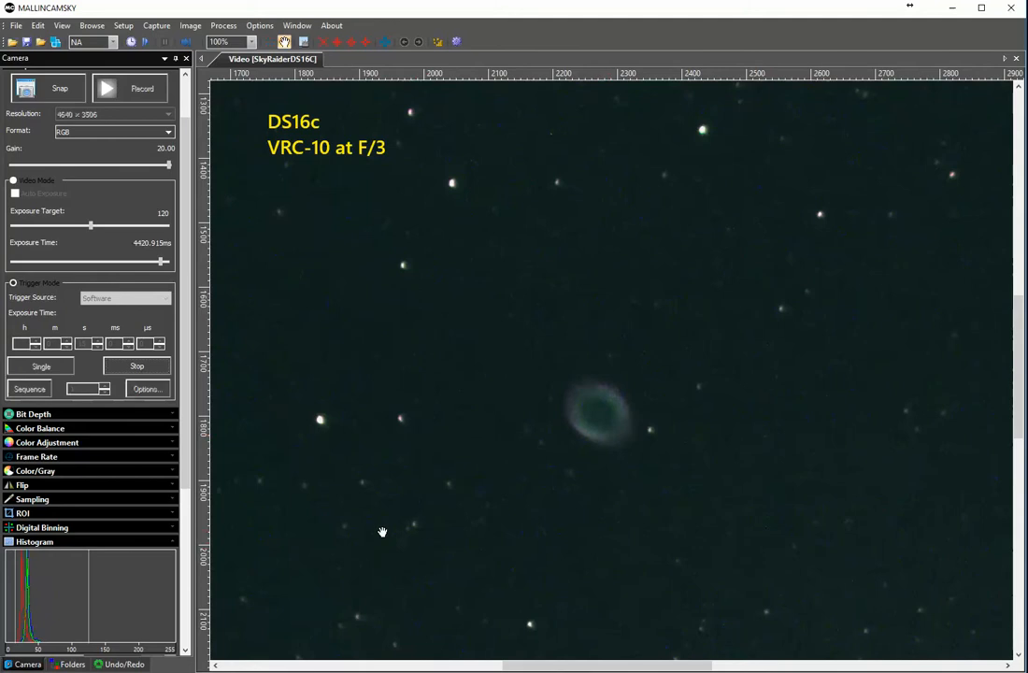
{"action": "mouse_move", "coordinate": [325, 542]}
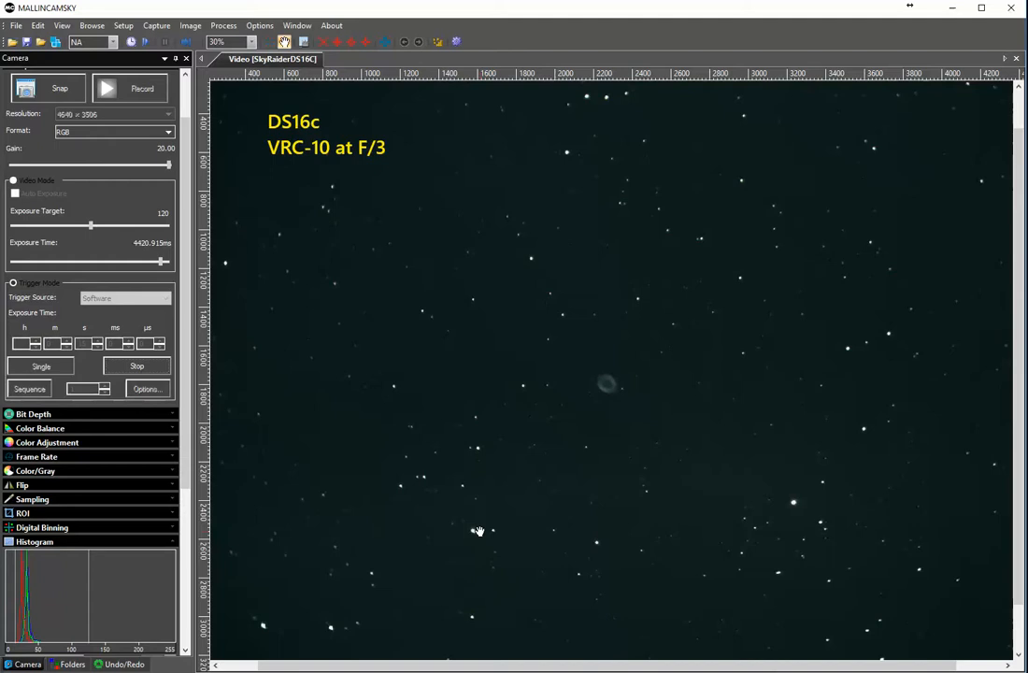
{"action": "mouse_move", "coordinate": [559, 512]}
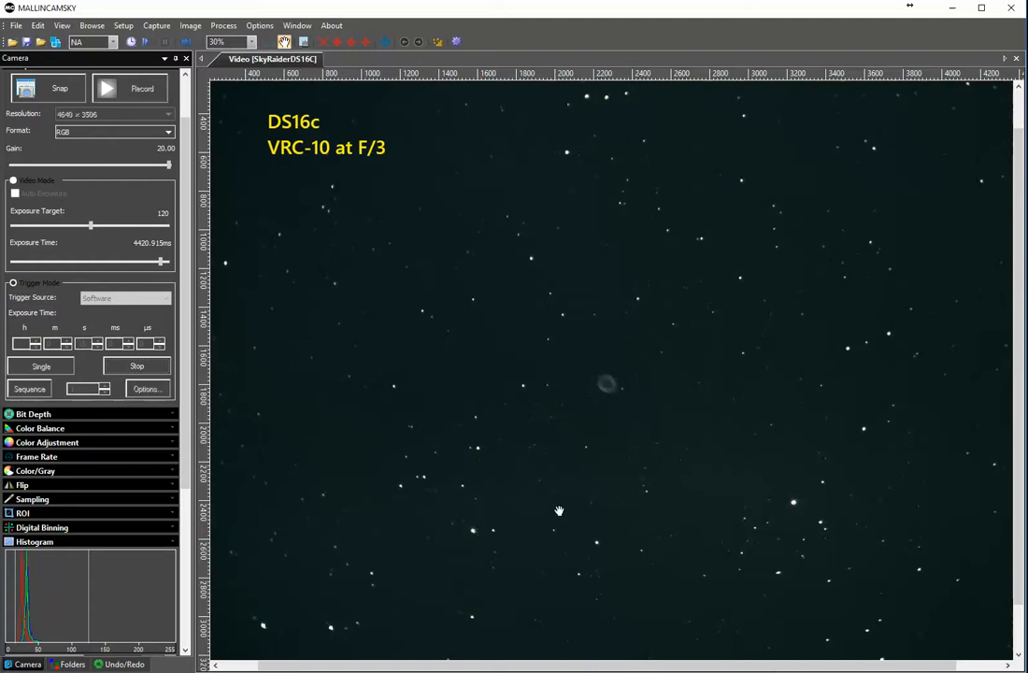
{"action": "mouse_move", "coordinate": [392, 460]}
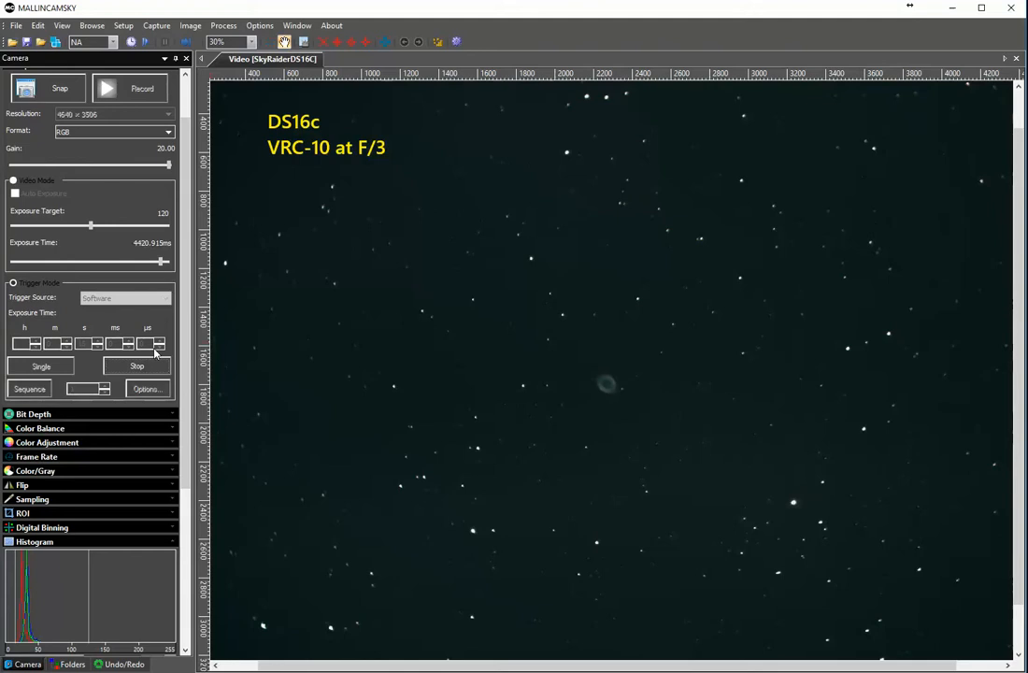
{"action": "mouse_move", "coordinate": [142, 381]}
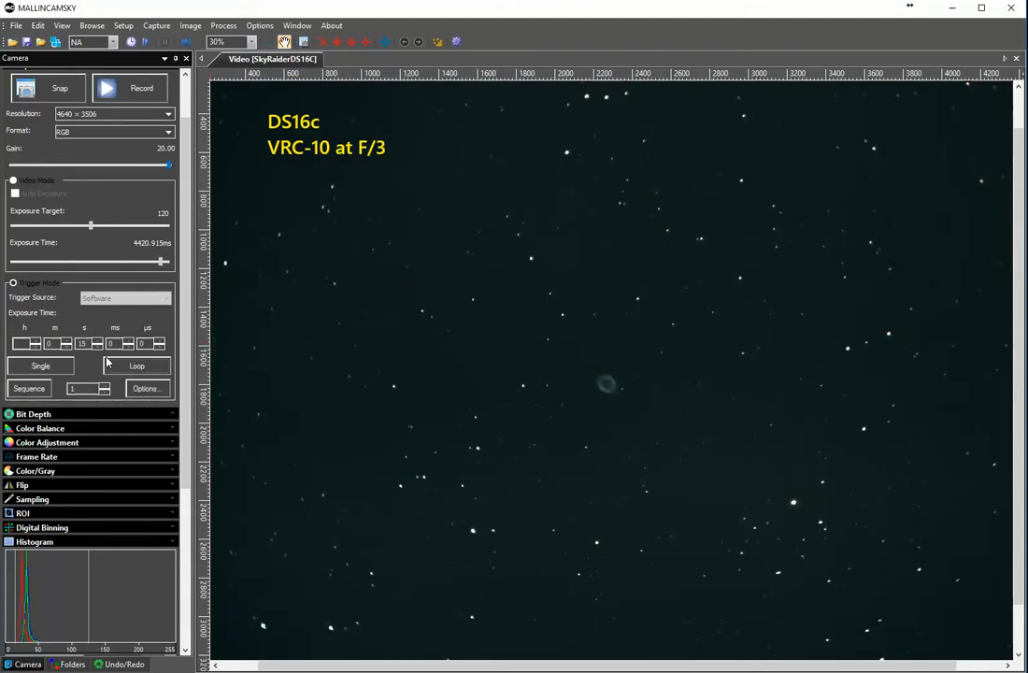
Step the triggered exposure time down so the live field goes dark, nebula no longer visible.
{"action": "left_click", "coordinate": [97, 340]}
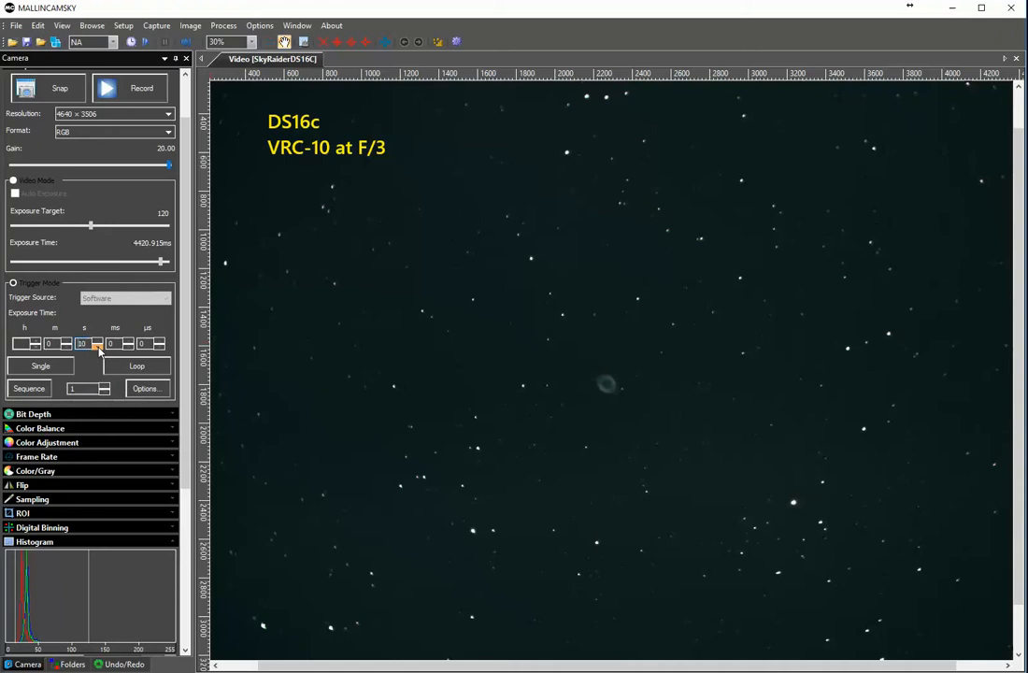
{"action": "left_click", "coordinate": [82, 344]}
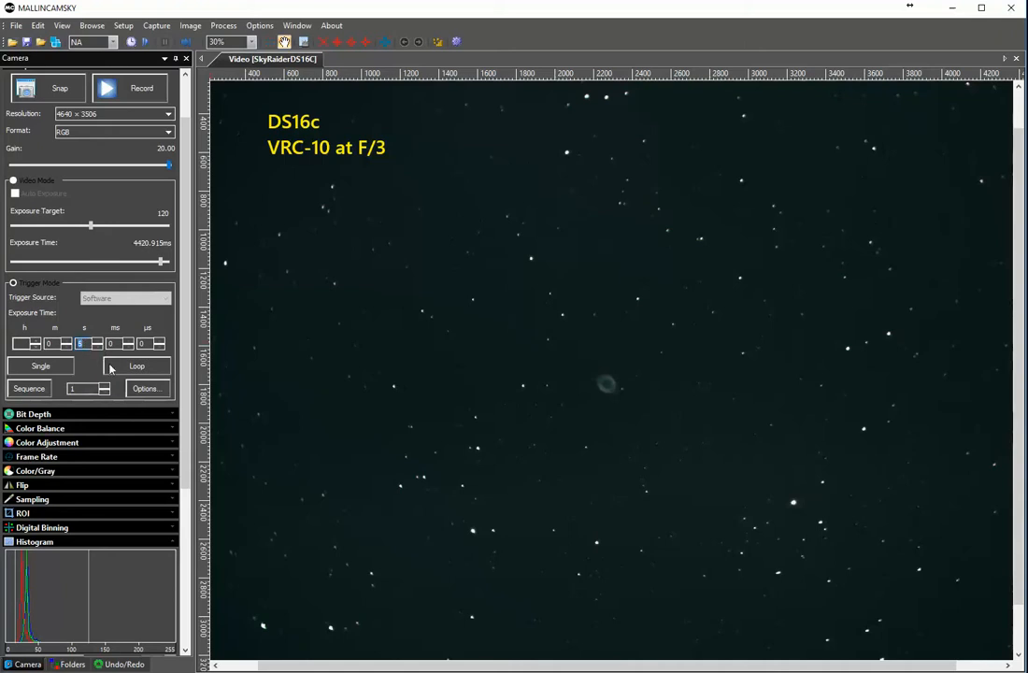
{"action": "left_click", "coordinate": [137, 364]}
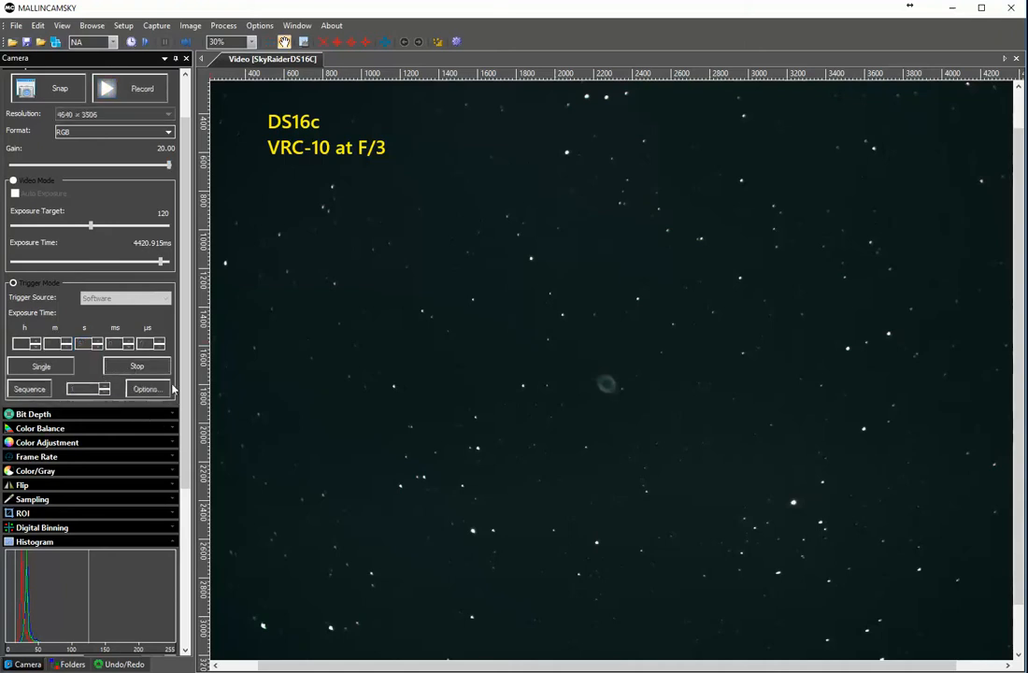
{"action": "left_click", "coordinate": [37, 282]}
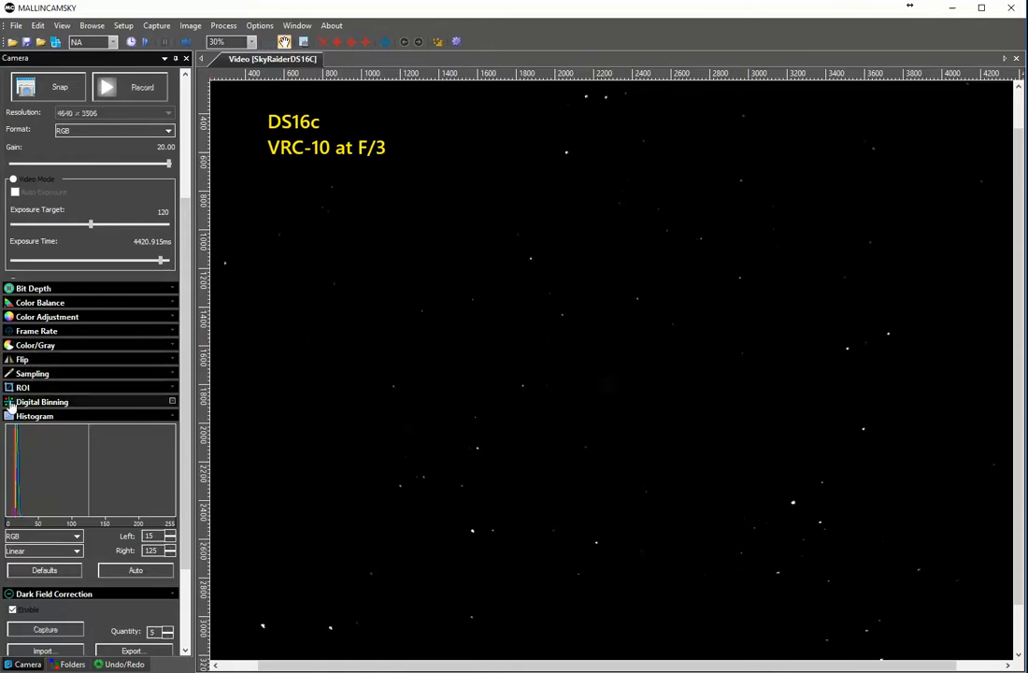
Expand the Digital Binning panel while the live view washes out bright.
{"action": "left_click", "coordinate": [41, 401]}
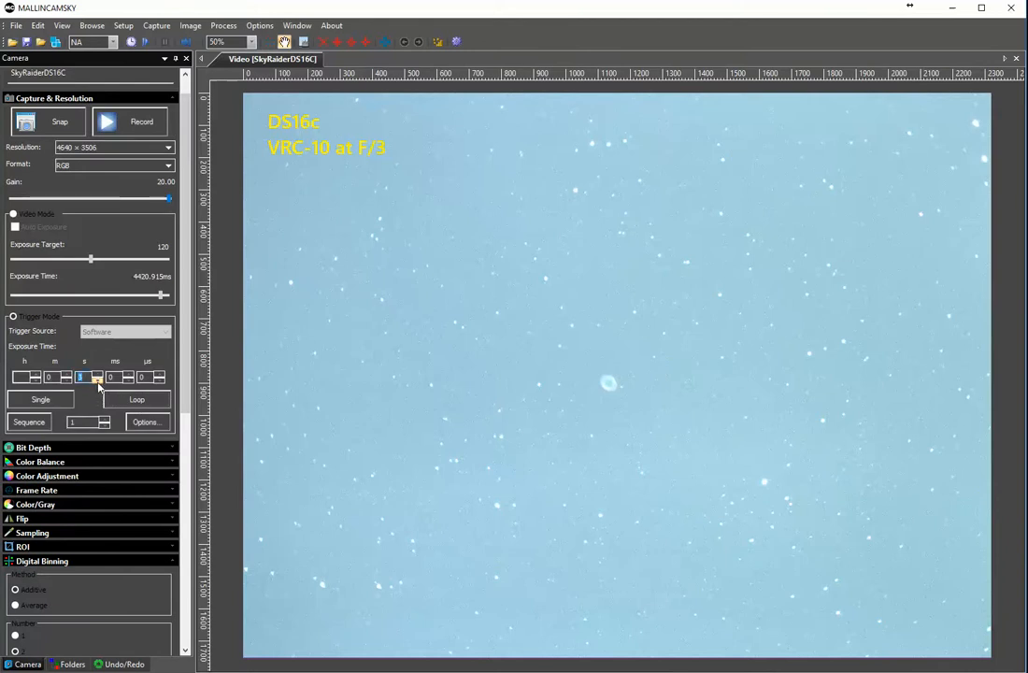
Collapse the Trigger Mode section so Digital Binning and Histogram are visible.
{"action": "left_click", "coordinate": [136, 400]}
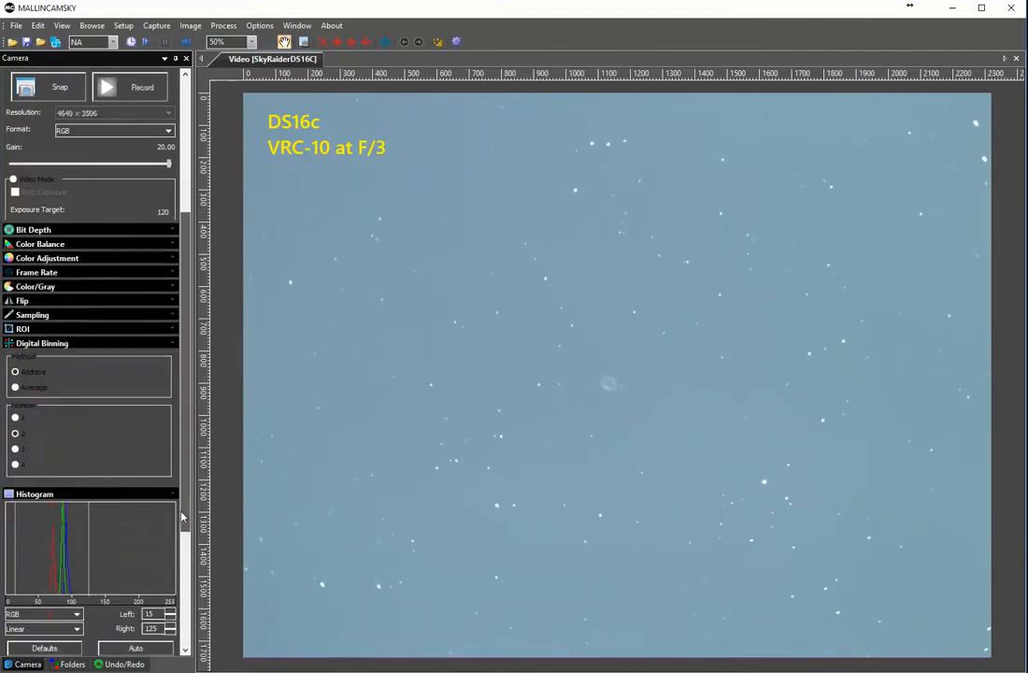
Drag the histogram's left marker right and nudge it up to deepen the sky to dark blue.
{"action": "scroll", "scroll_direction": "down", "scroll_amount": 3}
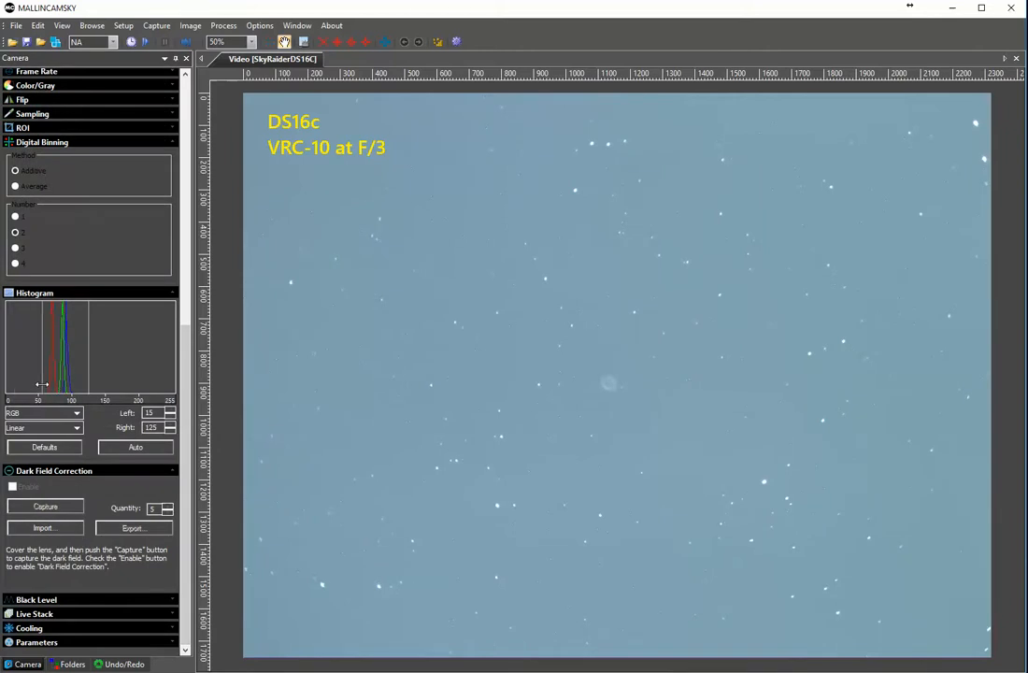
{"action": "left_click_drag", "start_coordinate": [11, 383], "coordinate": [34, 383]}
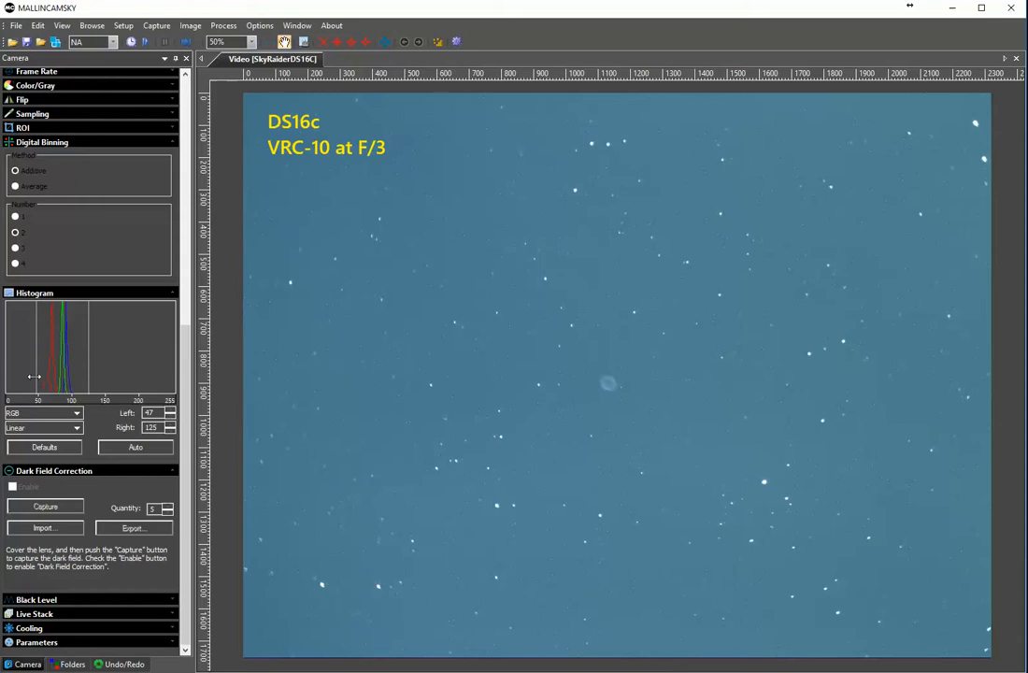
{"action": "mouse_move", "coordinate": [45, 381]}
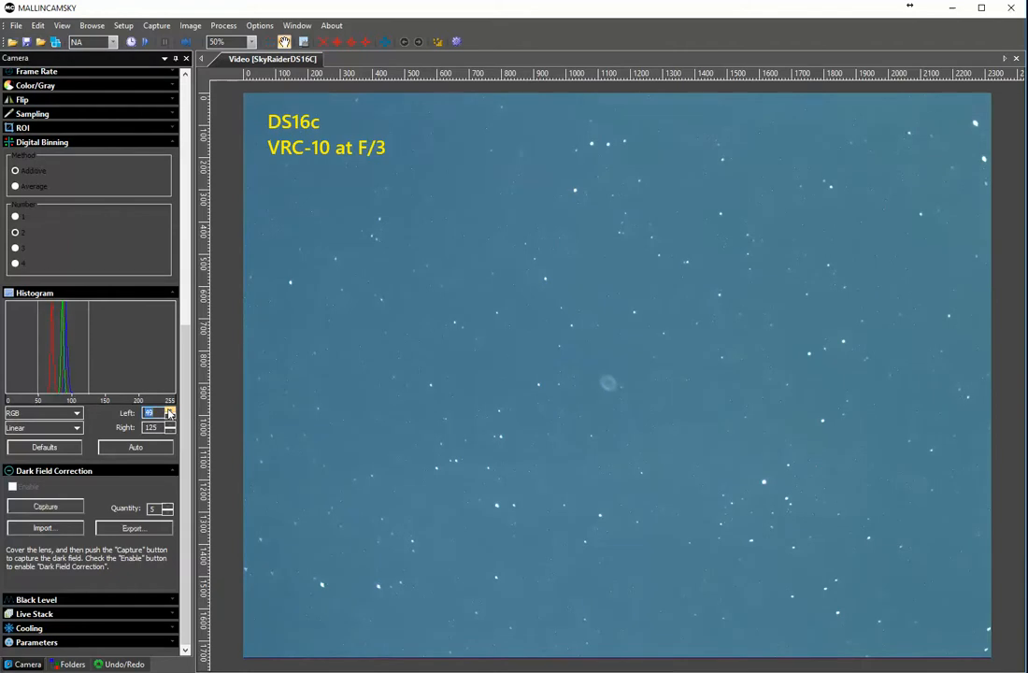
{"action": "left_click", "coordinate": [169, 413]}
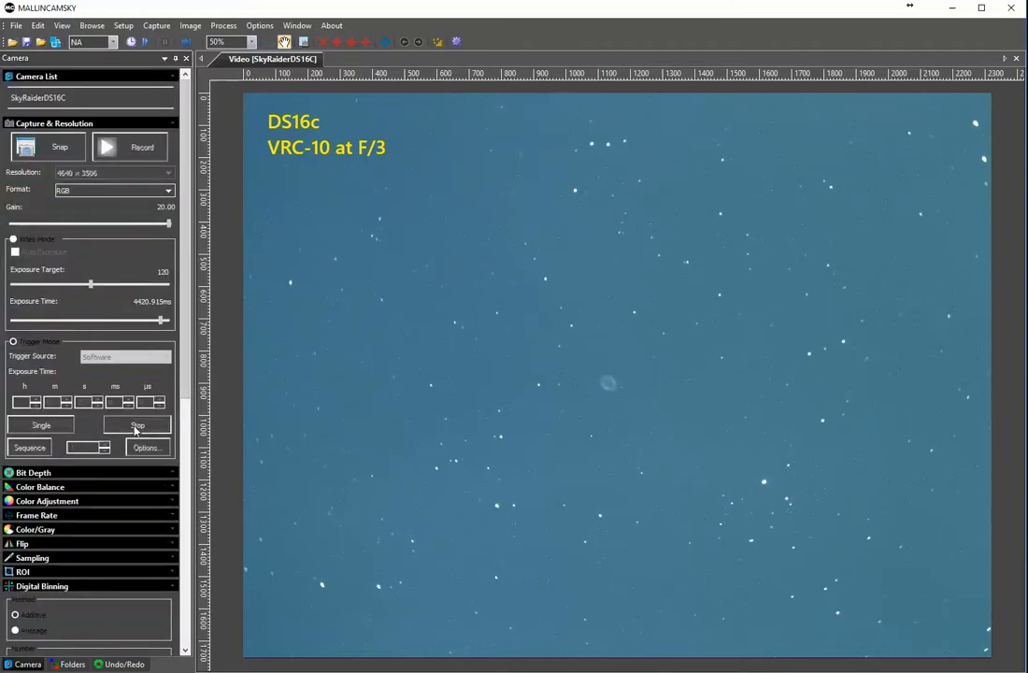
Scroll the Camera sidebar to the Digital Binning, Histogram and Dark Field Correction sections.
{"action": "left_click", "coordinate": [136, 424]}
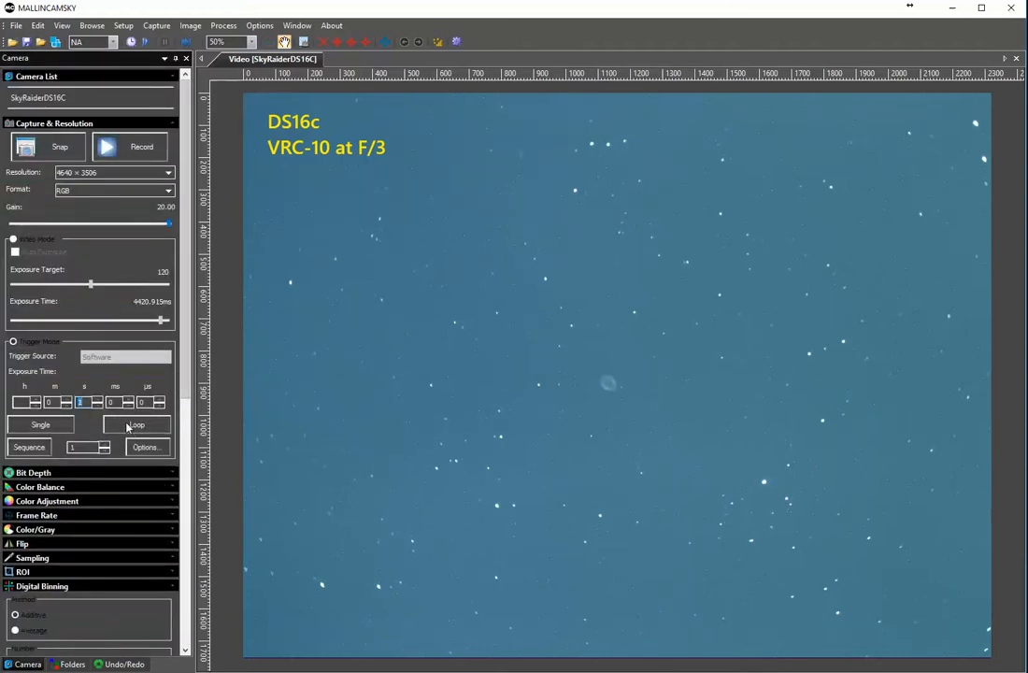
{"action": "left_click", "coordinate": [137, 424]}
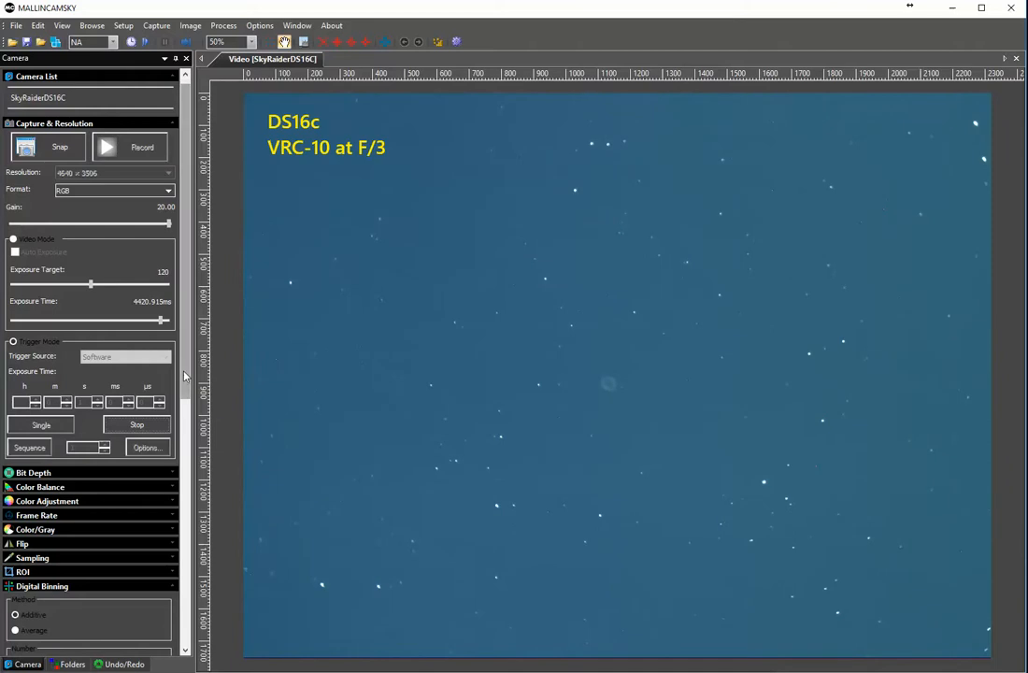
{"action": "scroll", "scroll_direction": "down", "scroll_amount": 3}
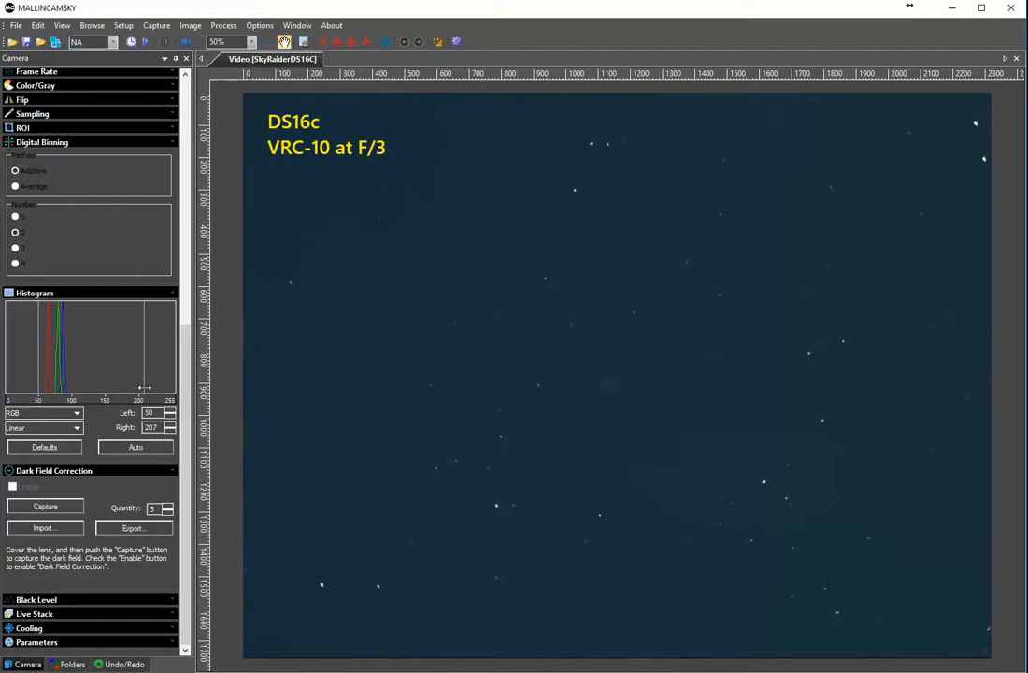
Lower the histogram's right limit and fine-tune its value so the ring nebula stands out on a blue sky.
{"action": "left_click_drag", "start_coordinate": [154, 385], "coordinate": [103, 385]}
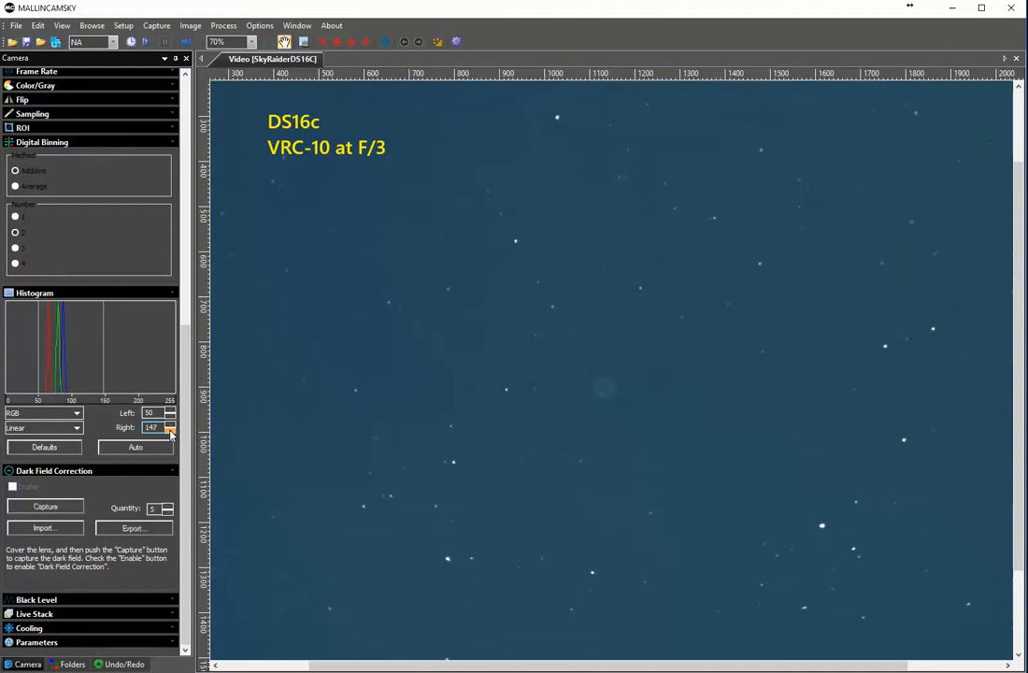
{"action": "left_click", "coordinate": [170, 430]}
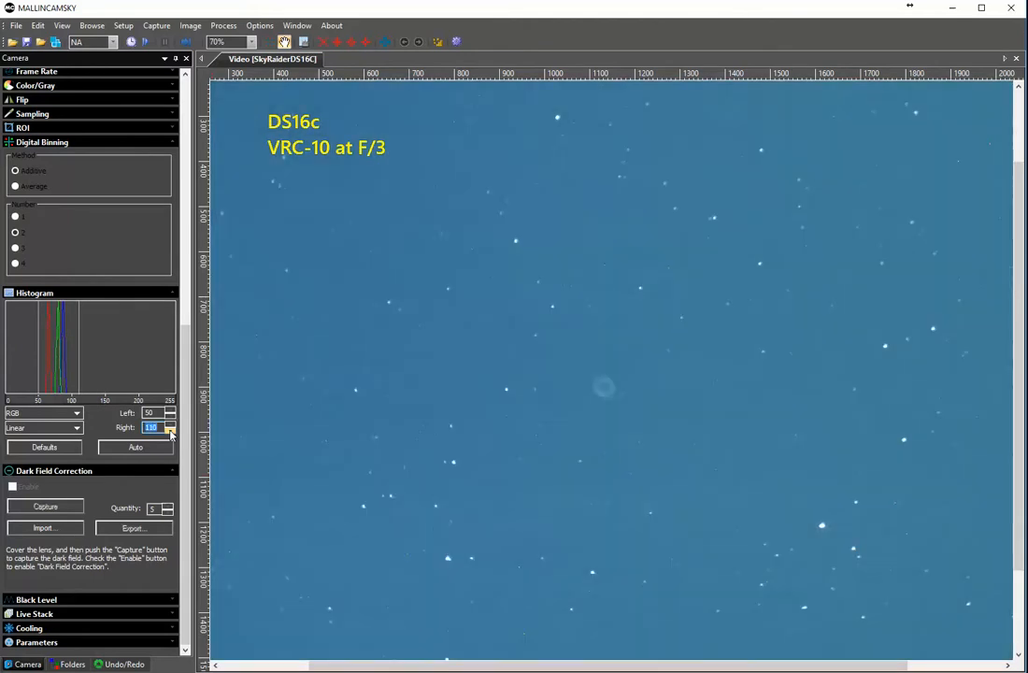
{"action": "left_click", "coordinate": [172, 426]}
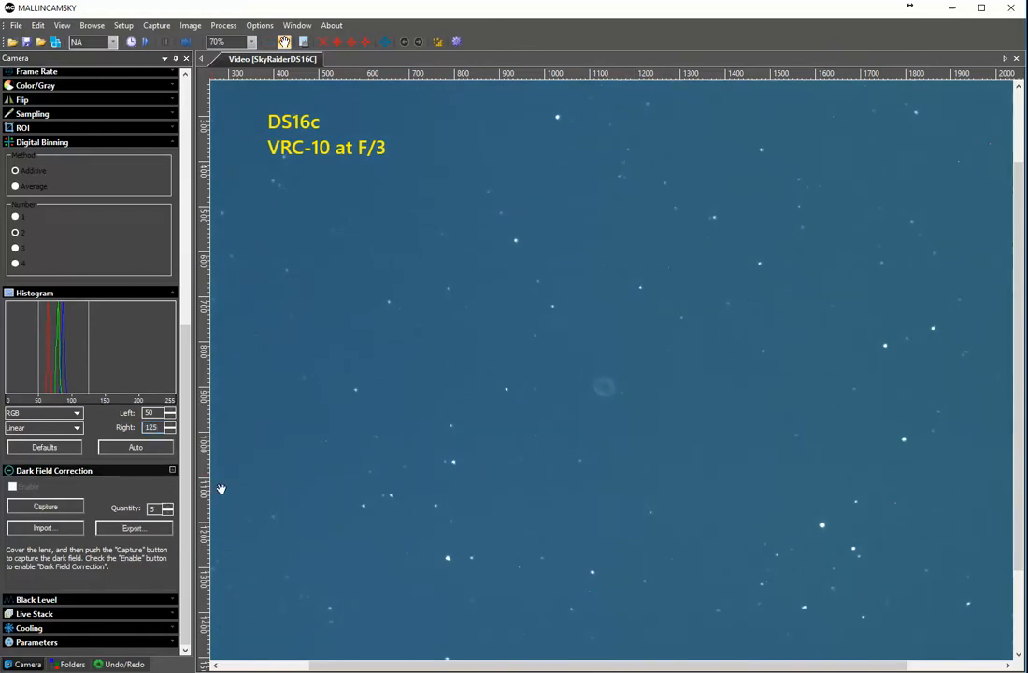
{"action": "mouse_move", "coordinate": [260, 172]}
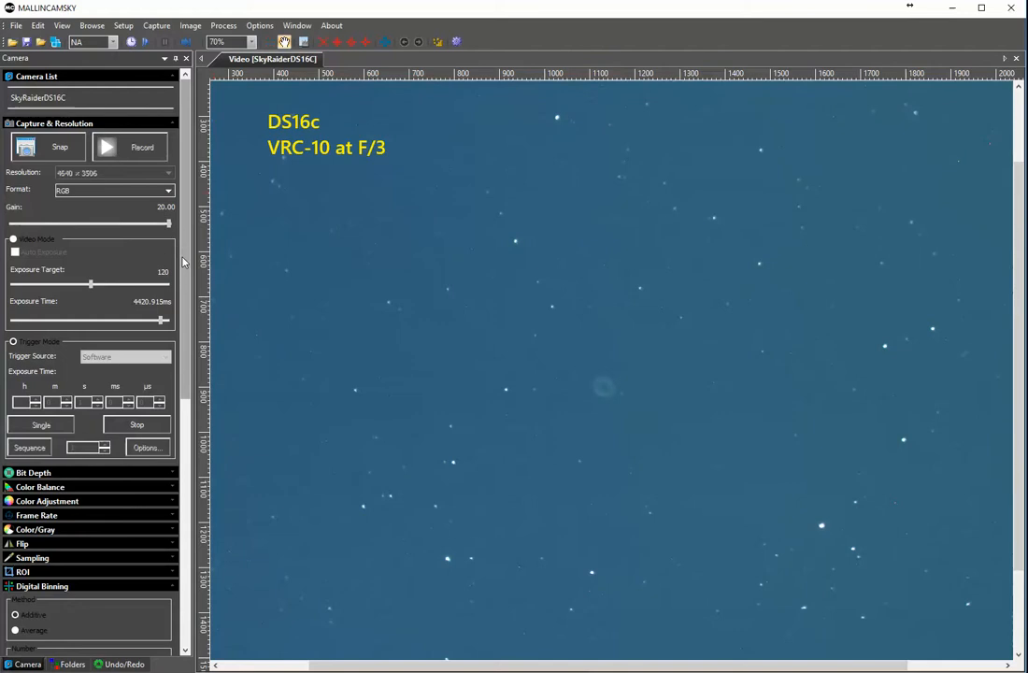
{"action": "mouse_move", "coordinate": [153, 370]}
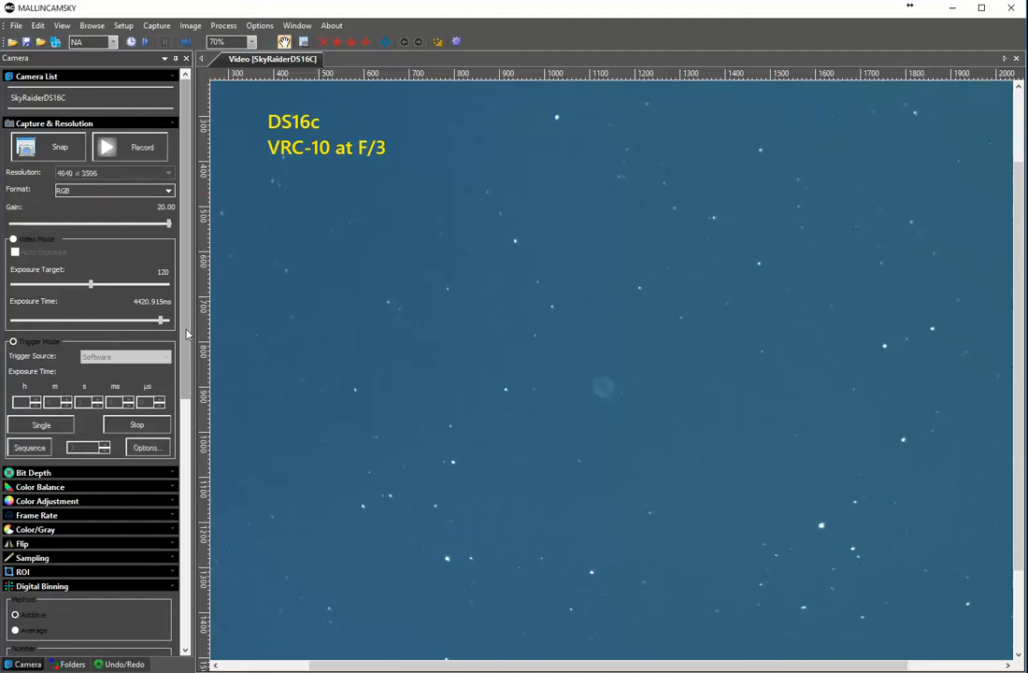
{"action": "mouse_move", "coordinate": [495, 393]}
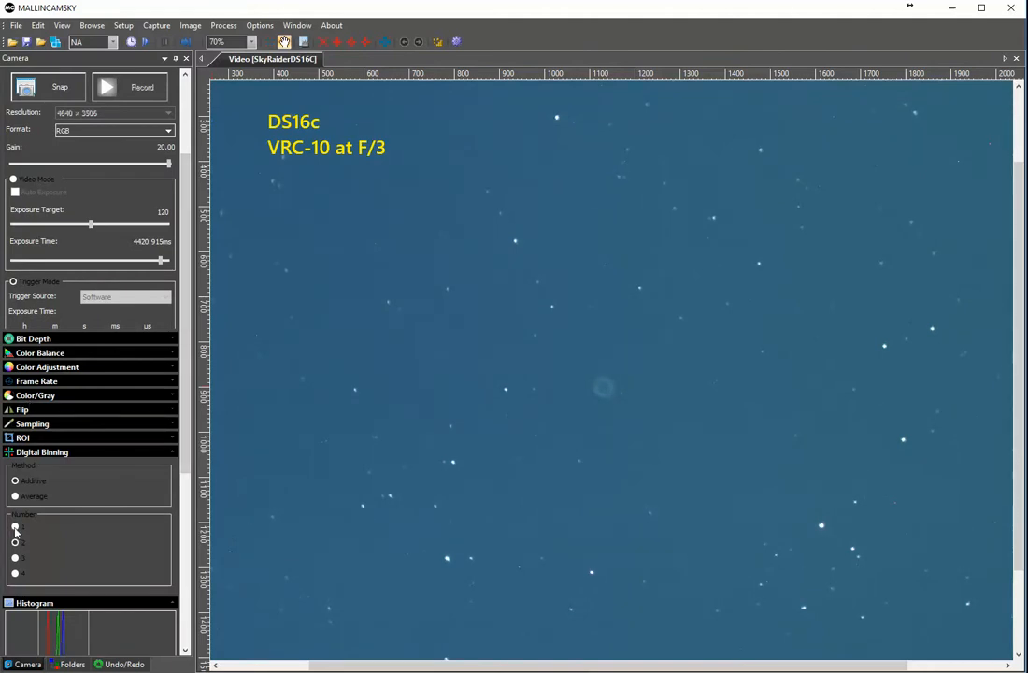
Change the digital binning level and set the exposure time to 18, giving white stars on black sky.
{"action": "left_click", "coordinate": [15, 525]}
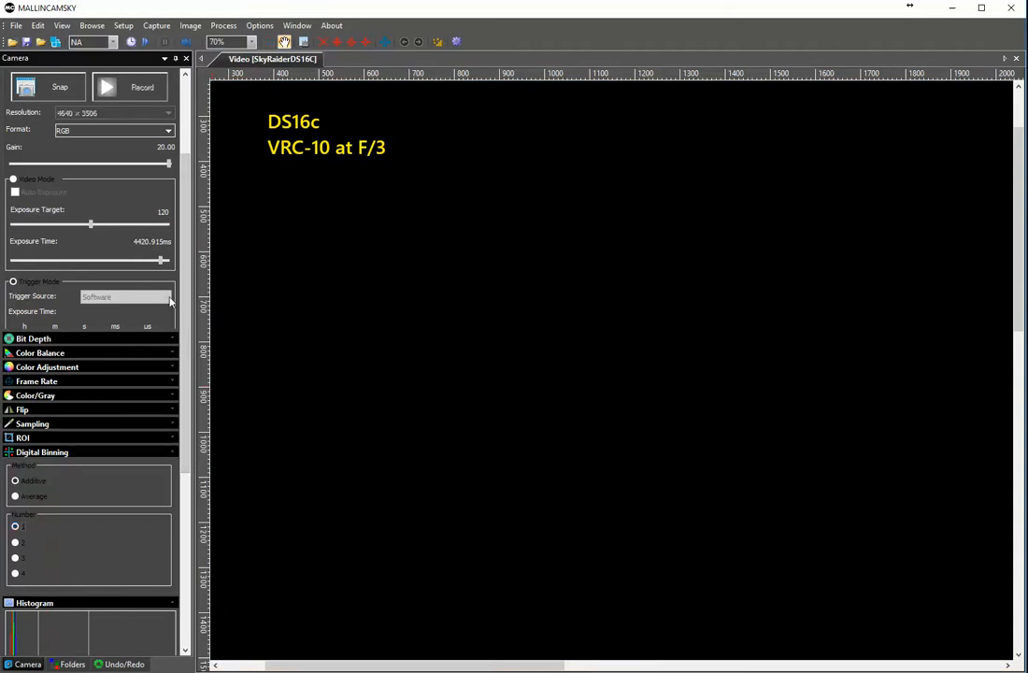
{"action": "left_click", "coordinate": [13, 280]}
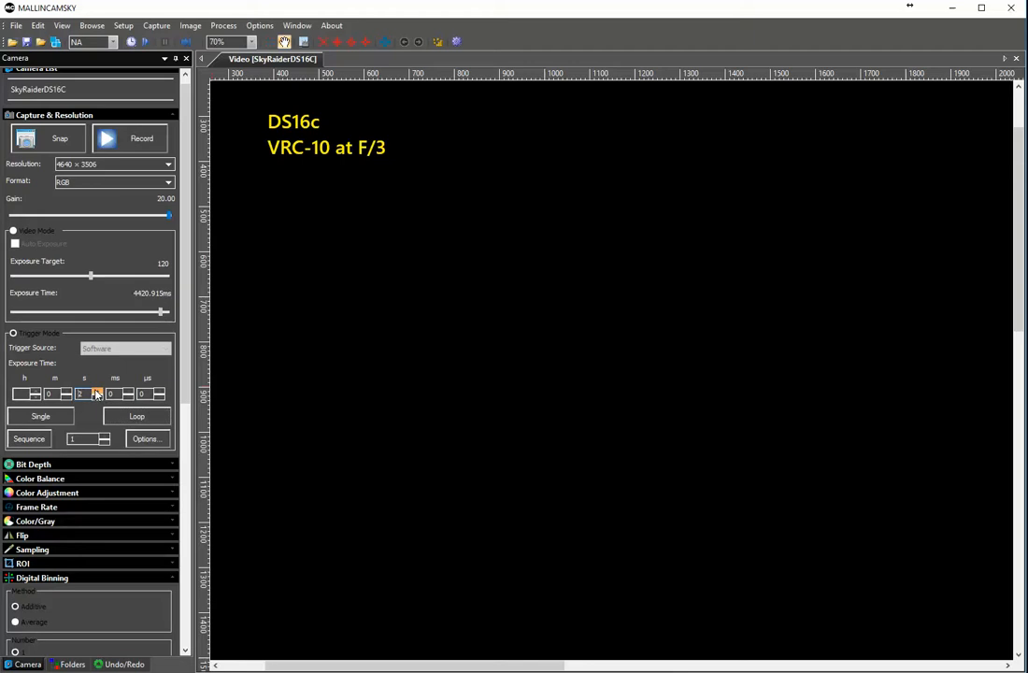
{"action": "type", "text": "18"}
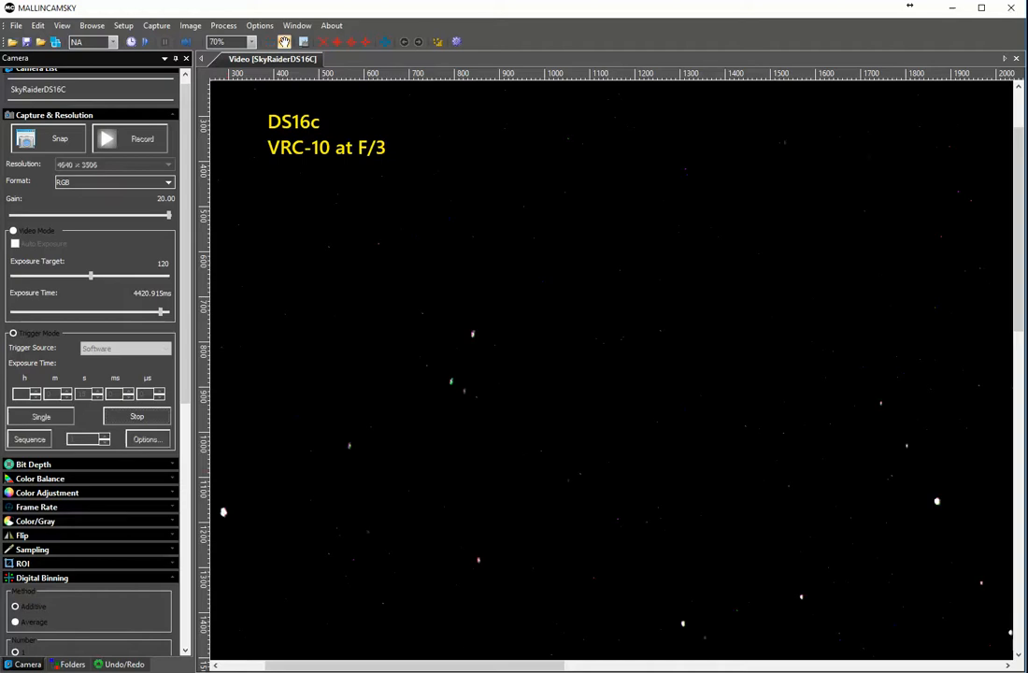
{"action": "mouse_move", "coordinate": [157, 527]}
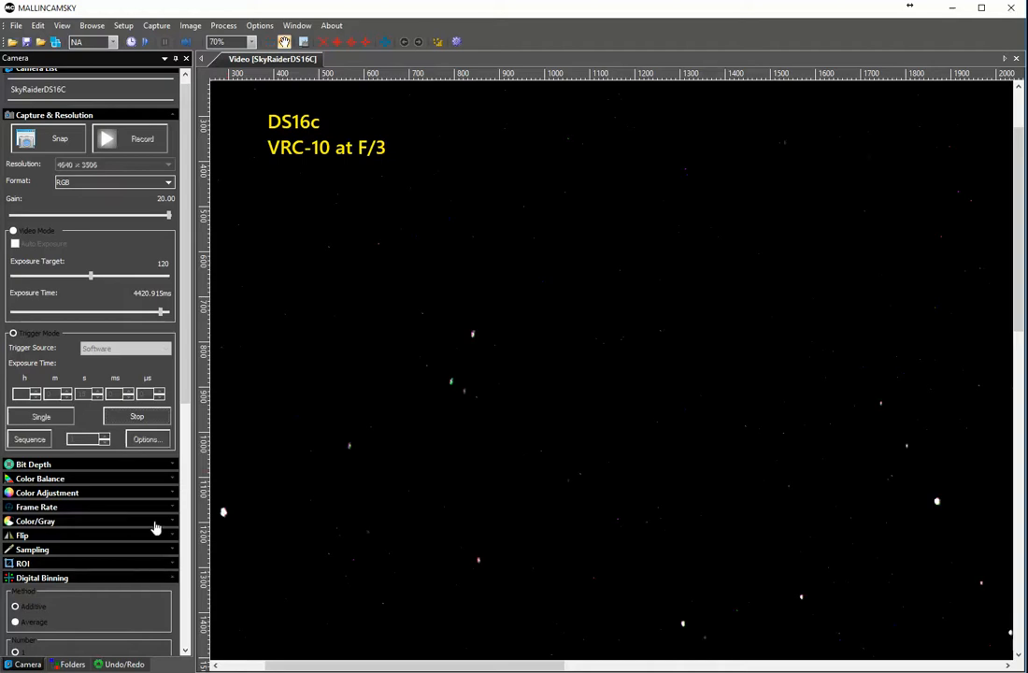
Lower the histogram's upper limit and begin editing the lower limit to reveal the ring nebula.
{"action": "scroll", "scroll_direction": "down", "scroll_amount": 3}
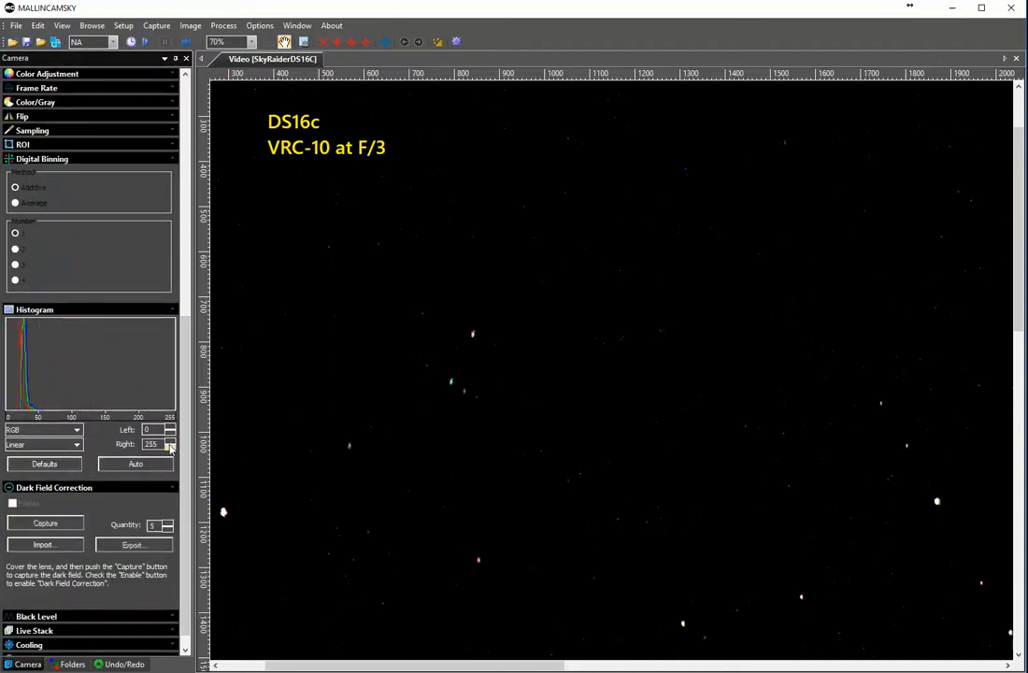
{"action": "left_click", "coordinate": [172, 448]}
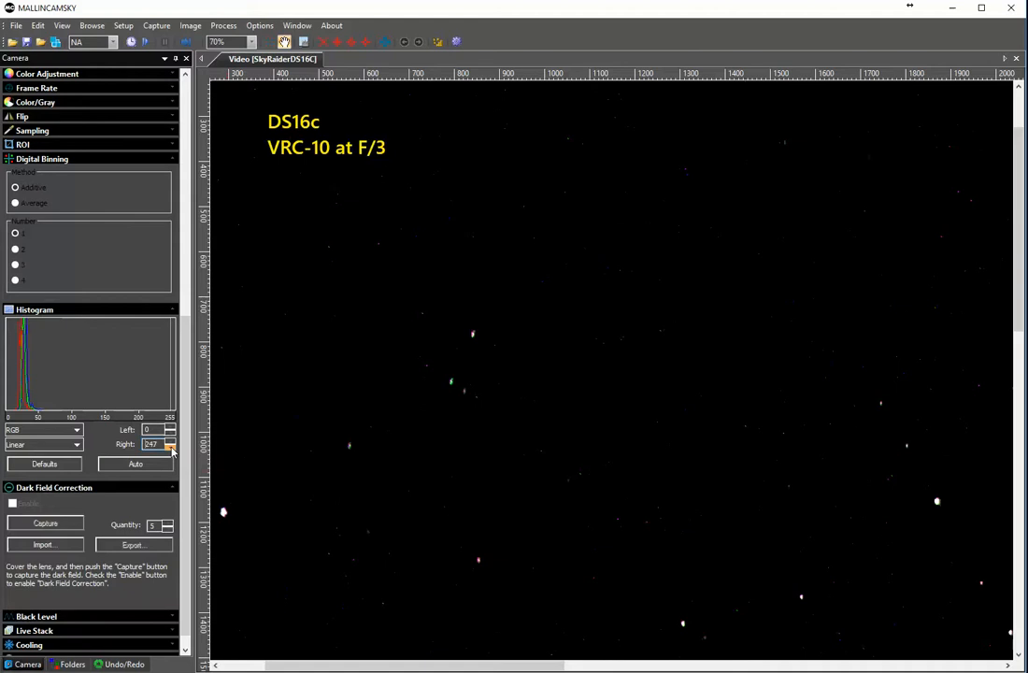
{"action": "left_click_drag", "start_coordinate": [172, 444], "coordinate": [150, 445]}
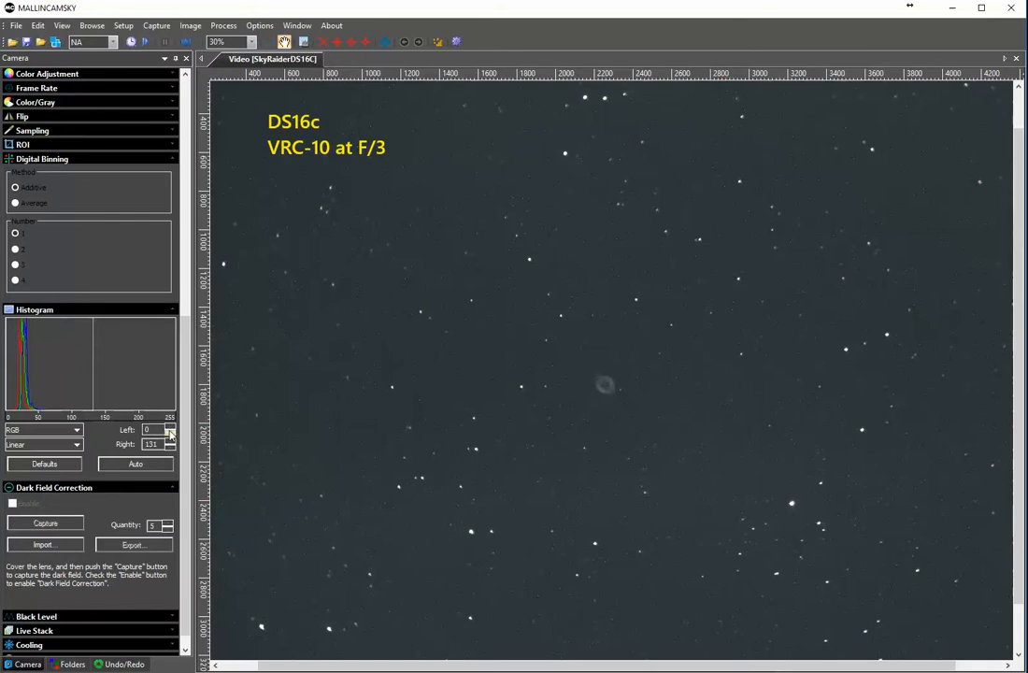
{"action": "left_click", "coordinate": [170, 426]}
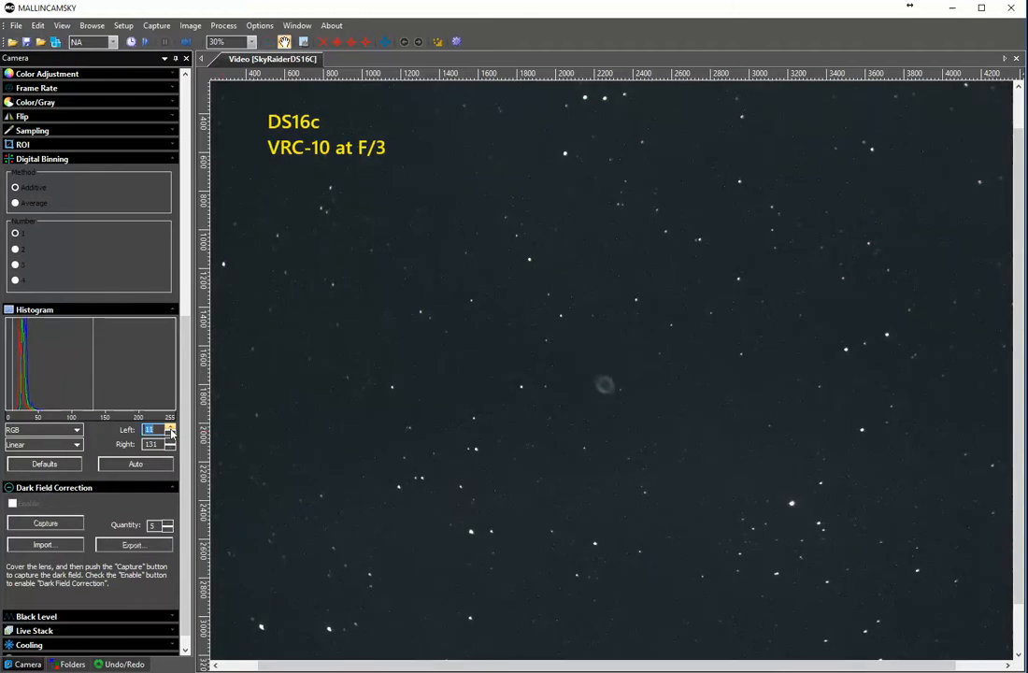
Raise the histogram's lower limit so the sky brightens to teal-blue around the faint nebula.
{"action": "left_click", "coordinate": [171, 428]}
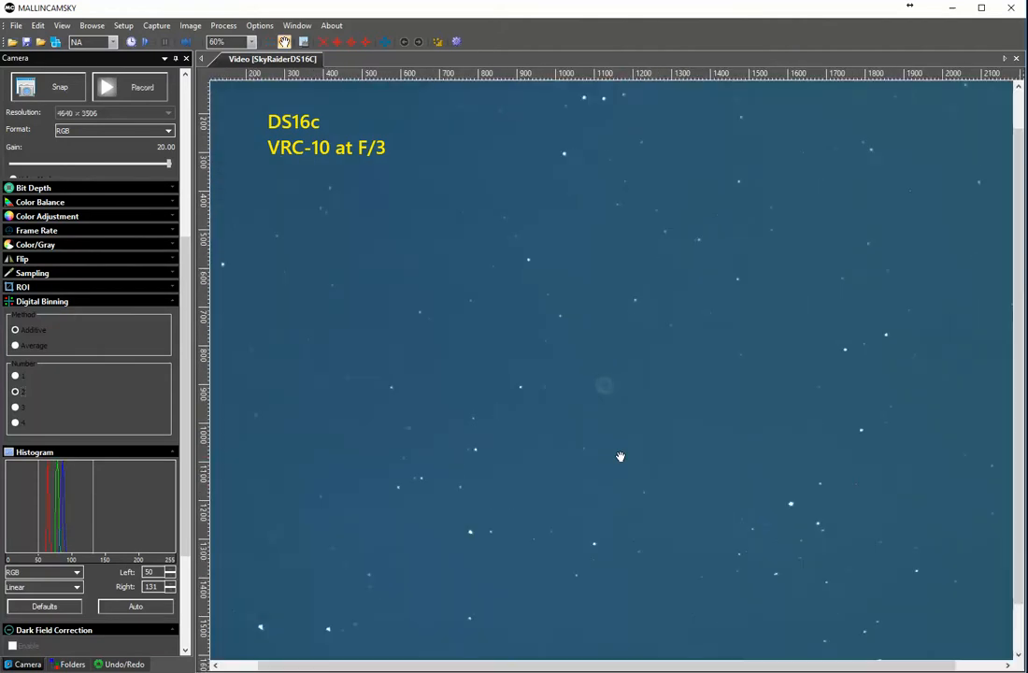
{"action": "mouse_move", "coordinate": [135, 501]}
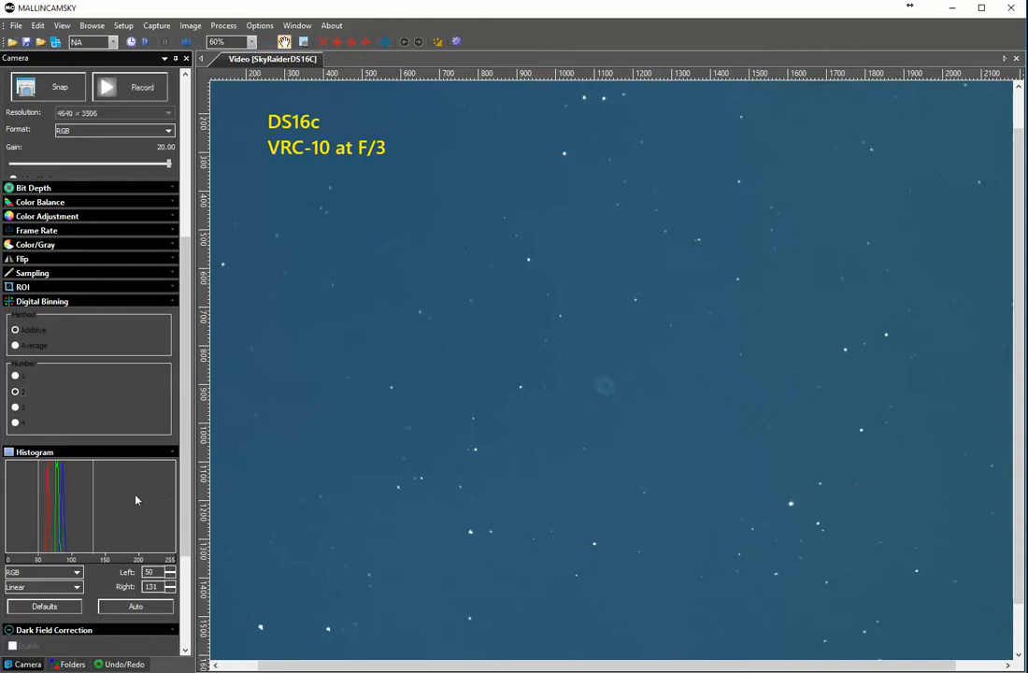
Select the second Digital Binning level so the live view restarts zoomed on the nebula.
{"action": "scroll", "scroll_direction": "down", "scroll_amount": 3}
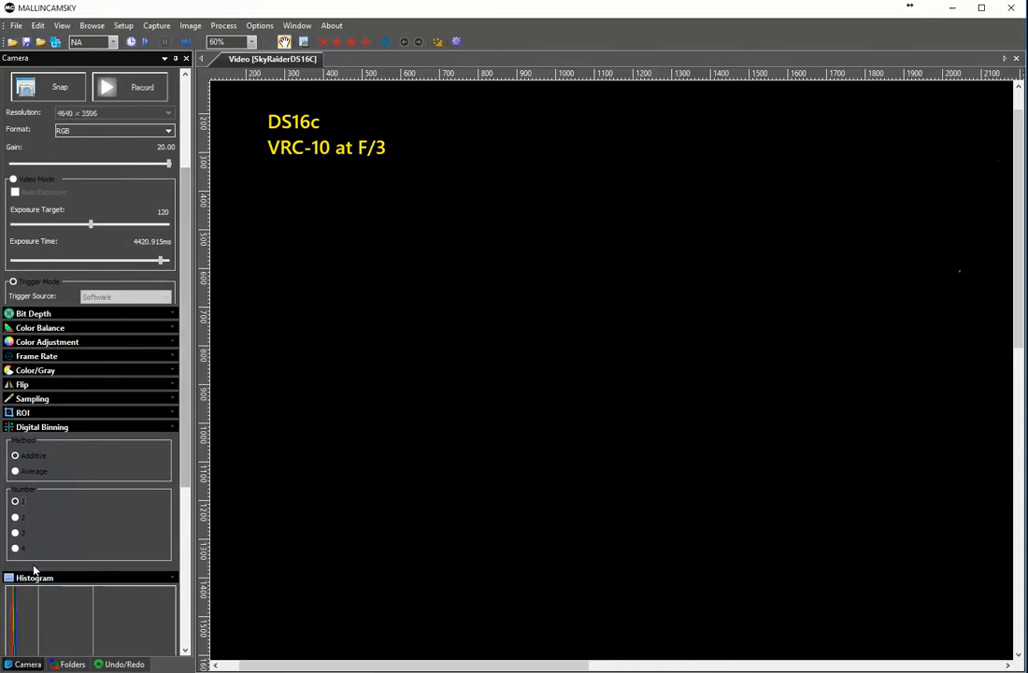
{"action": "left_click", "coordinate": [15, 516]}
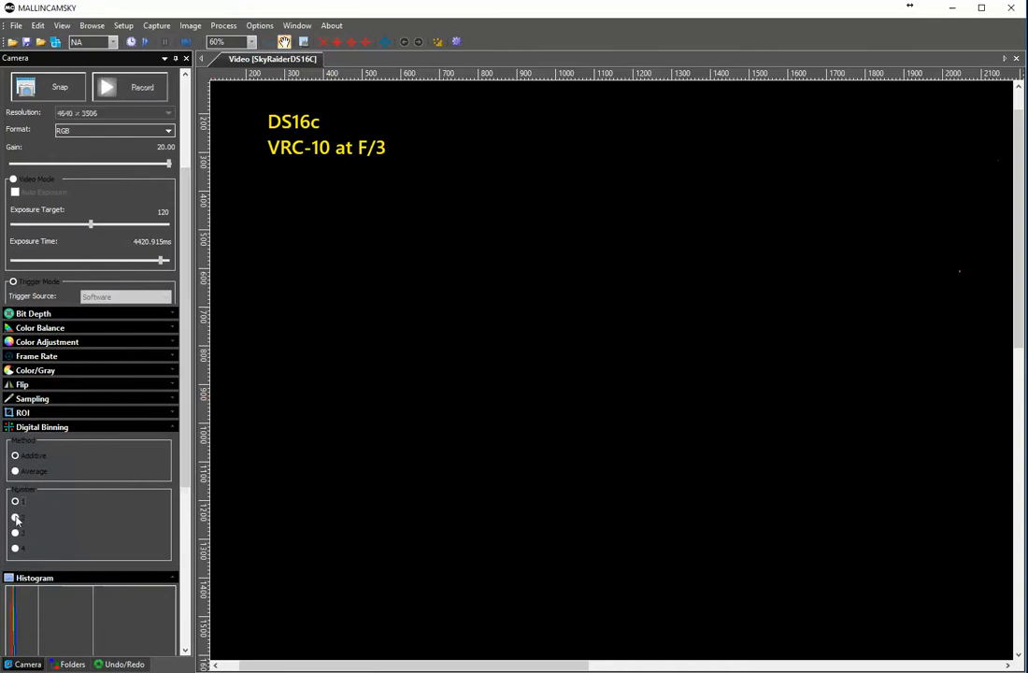
{"action": "left_click", "coordinate": [15, 516]}
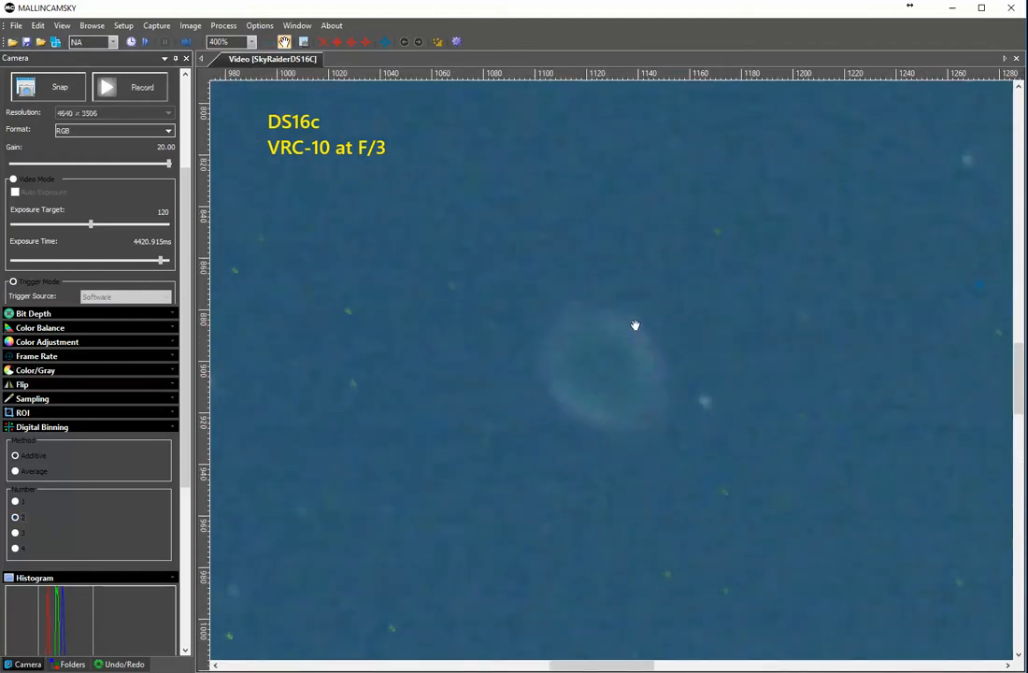
{"action": "mouse_move", "coordinate": [441, 405]}
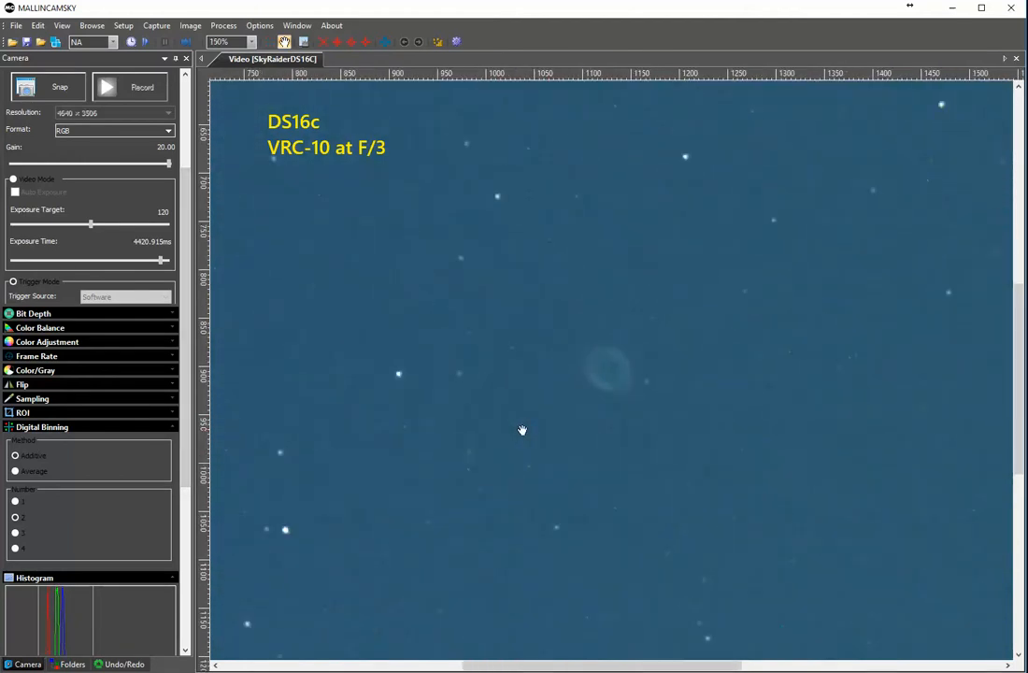
{"action": "mouse_move", "coordinate": [107, 552]}
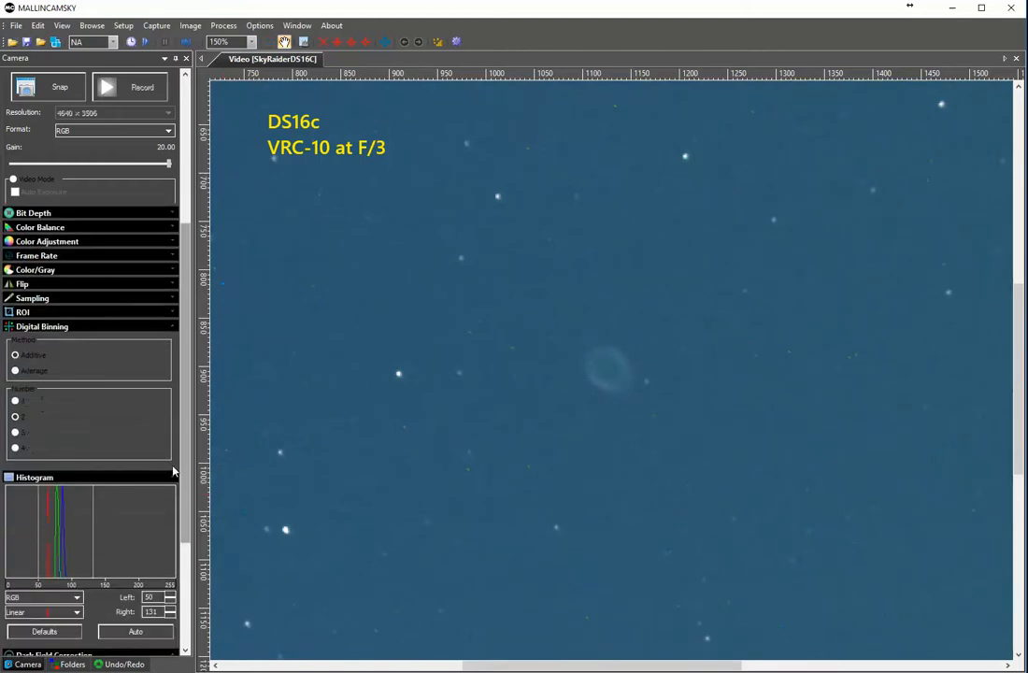
{"action": "mouse_move", "coordinate": [207, 422]}
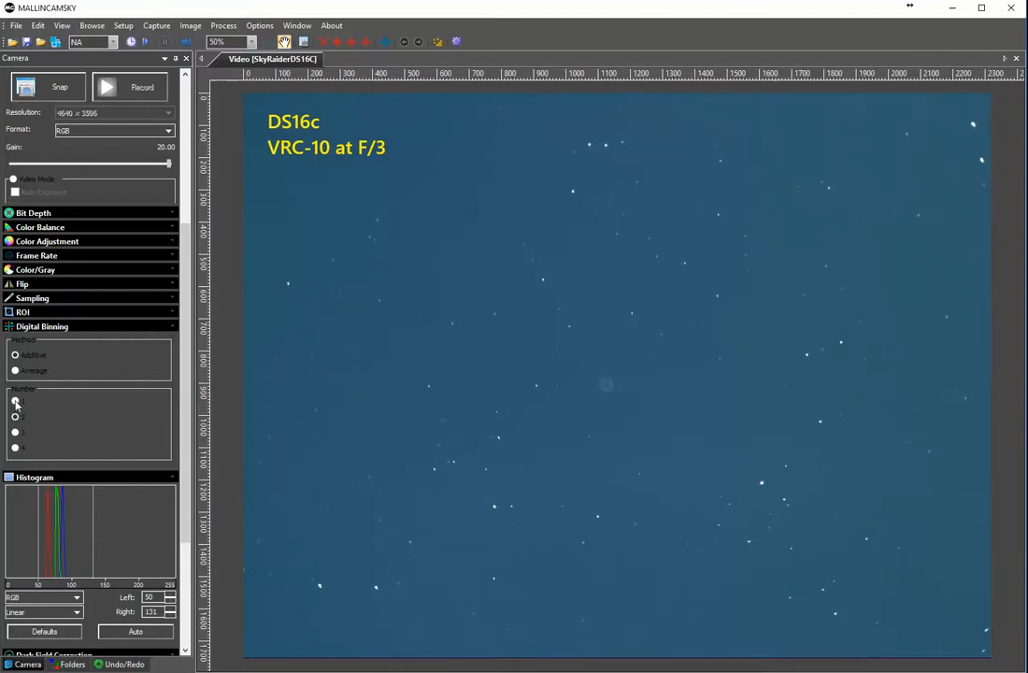
Return to the first binning level and start Loop trigger mode for continuous exposures.
{"action": "left_click", "coordinate": [15, 417]}
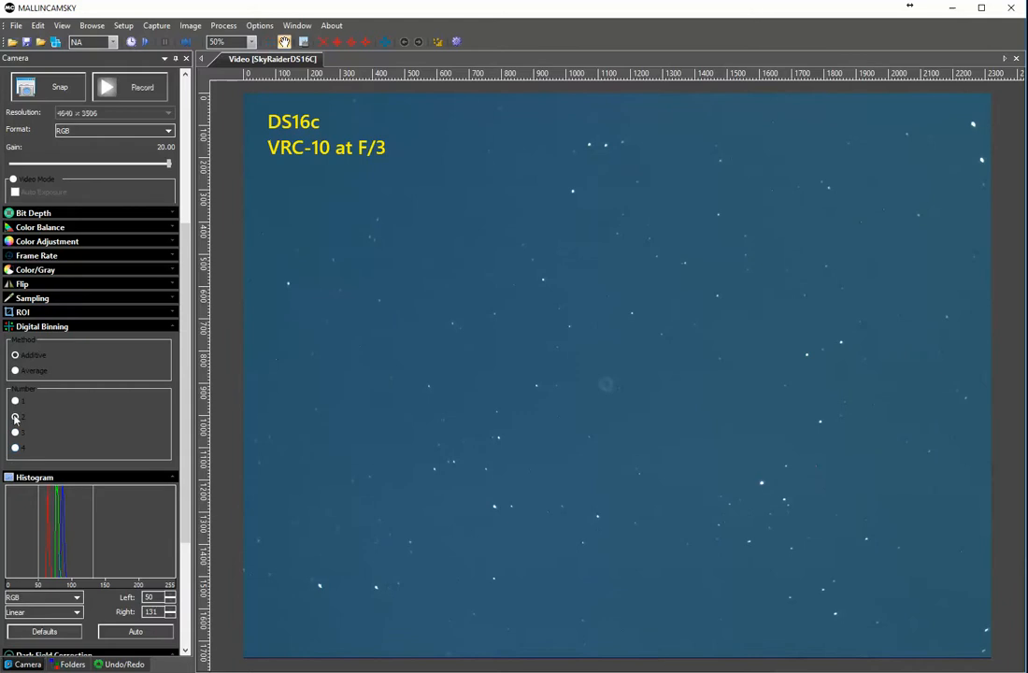
{"action": "left_click", "coordinate": [15, 400]}
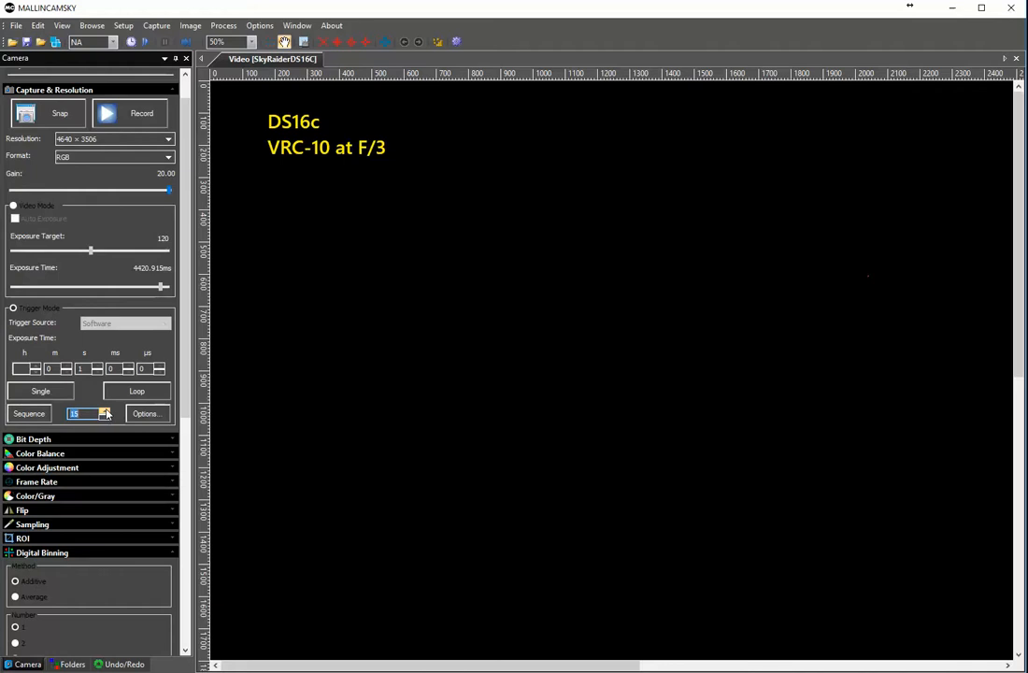
{"action": "left_click", "coordinate": [136, 390]}
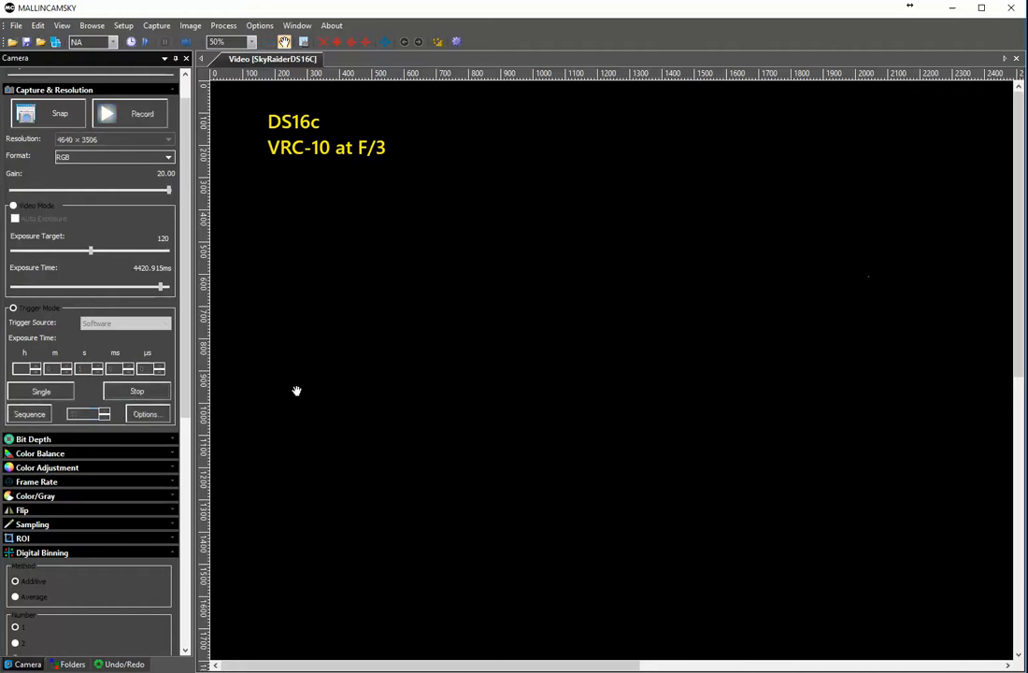
{"action": "mouse_move", "coordinate": [204, 364]}
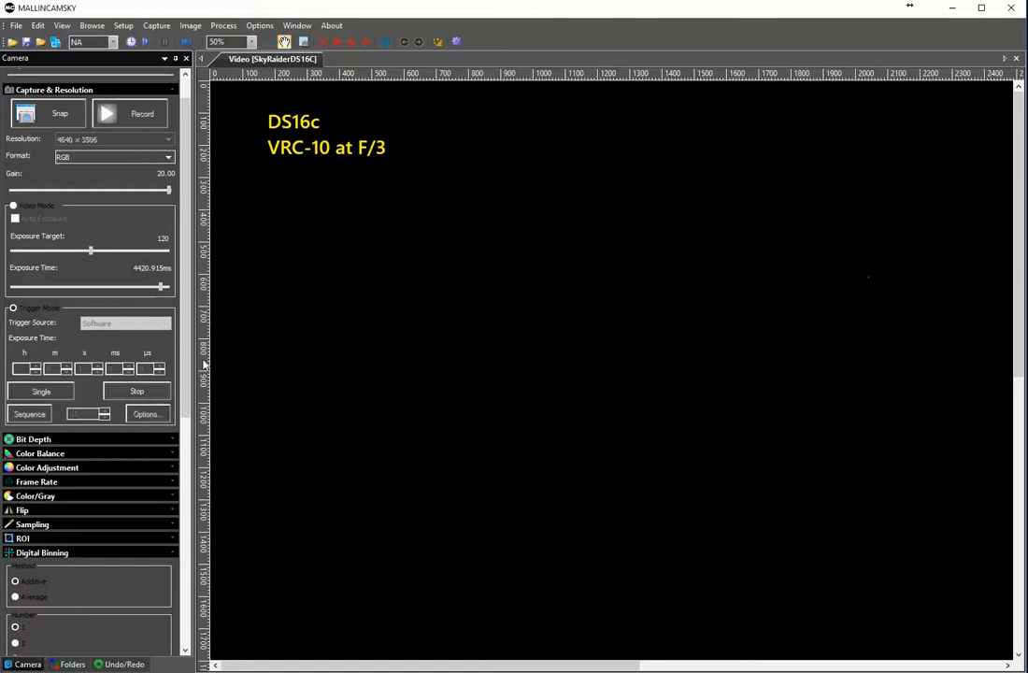
{"action": "mouse_move", "coordinate": [565, 520]}
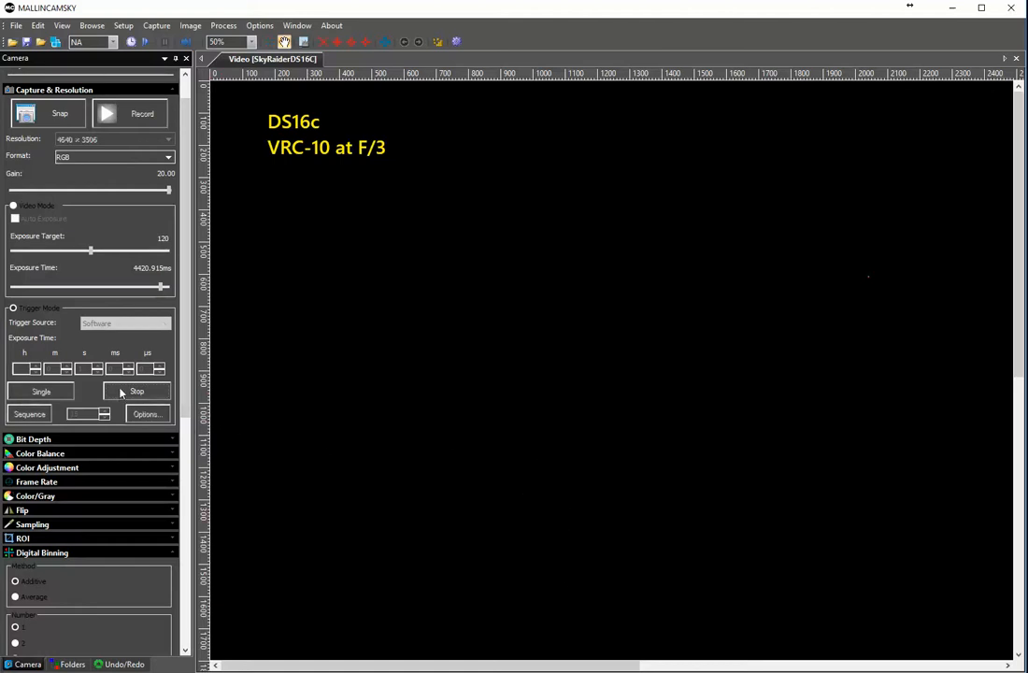
{"action": "mouse_move", "coordinate": [131, 411]}
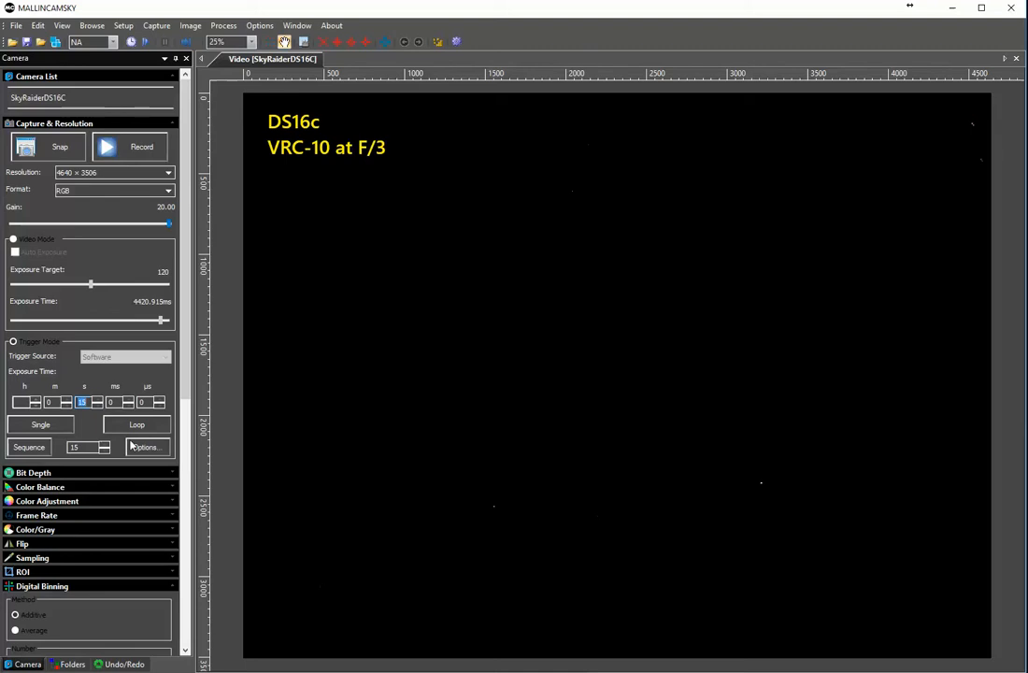
Restart Loop exposures so the live view fills with a dense star field.
{"action": "left_click", "coordinate": [136, 424]}
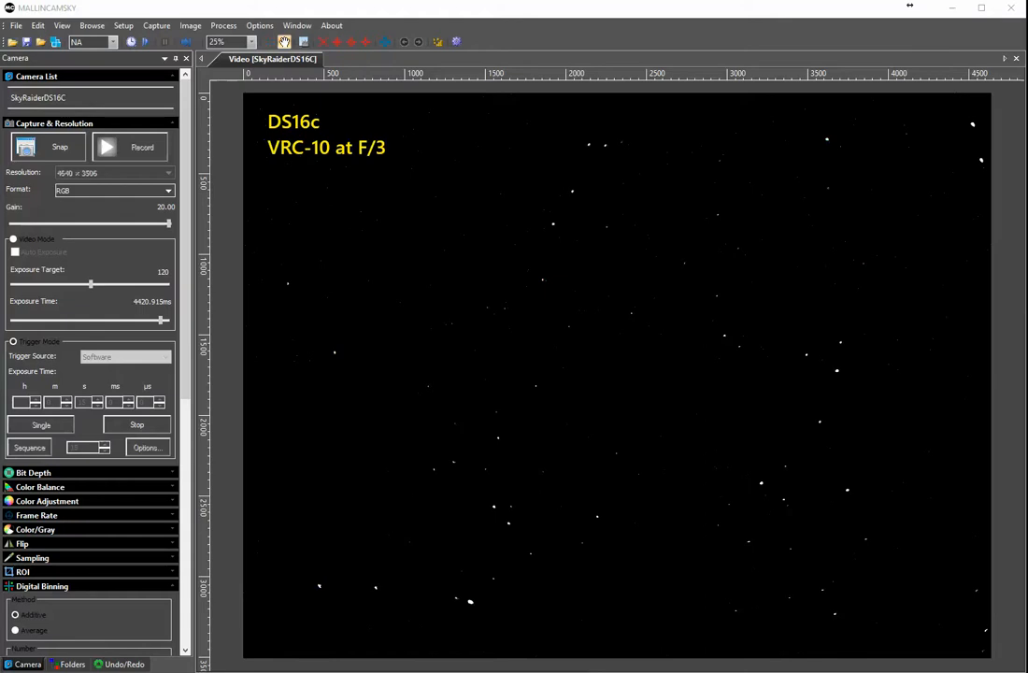
{"action": "mouse_move", "coordinate": [194, 337]}
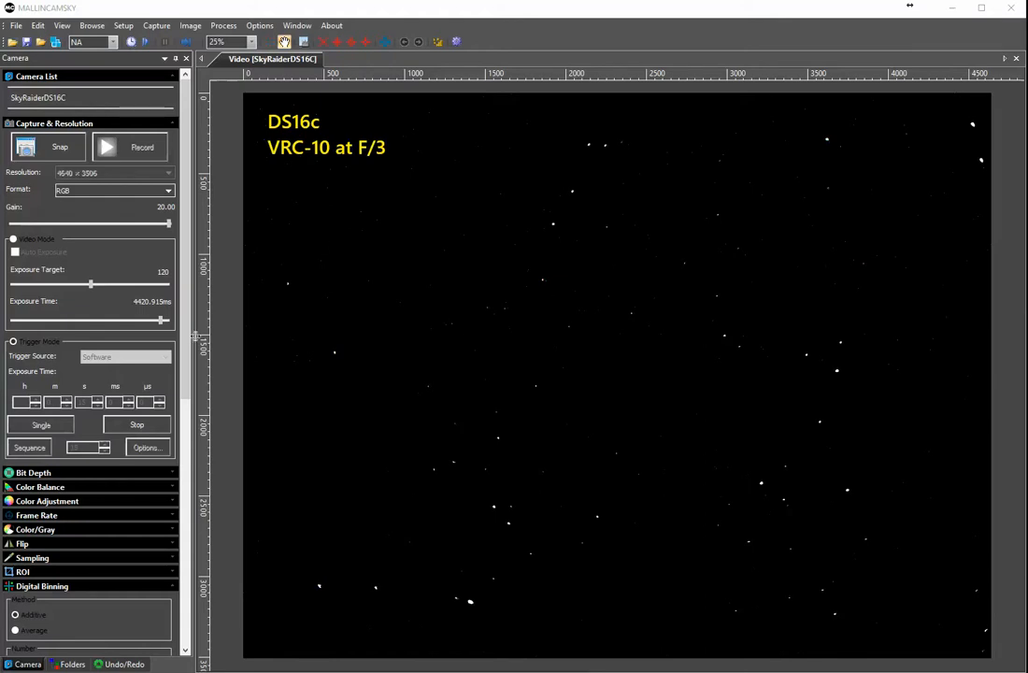
Auto-stretch the histogram, then edit the Left and Right level fields to brighten the sky.
{"action": "scroll", "scroll_direction": "down", "scroll_amount": 3}
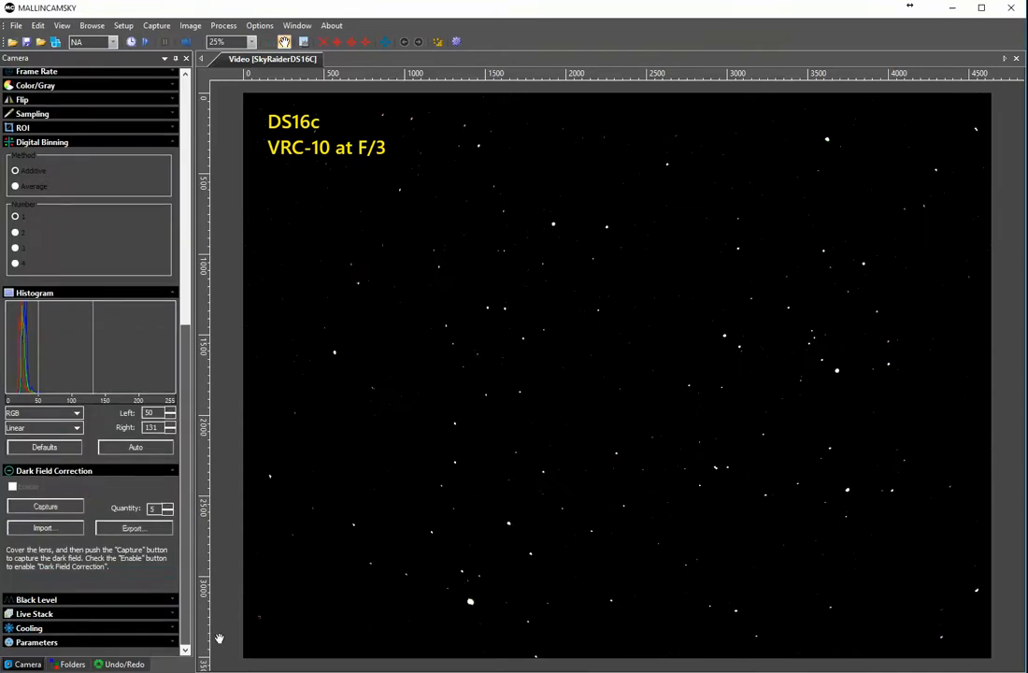
{"action": "left_click", "coordinate": [45, 447]}
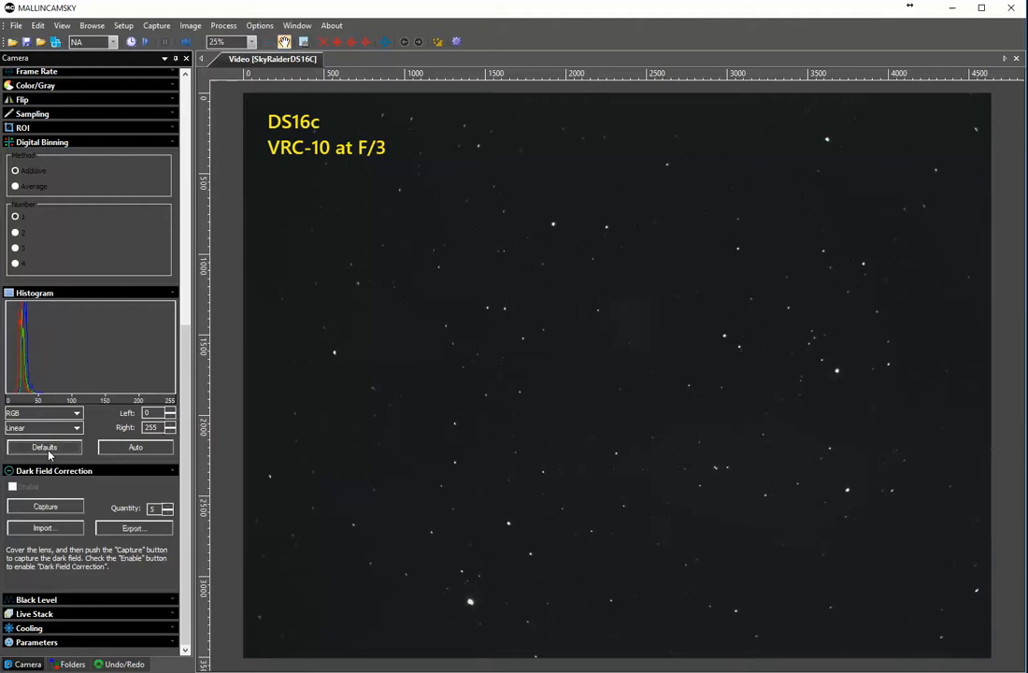
{"action": "mouse_move", "coordinate": [609, 505]}
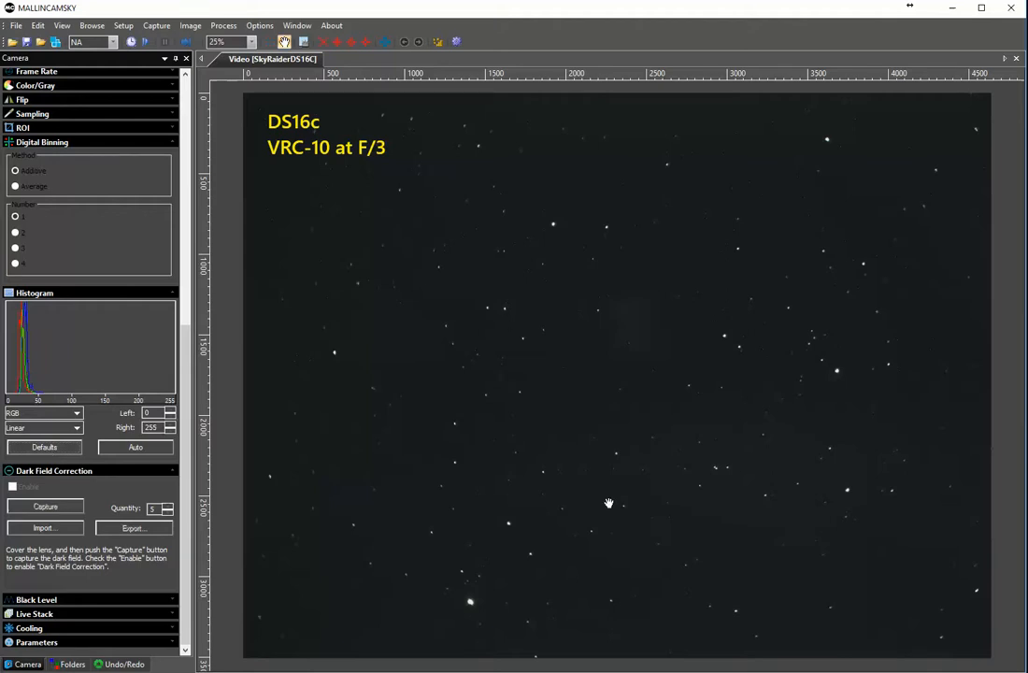
{"action": "mouse_move", "coordinate": [618, 357]}
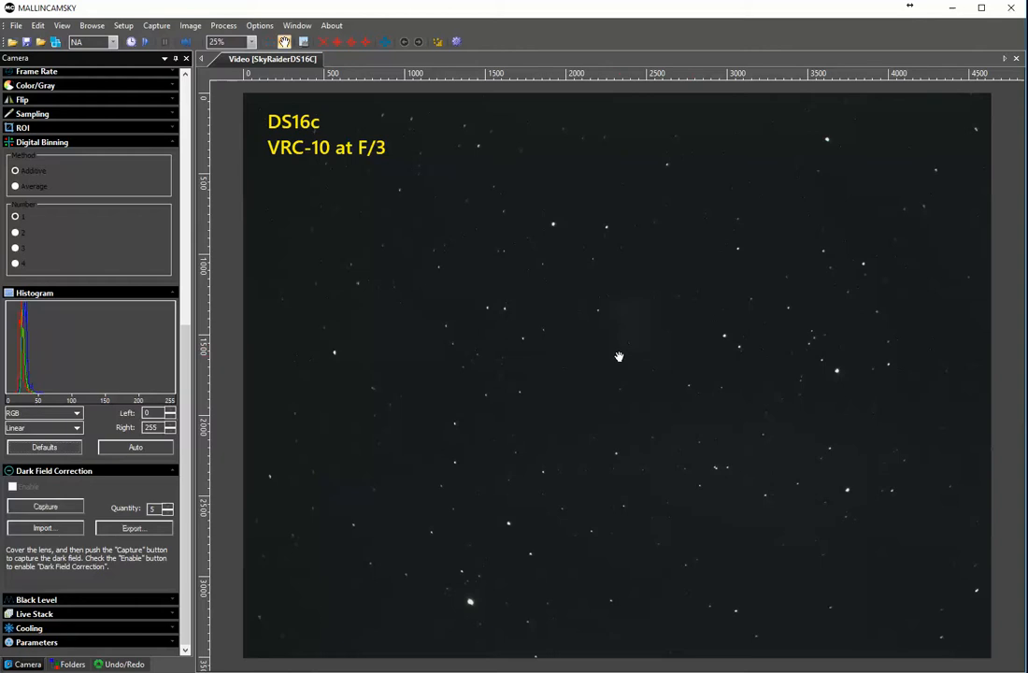
{"action": "mouse_move", "coordinate": [254, 359]}
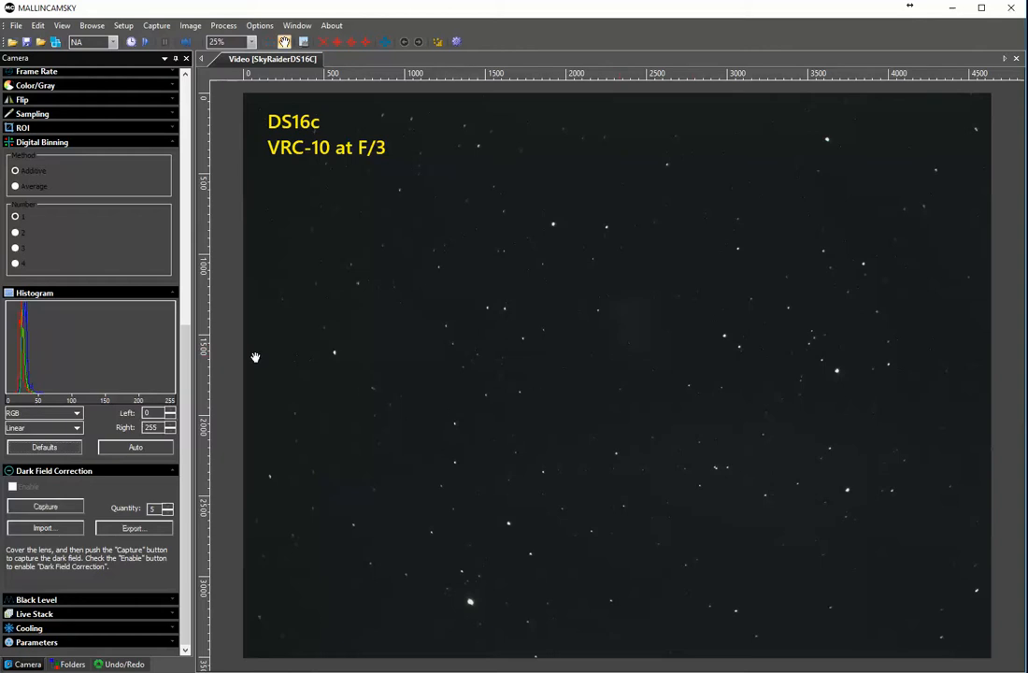
{"action": "left_click", "coordinate": [172, 411]}
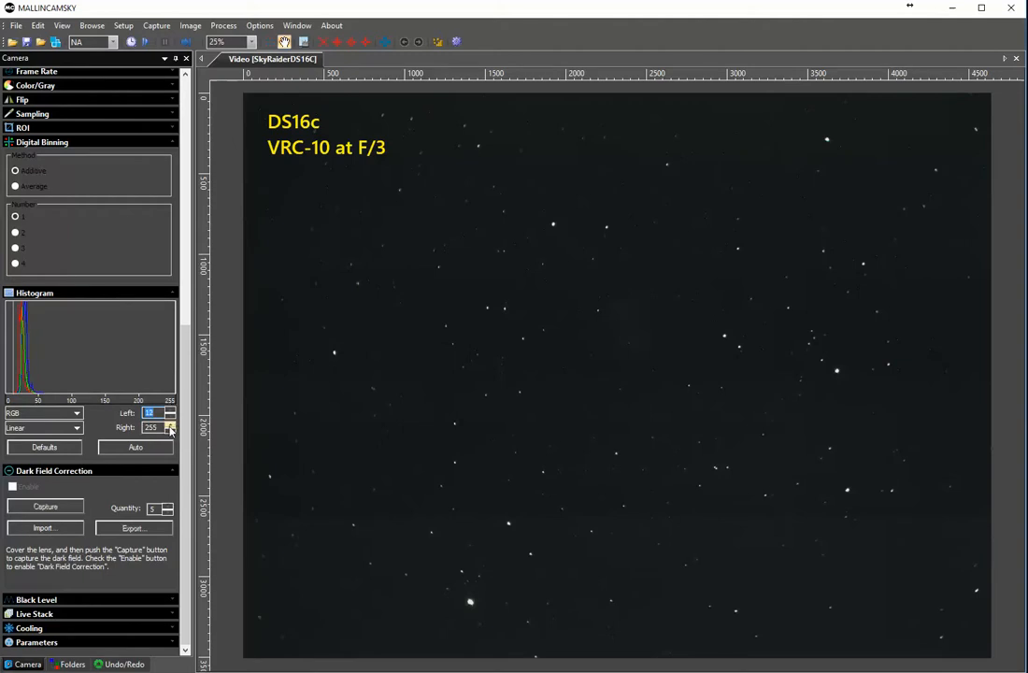
{"action": "left_click", "coordinate": [172, 430]}
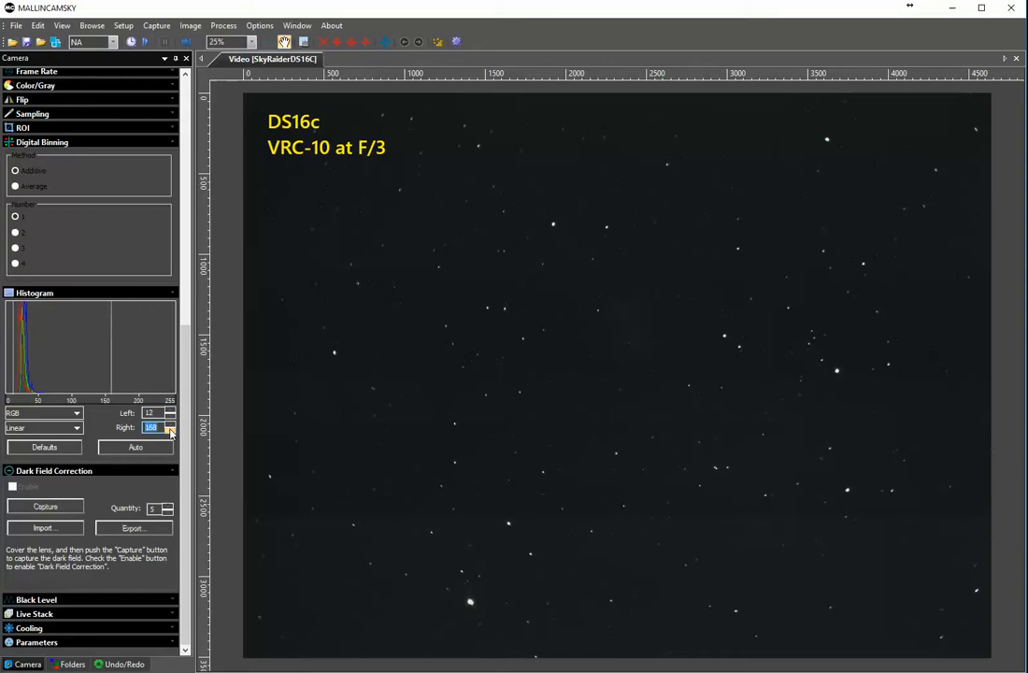
{"action": "left_click", "coordinate": [168, 430]}
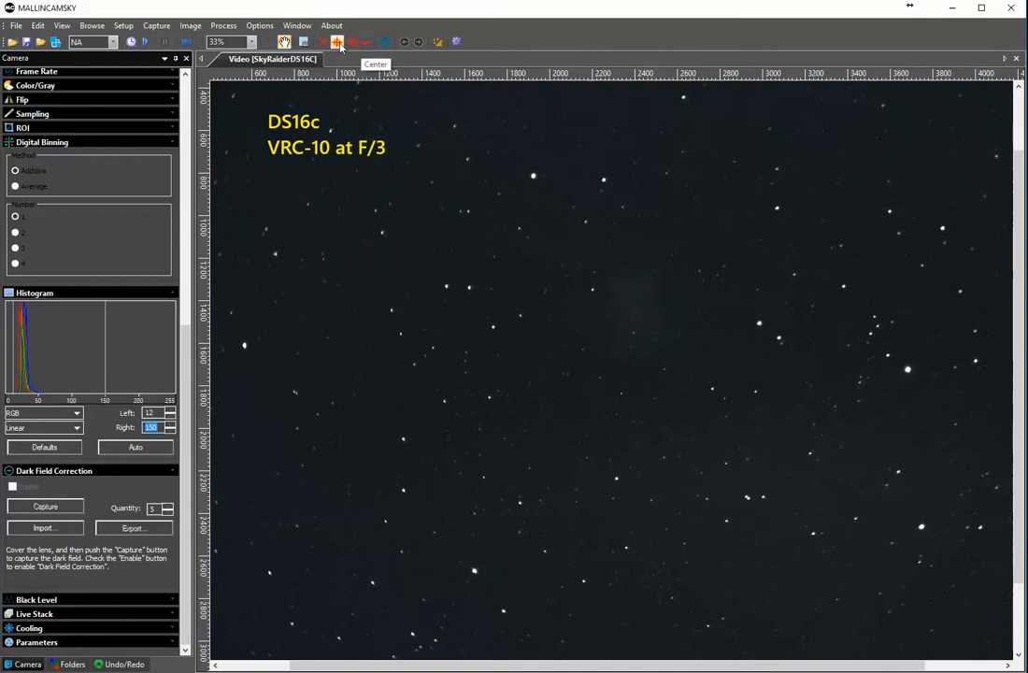
Show the Center crosshair overlay and apply an exposure time of 5.
{"action": "left_click", "coordinate": [352, 41]}
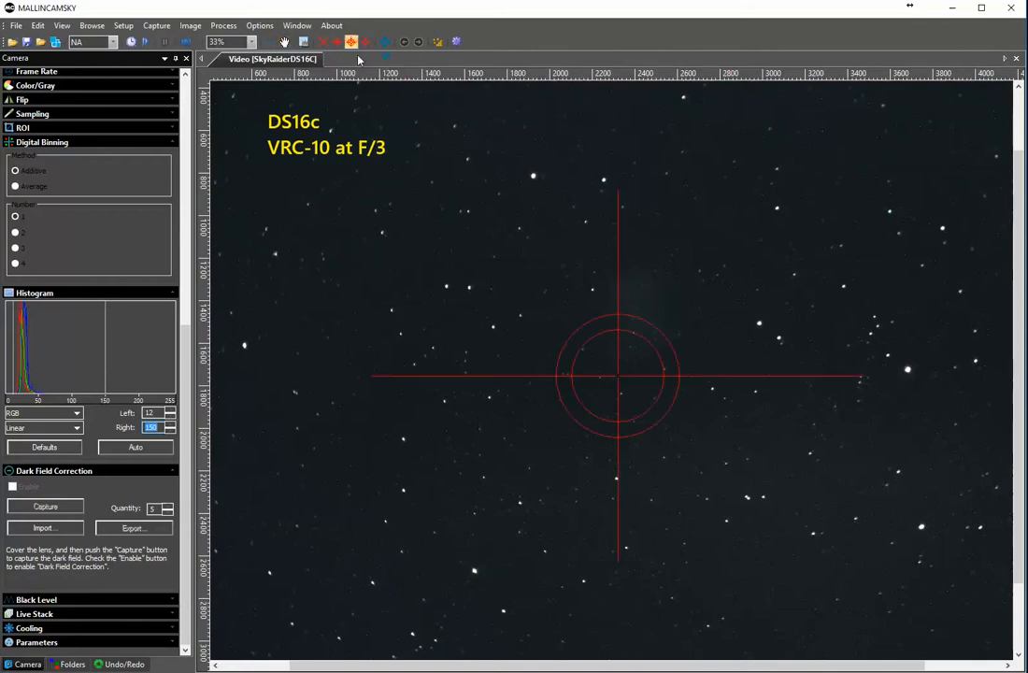
{"action": "mouse_move", "coordinate": [194, 332]}
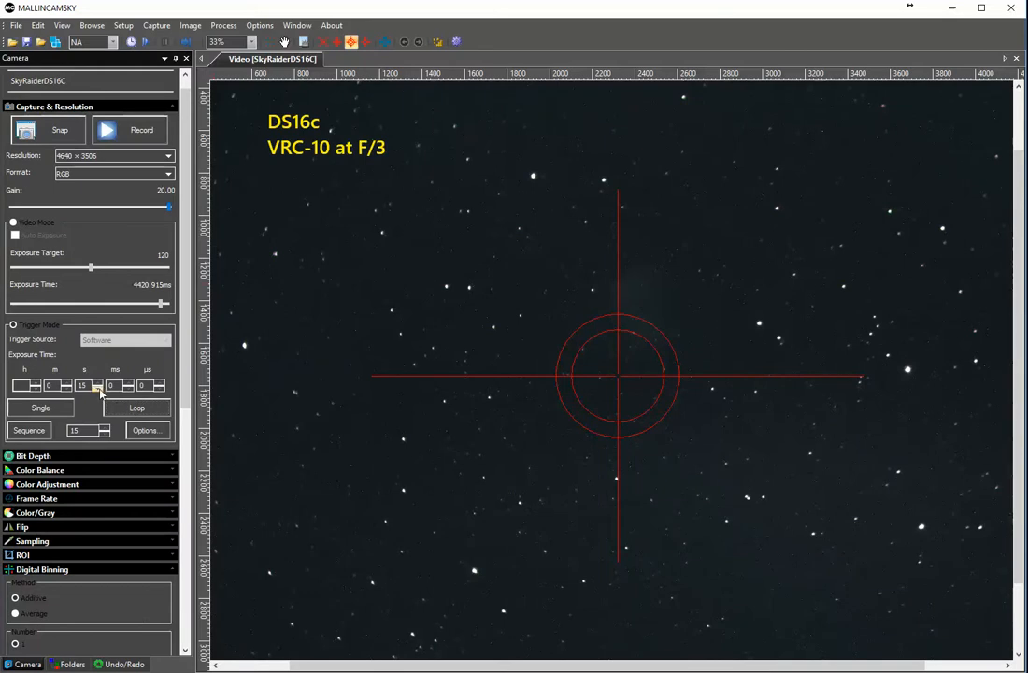
{"action": "type", "text": "5"}
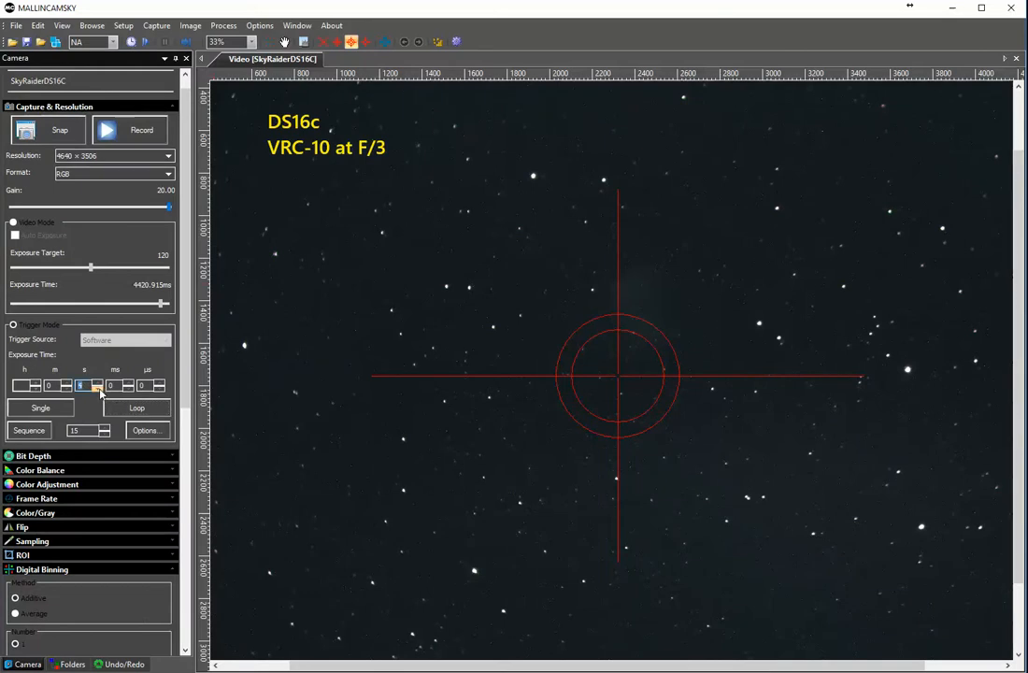
{"action": "left_click", "coordinate": [41, 407]}
{"action": "type", "text": "2"}
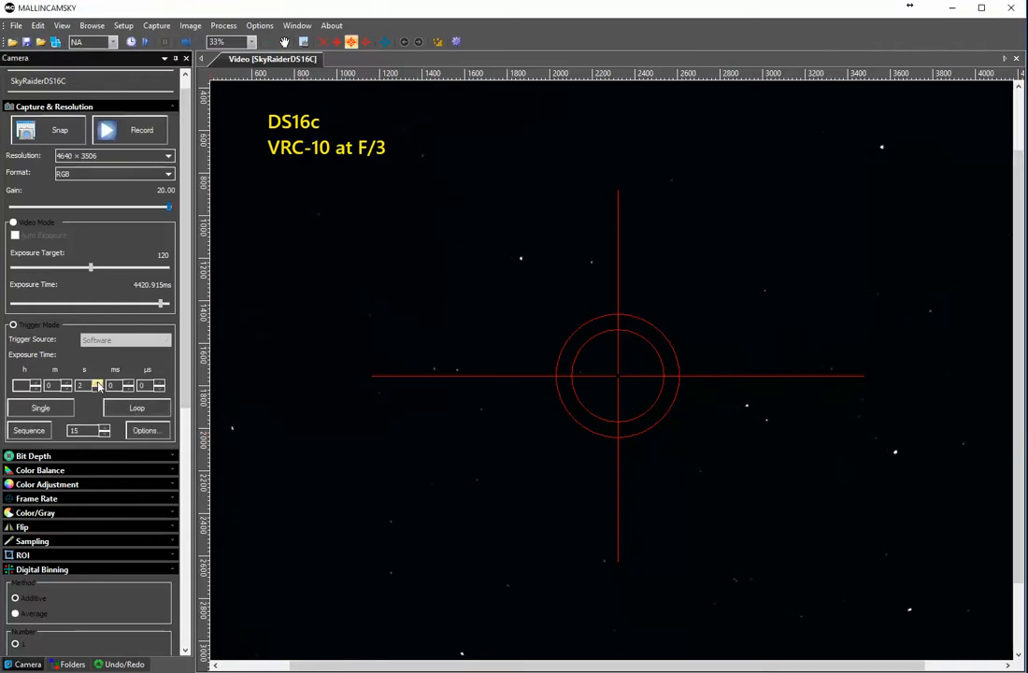
Enter exposure value 33 and start Loop continuous exposures again.
{"action": "type", "text": "33"}
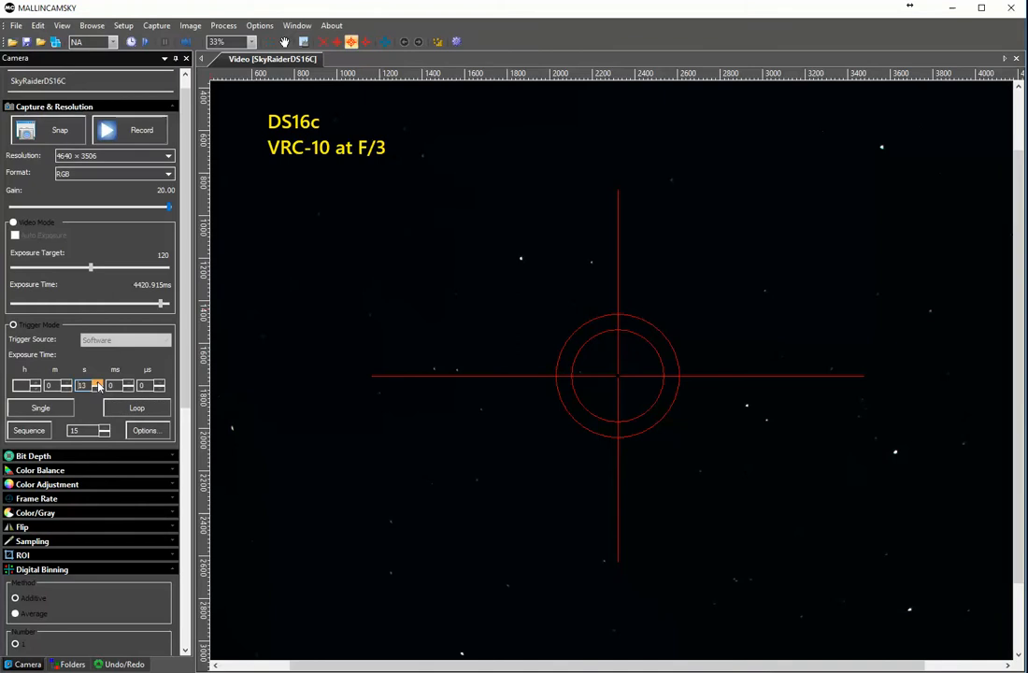
{"action": "left_click", "coordinate": [95, 381]}
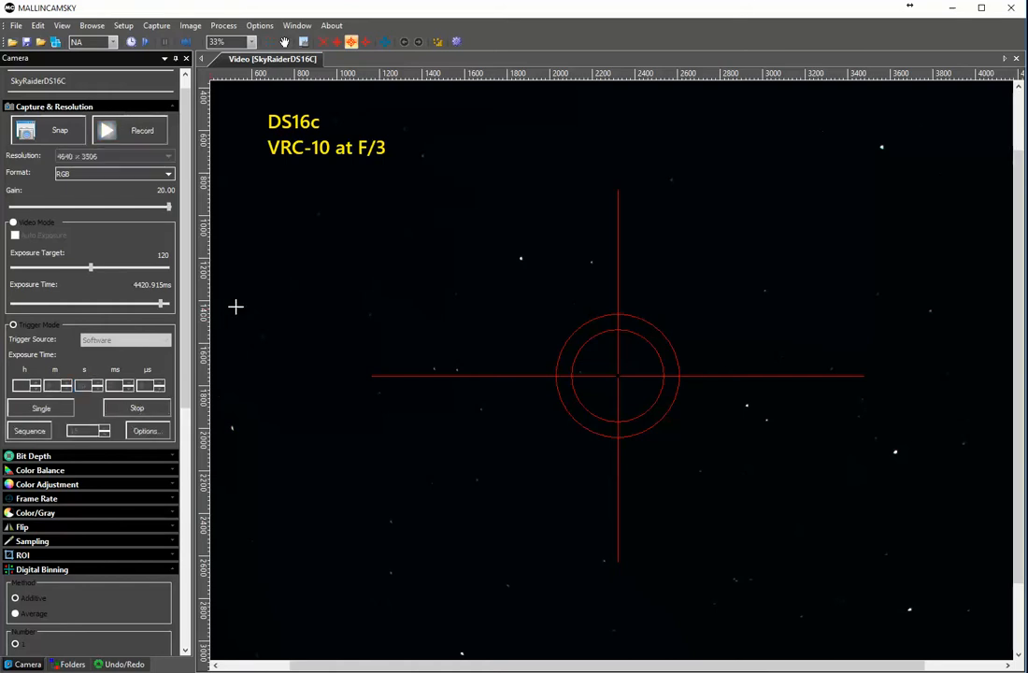
{"action": "mouse_move", "coordinate": [325, 261]}
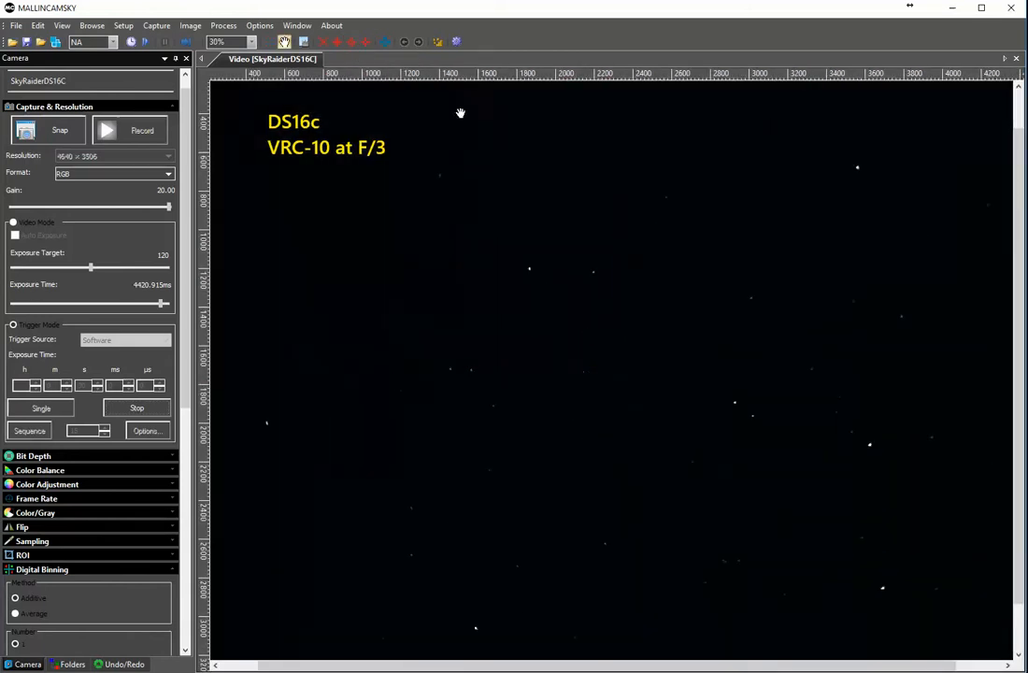
{"action": "mouse_move", "coordinate": [466, 129]}
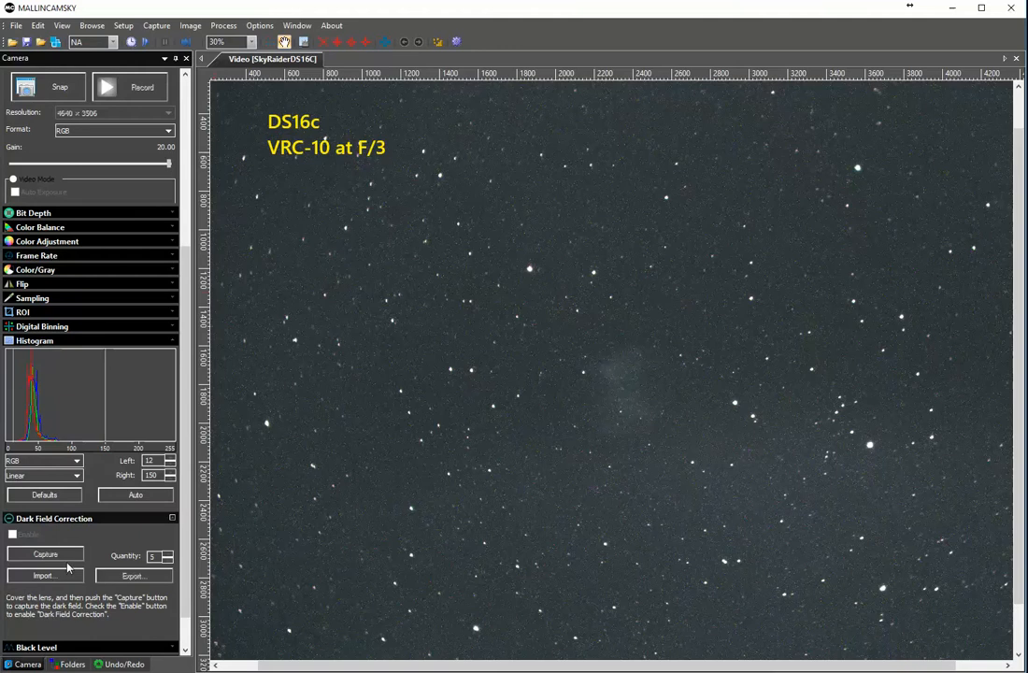
Import the DS16c G20 E20 dark frame and enable dark field correction.
{"action": "left_click", "coordinate": [45, 575]}
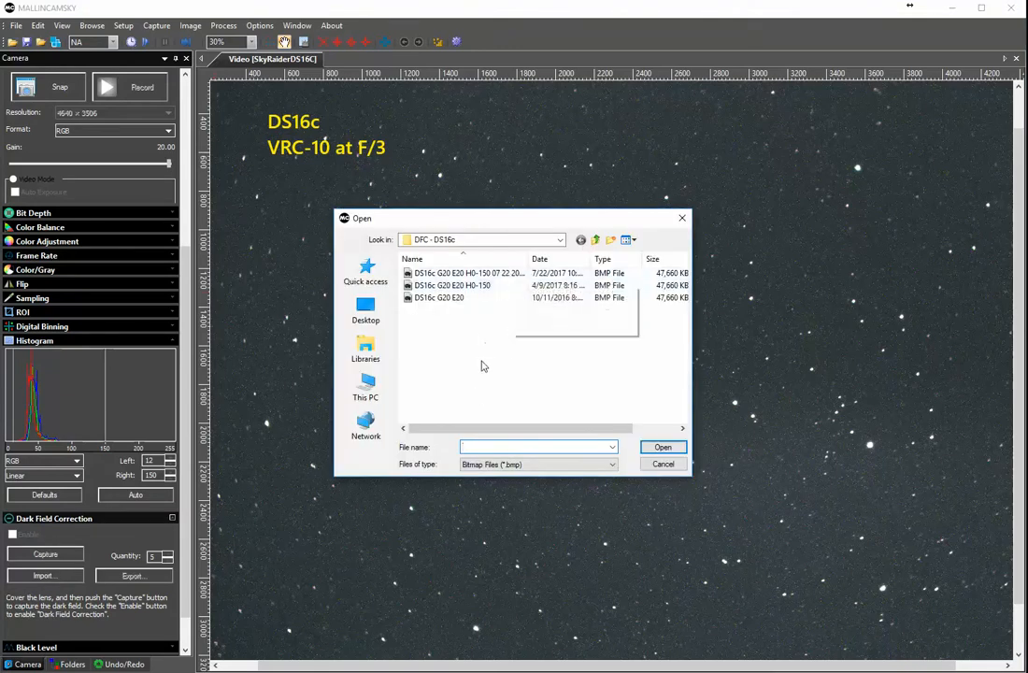
{"action": "left_click", "coordinate": [439, 297]}
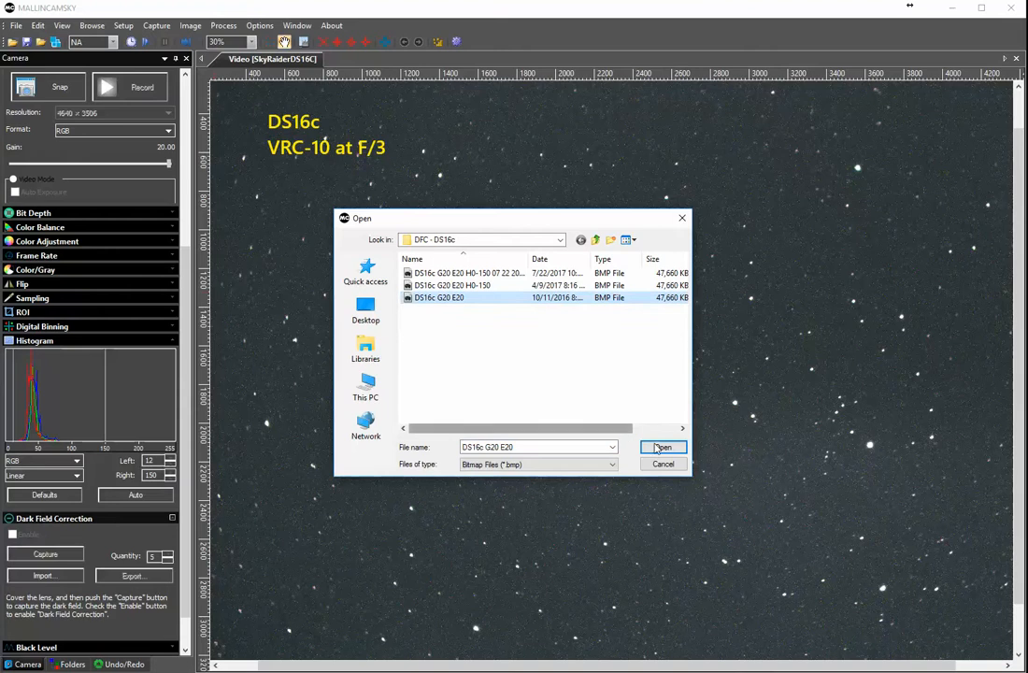
{"action": "left_click", "coordinate": [661, 447]}
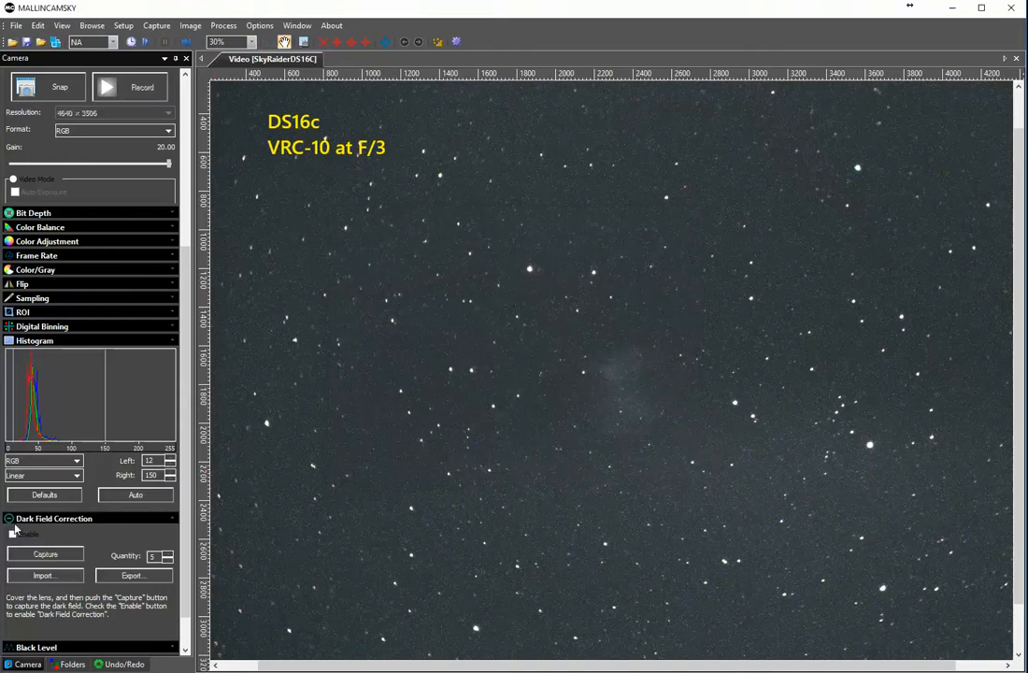
{"action": "left_click", "coordinate": [13, 534]}
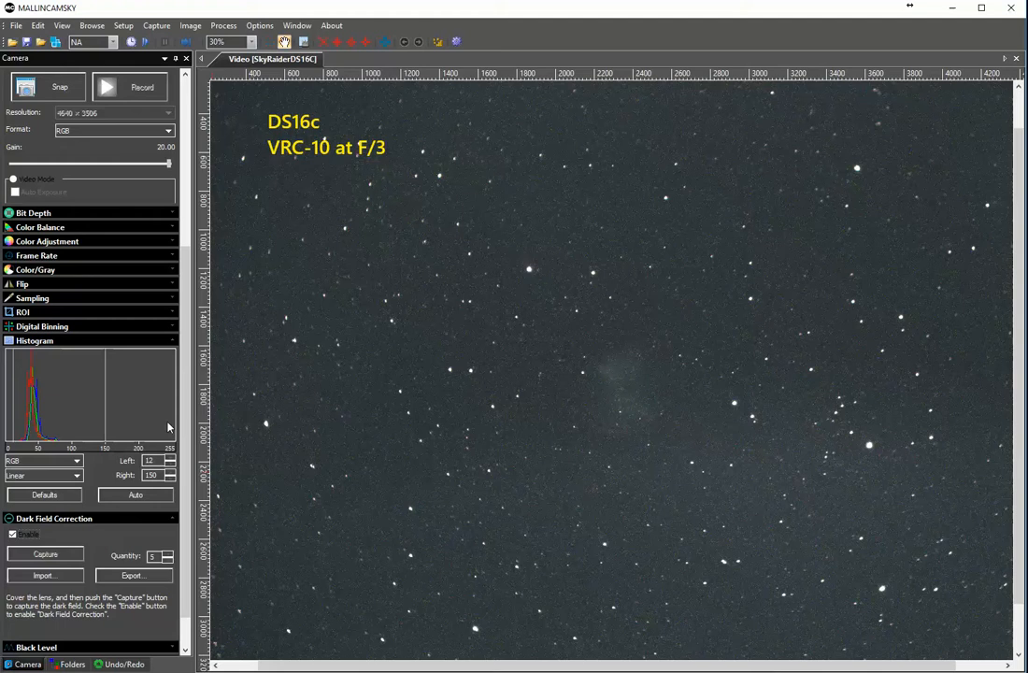
{"action": "mouse_move", "coordinate": [146, 411]}
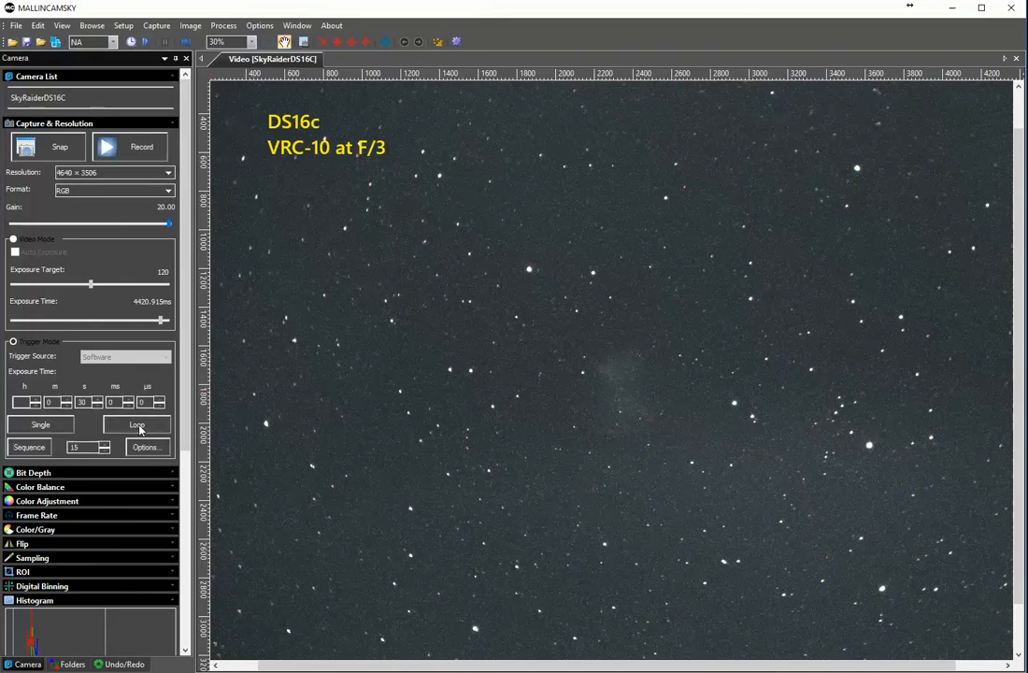
{"action": "mouse_move", "coordinate": [119, 471]}
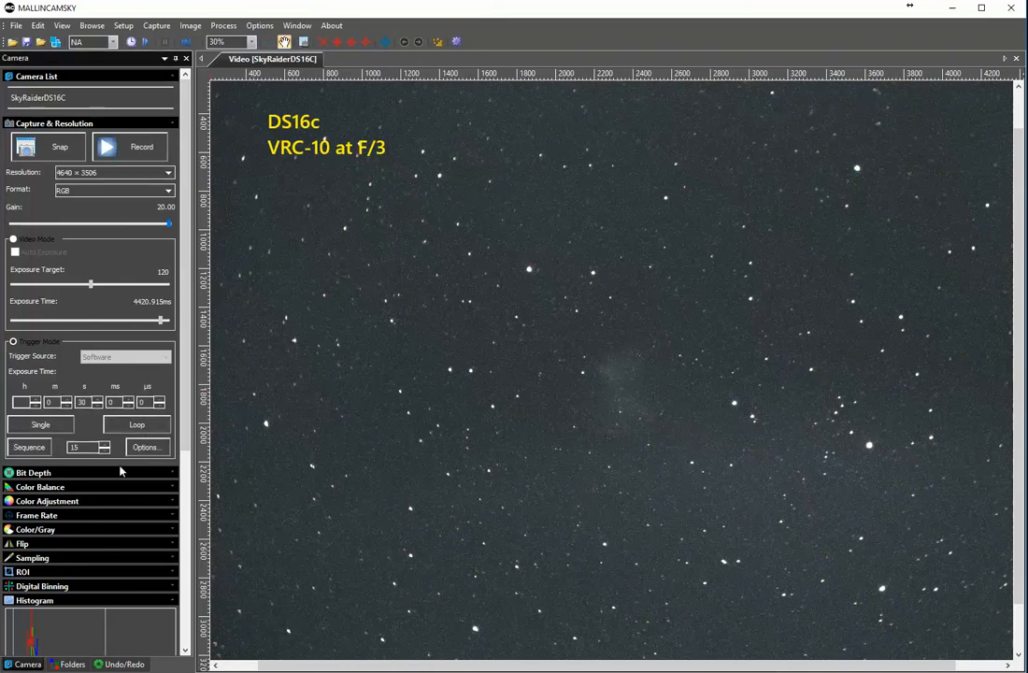
{"action": "left_click", "coordinate": [105, 449]}
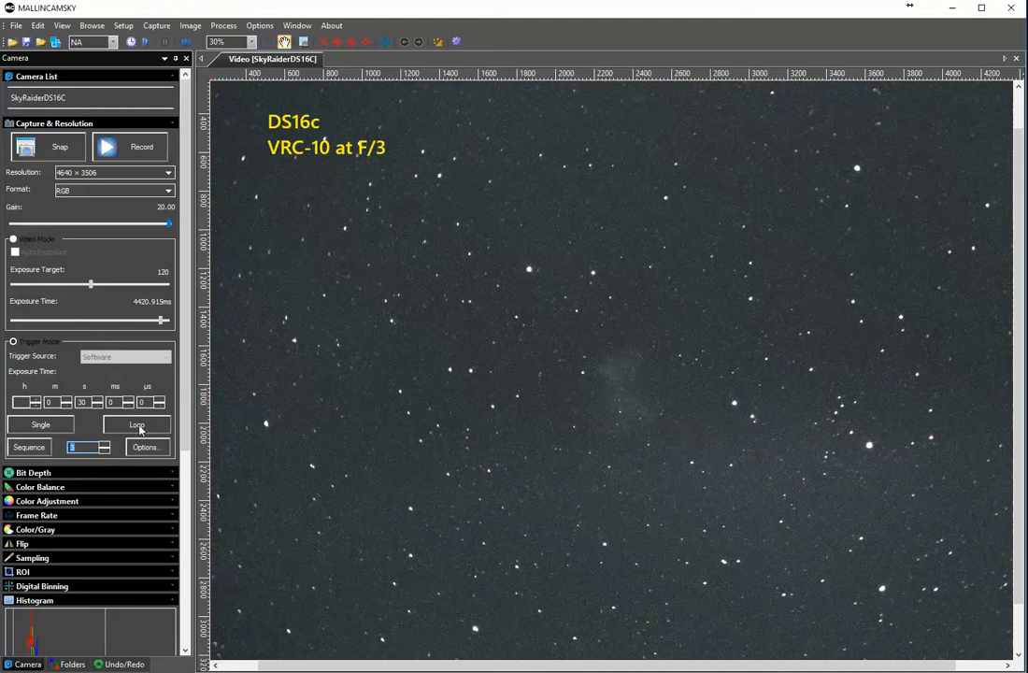
{"action": "left_click", "coordinate": [138, 425]}
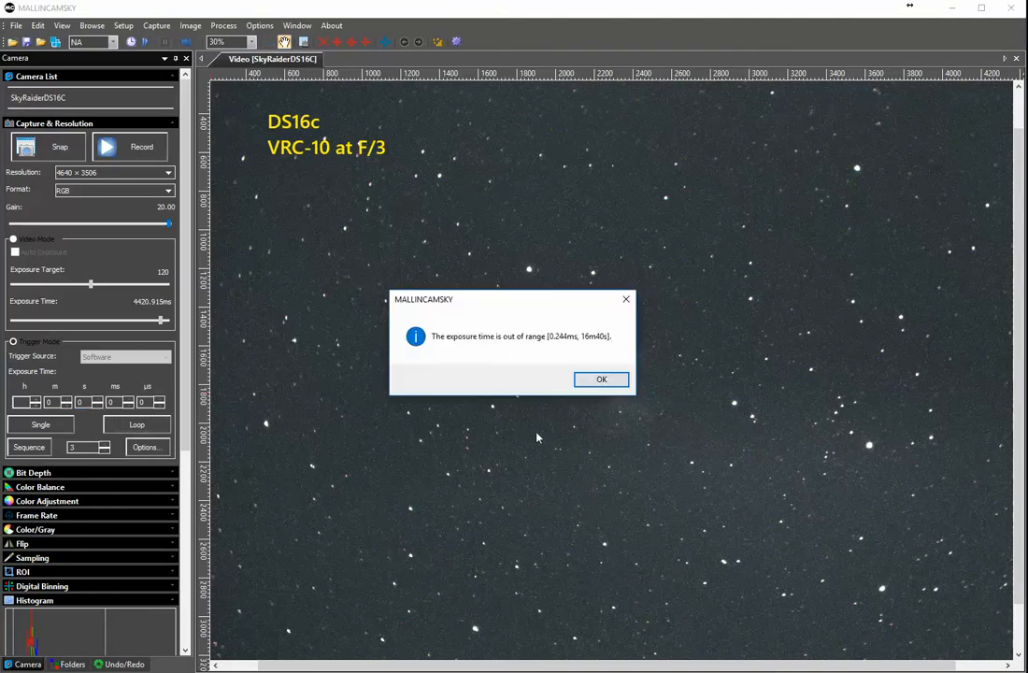
{"action": "left_click", "coordinate": [601, 380]}
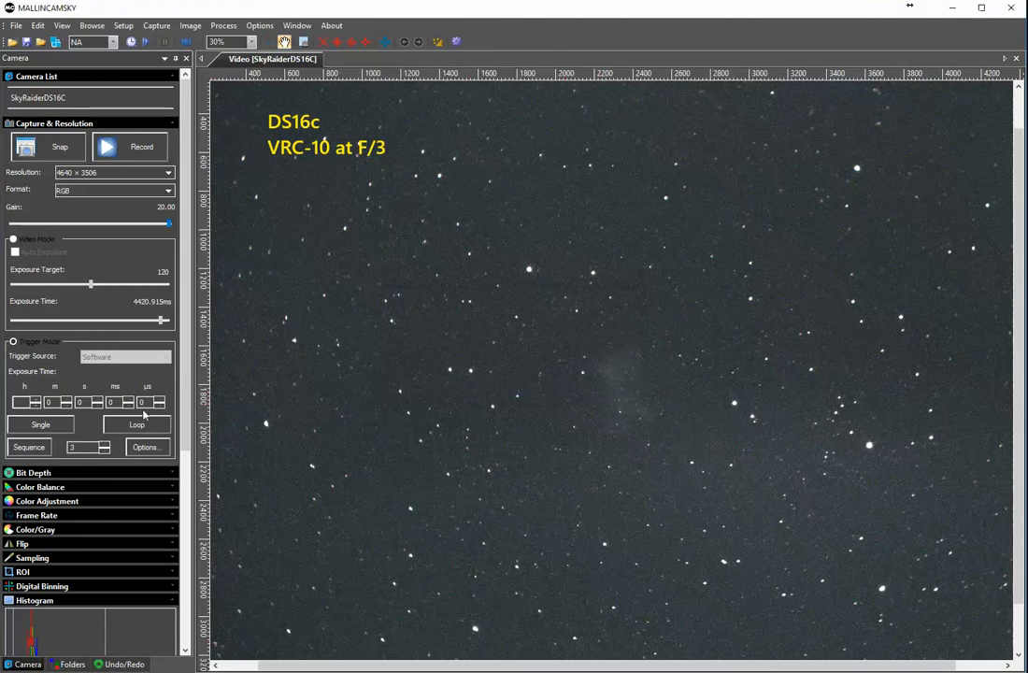
{"action": "left_click", "coordinate": [84, 402]}
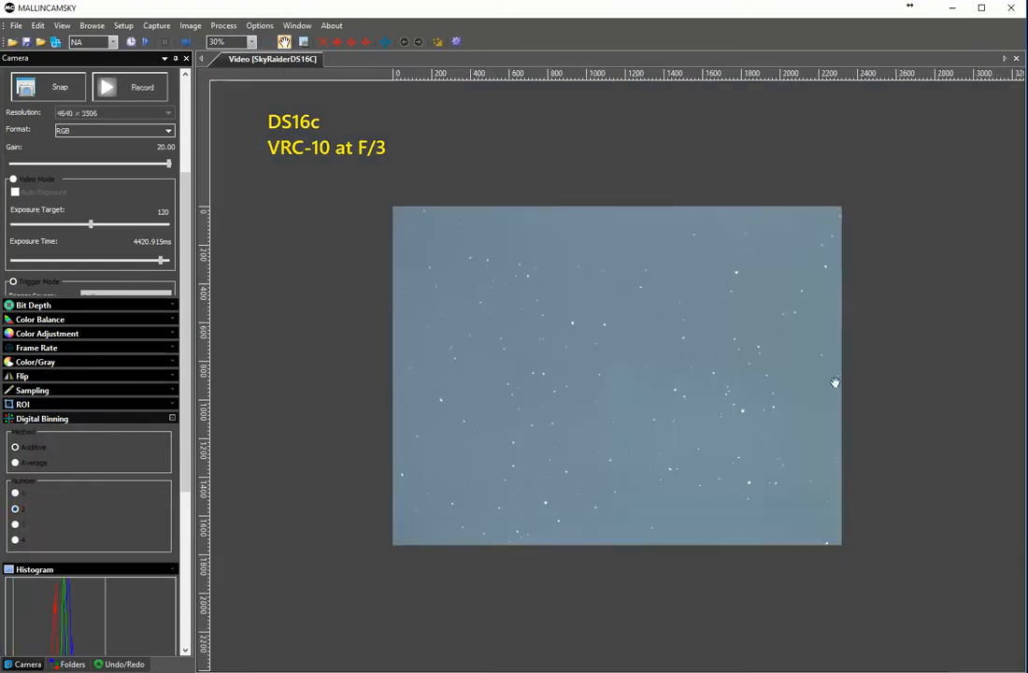
Raise the histogram Left black point to about 41 so the grey sky deepens to teal-blue.
{"action": "left_click", "coordinate": [250, 41]}
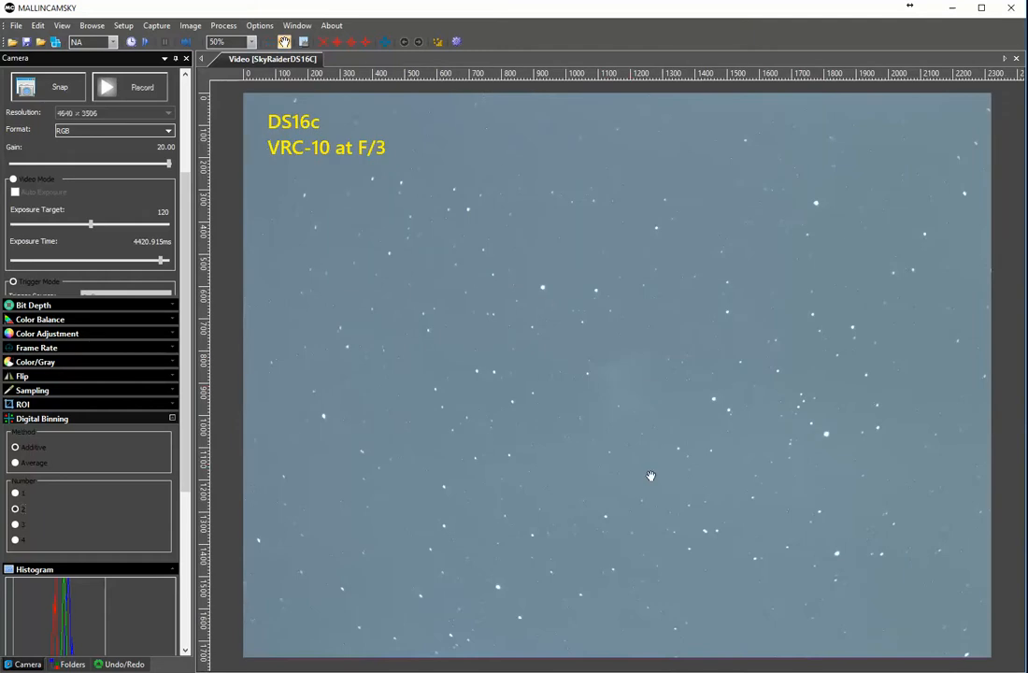
{"action": "mouse_move", "coordinate": [380, 241]}
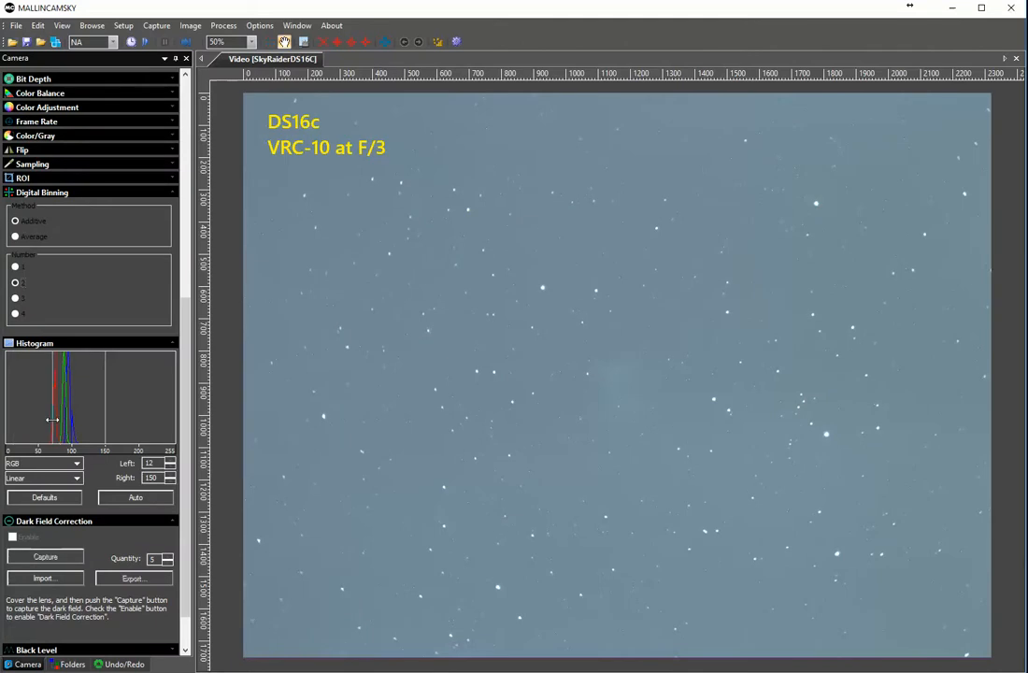
{"action": "left_click_drag", "start_coordinate": [54, 421], "coordinate": [48, 421]}
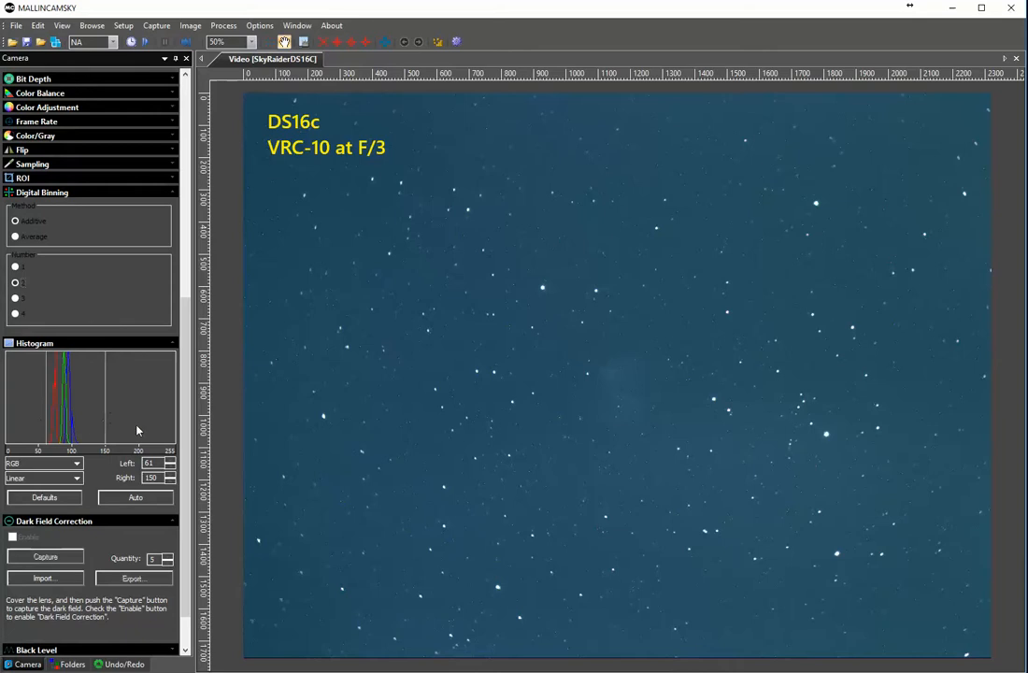
{"action": "mouse_move", "coordinate": [874, 463]}
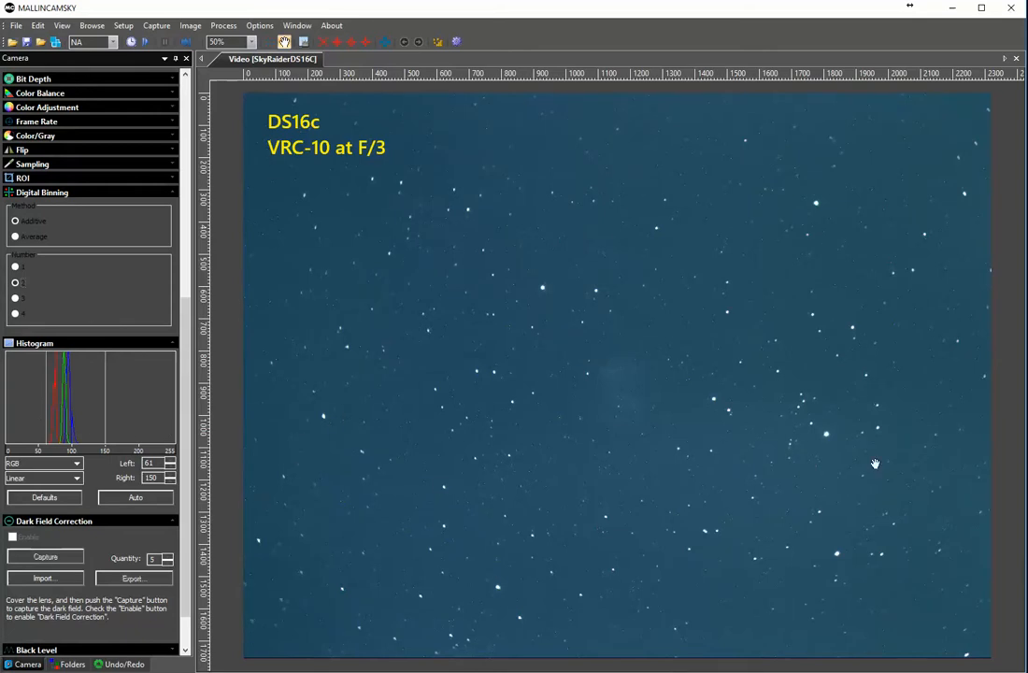
{"action": "mouse_move", "coordinate": [653, 456]}
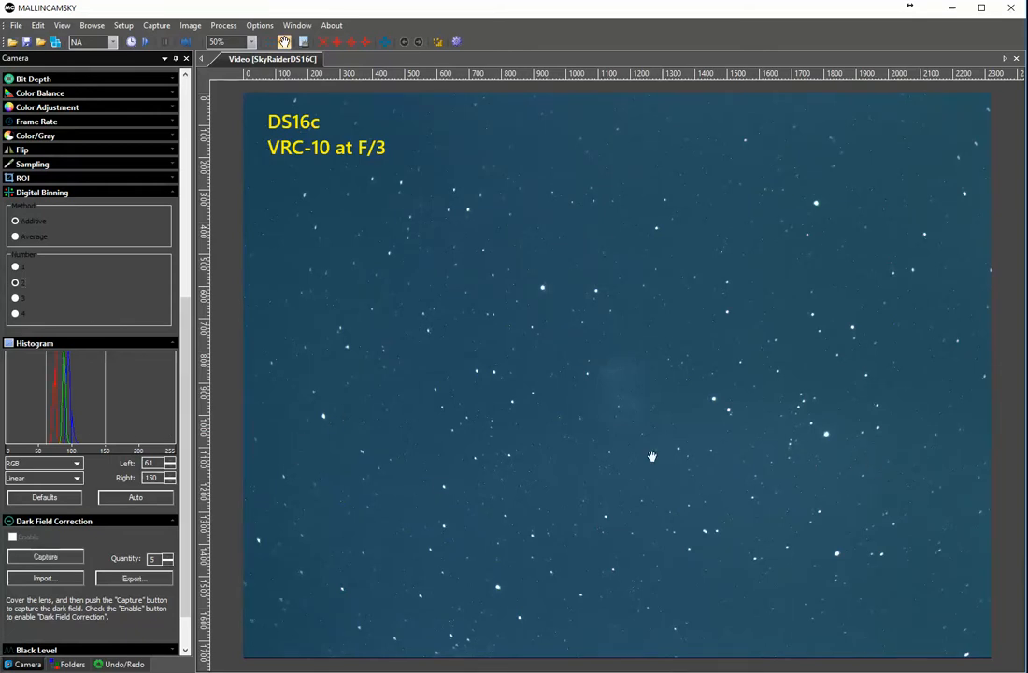
{"action": "mouse_move", "coordinate": [210, 346]}
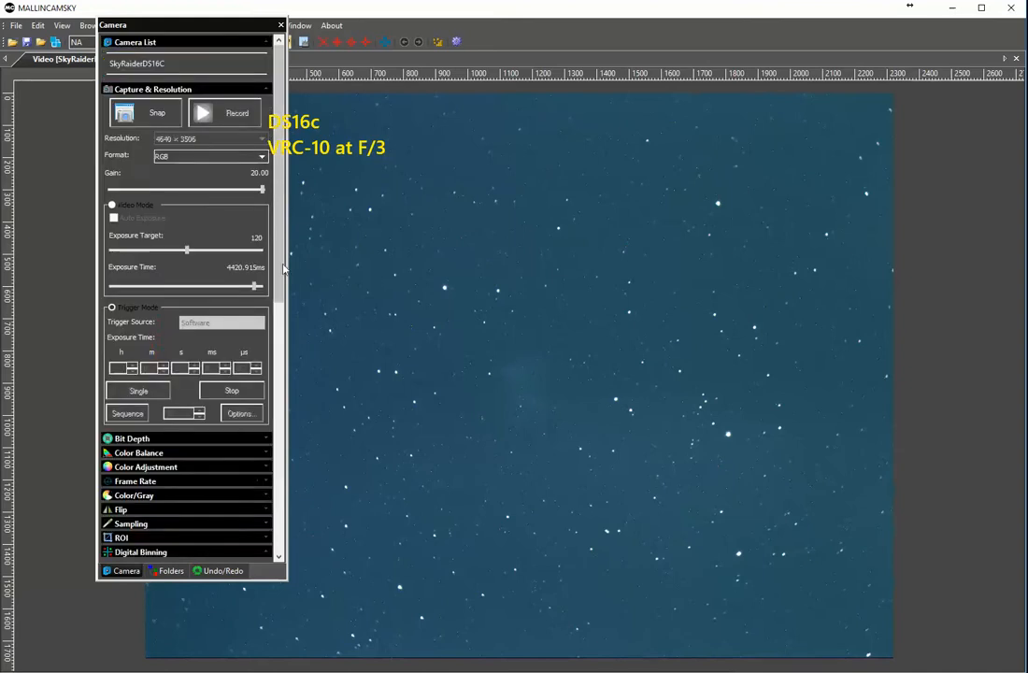
{"action": "mouse_move", "coordinate": [296, 365]}
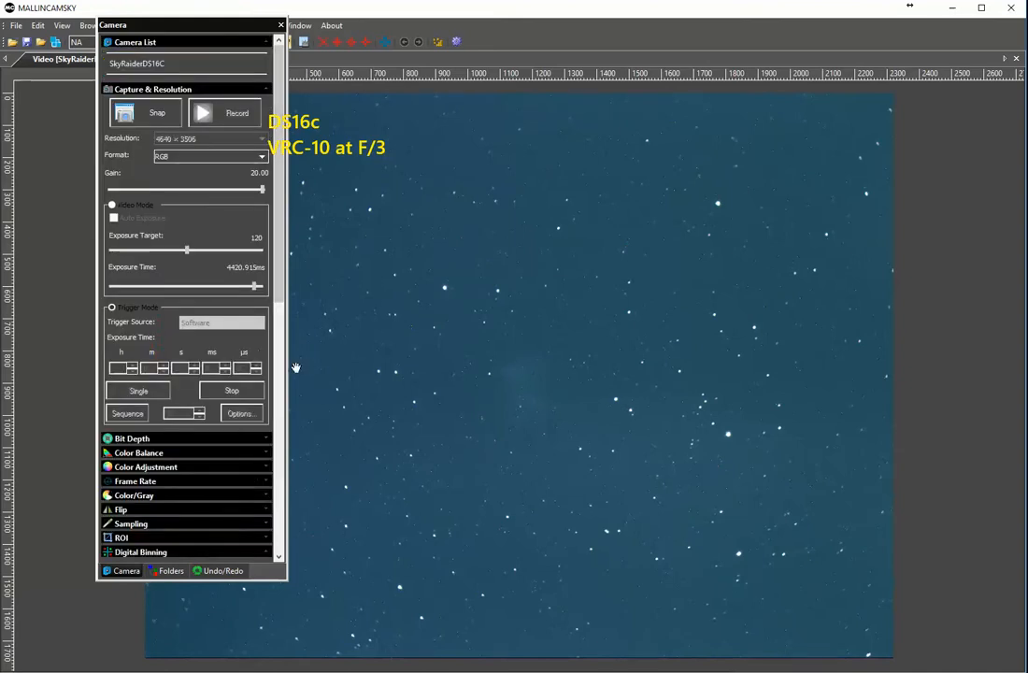
{"action": "mouse_move", "coordinate": [203, 30]}
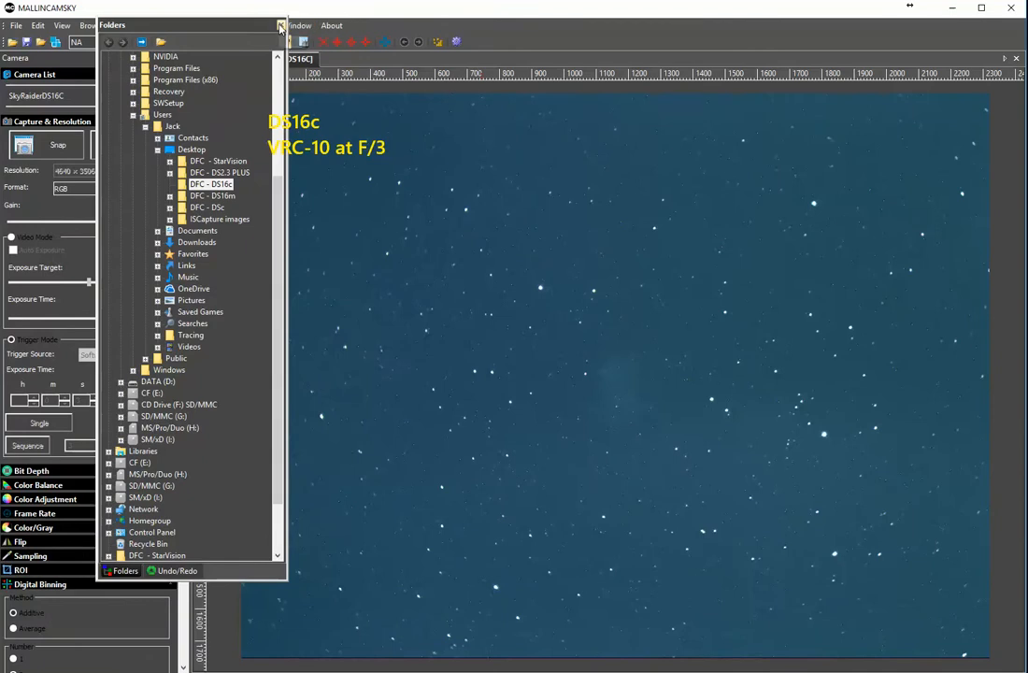
Dock the floating Camera panel back on the left edge of the main window.
{"action": "left_click", "coordinate": [280, 26]}
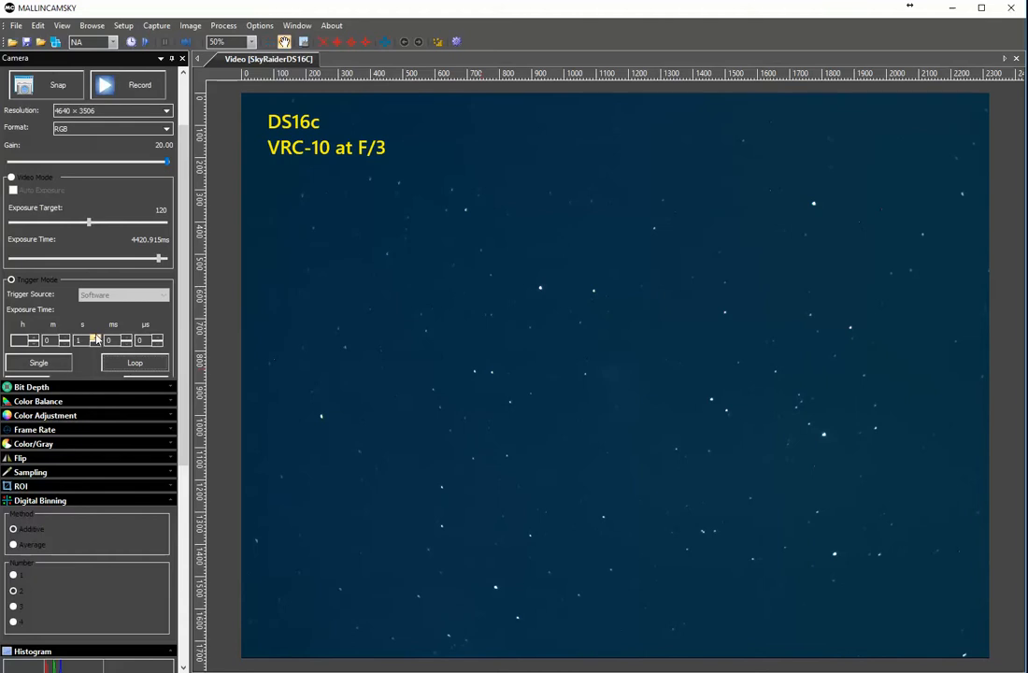
Set Trigger Mode to Loop so triggered frames capture continuously.
{"action": "left_click", "coordinate": [135, 363]}
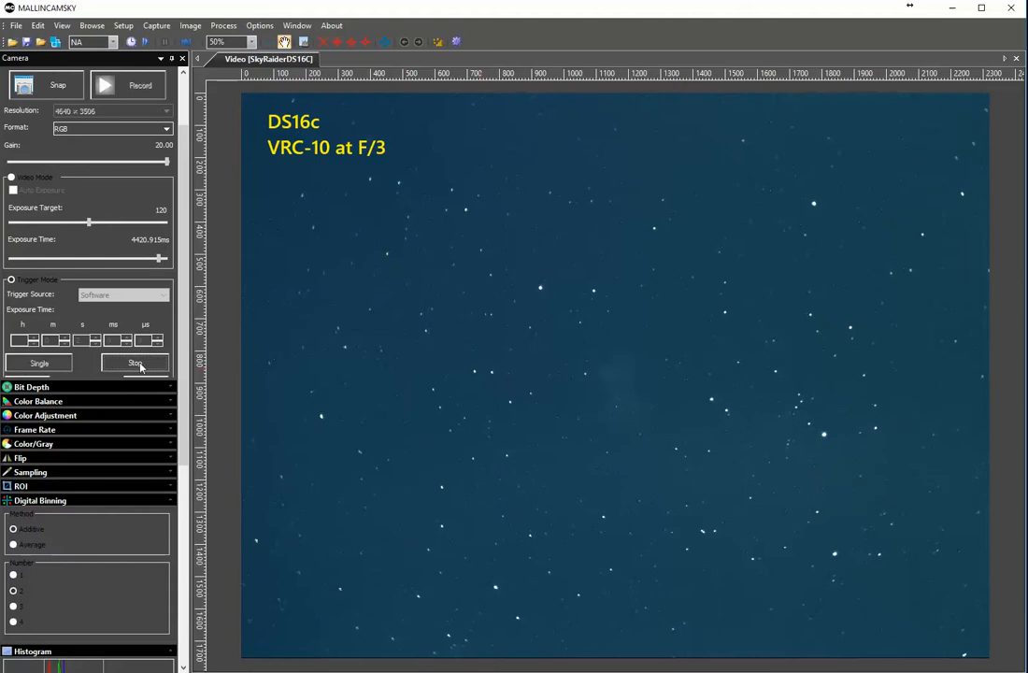
{"action": "left_click", "coordinate": [134, 362]}
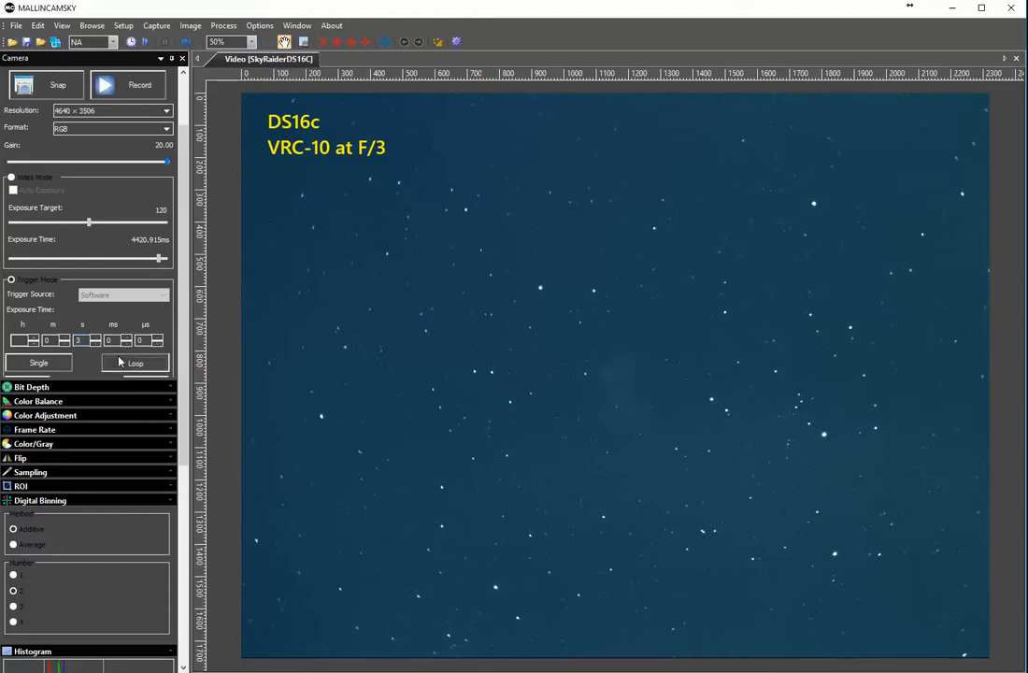
{"action": "left_click", "coordinate": [135, 362]}
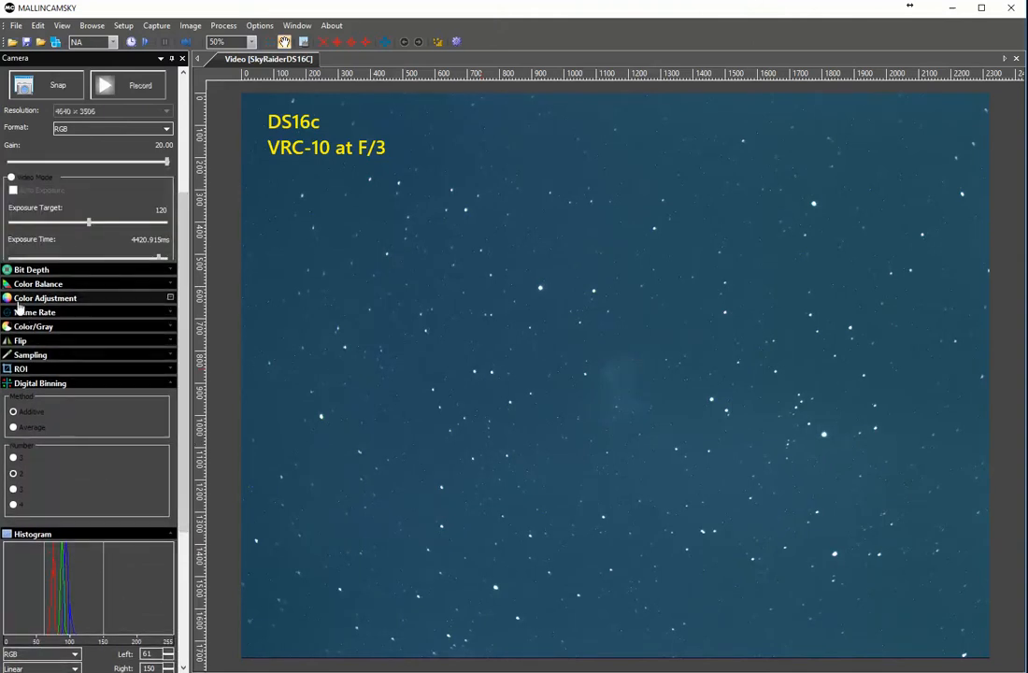
Raise the Gamma slider in Color Adjustment, then ease it back slightly to darken the background.
{"action": "left_click", "coordinate": [45, 297]}
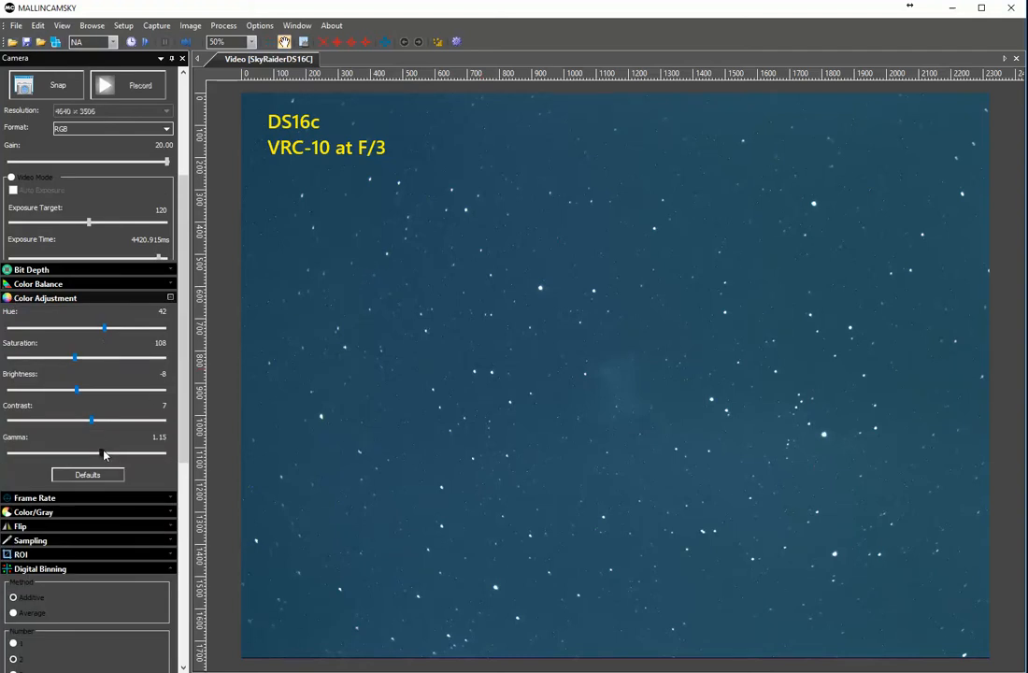
{"action": "left_click_drag", "start_coordinate": [101, 454], "coordinate": [138, 454]}
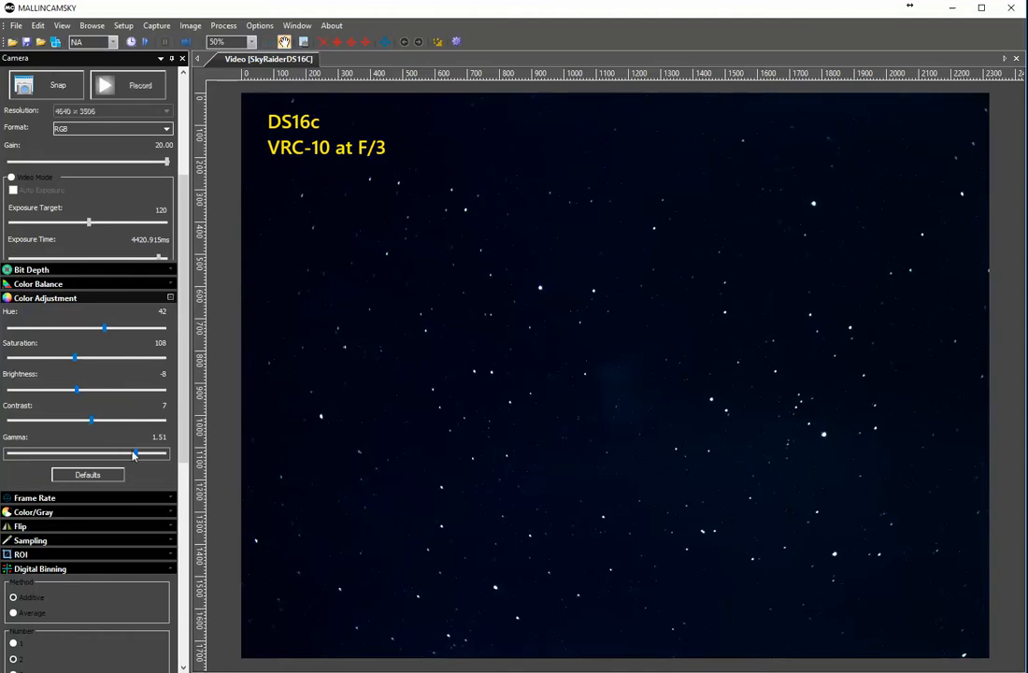
{"action": "left_click_drag", "start_coordinate": [135, 454], "coordinate": [124, 454]}
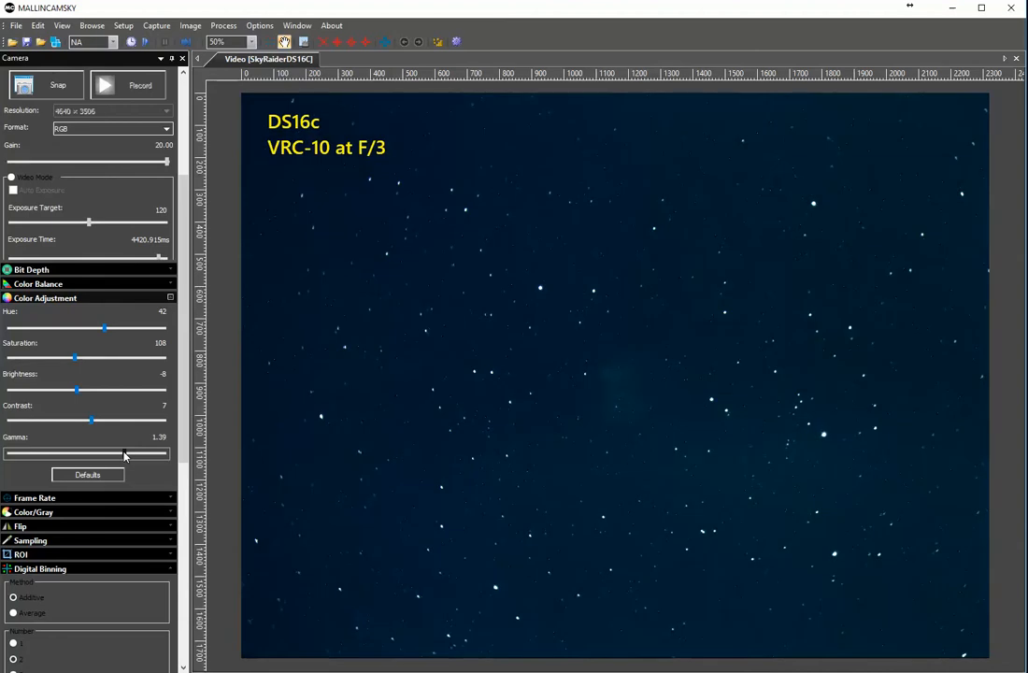
{"action": "left_click_drag", "start_coordinate": [123, 454], "coordinate": [119, 454]}
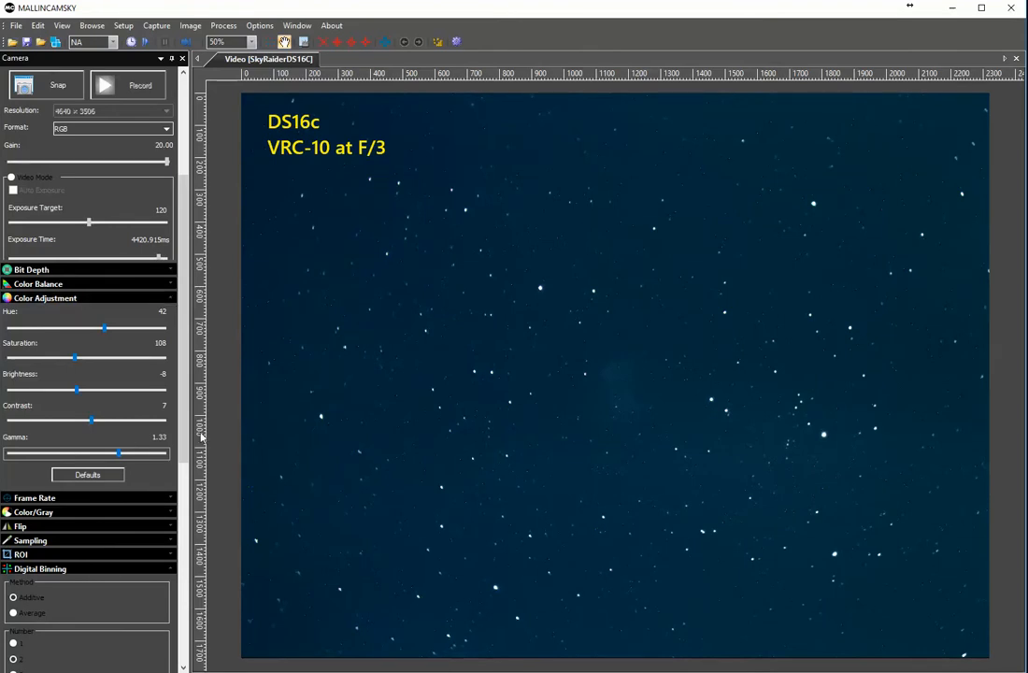
{"action": "scroll", "scroll_direction": "down", "scroll_amount": 3}
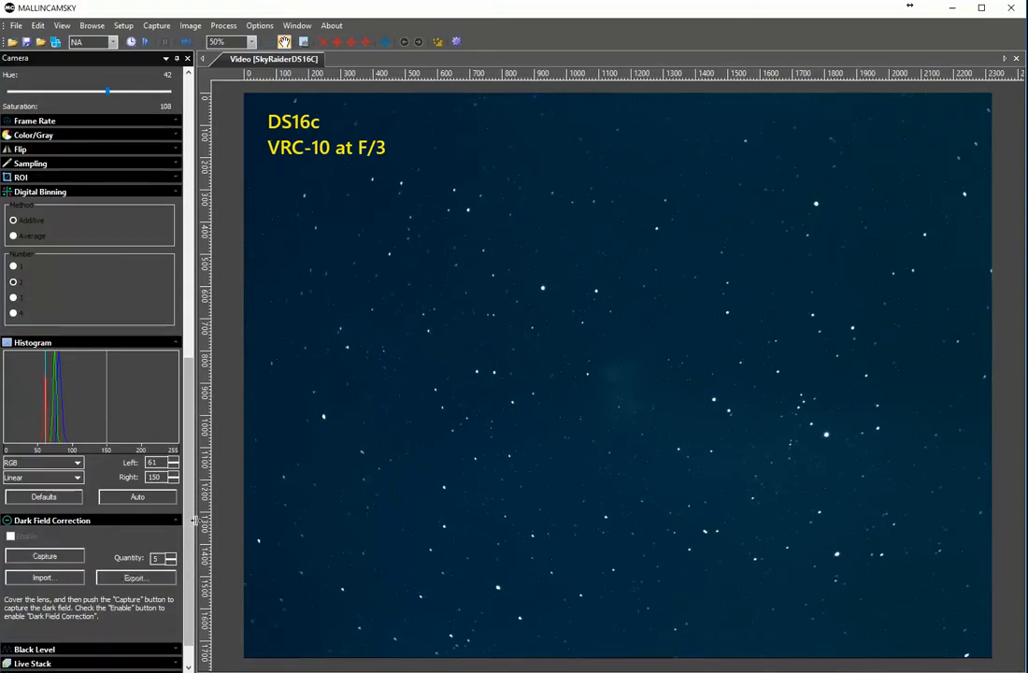
Set the Live Stack frame number, choose Average stacking and enable live stacking.
{"action": "left_click", "coordinate": [15, 101]}
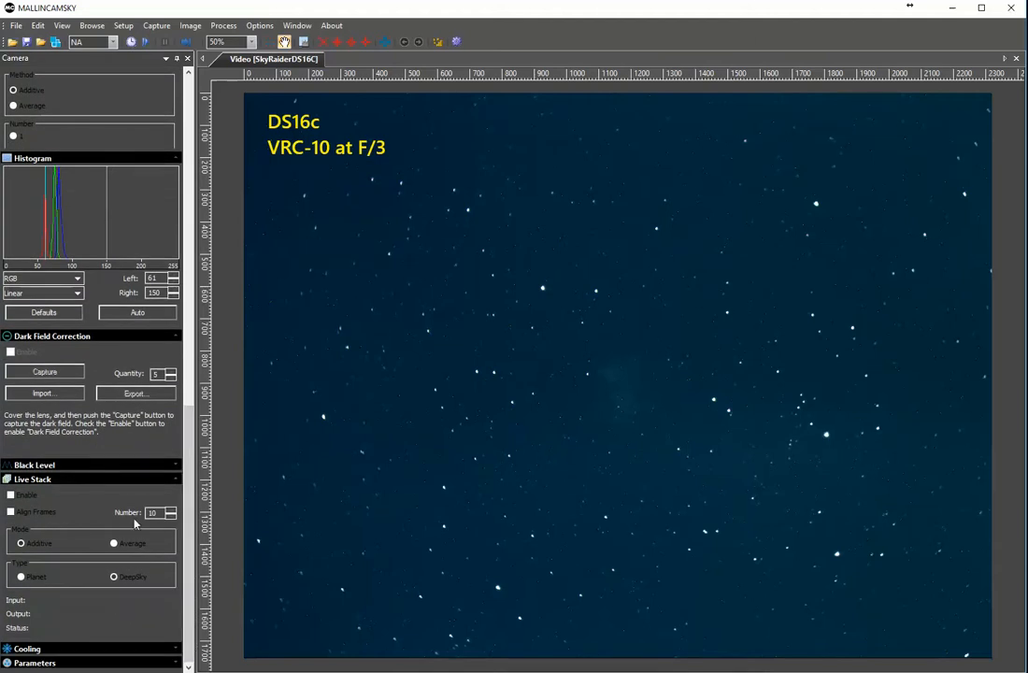
{"action": "left_click", "coordinate": [169, 516]}
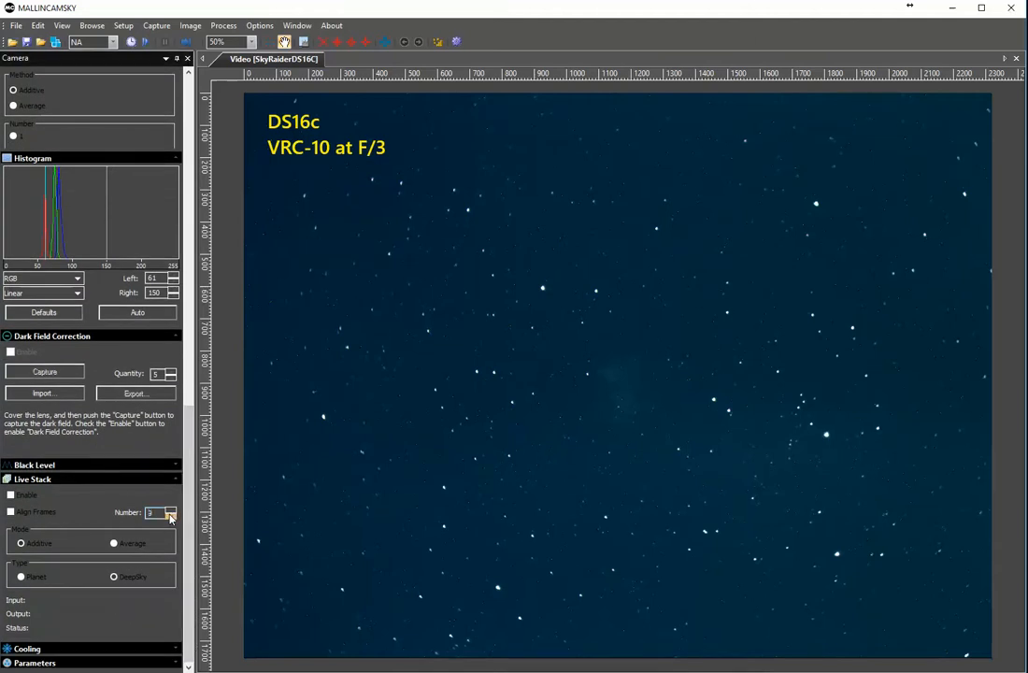
{"action": "left_click", "coordinate": [169, 508]}
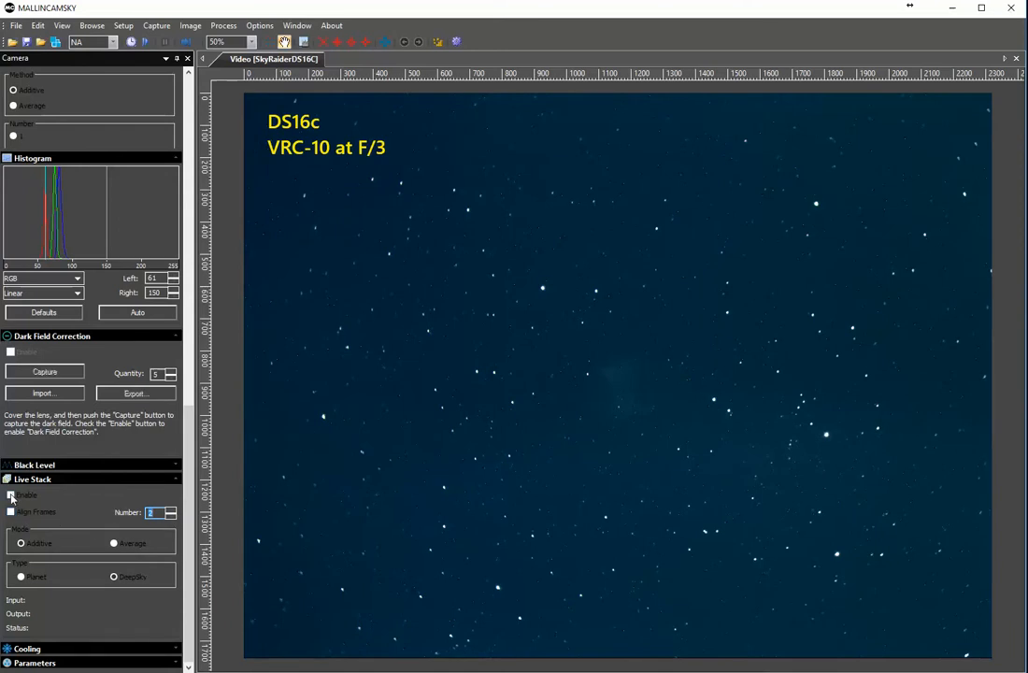
{"action": "left_click", "coordinate": [11, 494]}
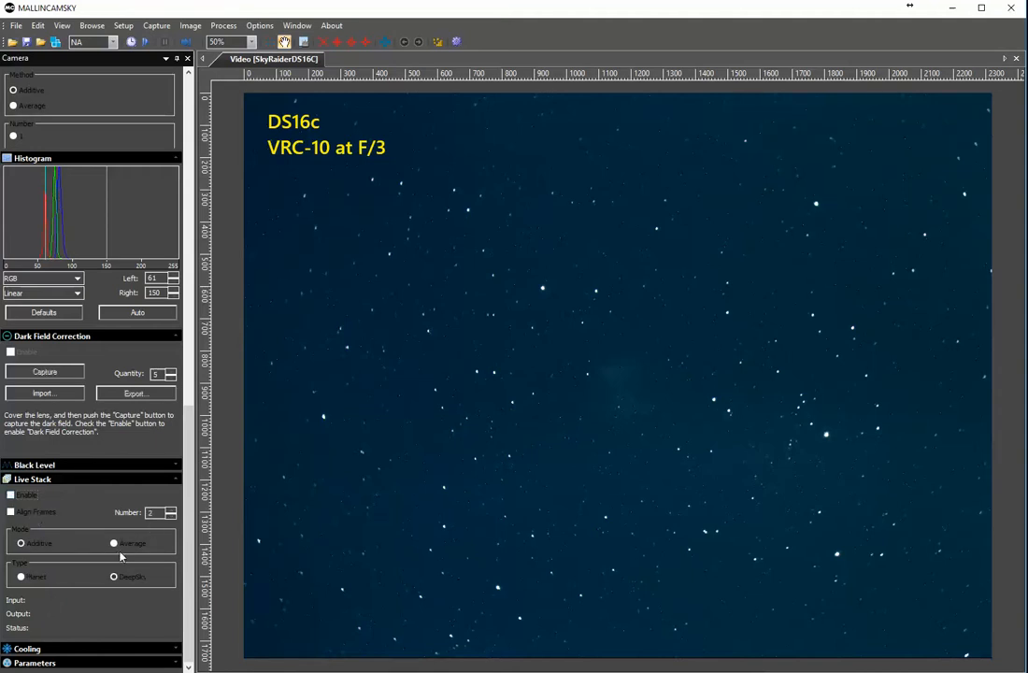
{"action": "left_click", "coordinate": [114, 542]}
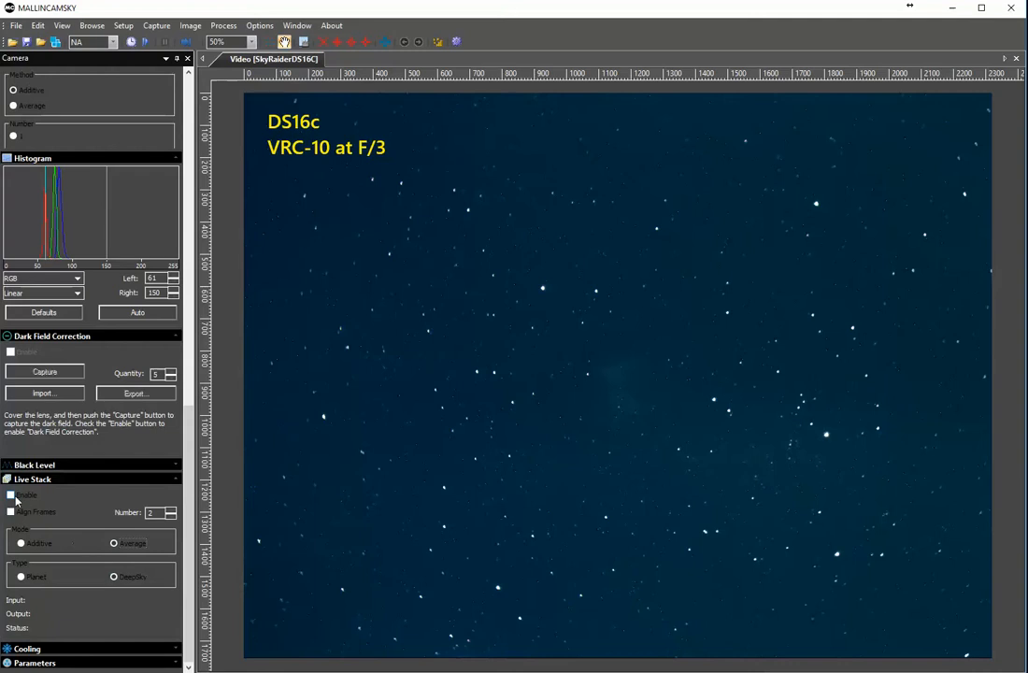
{"action": "left_click", "coordinate": [11, 494]}
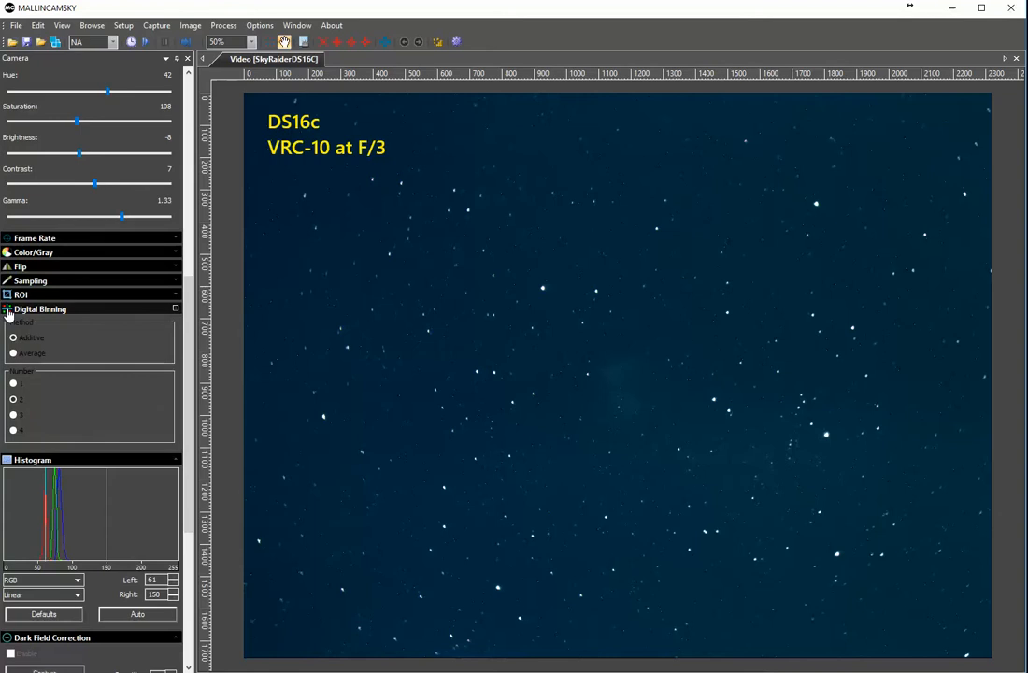
Collapse Digital Binning, tweak the histogram and zoom the live star field to 100%.
{"action": "left_click", "coordinate": [7, 310]}
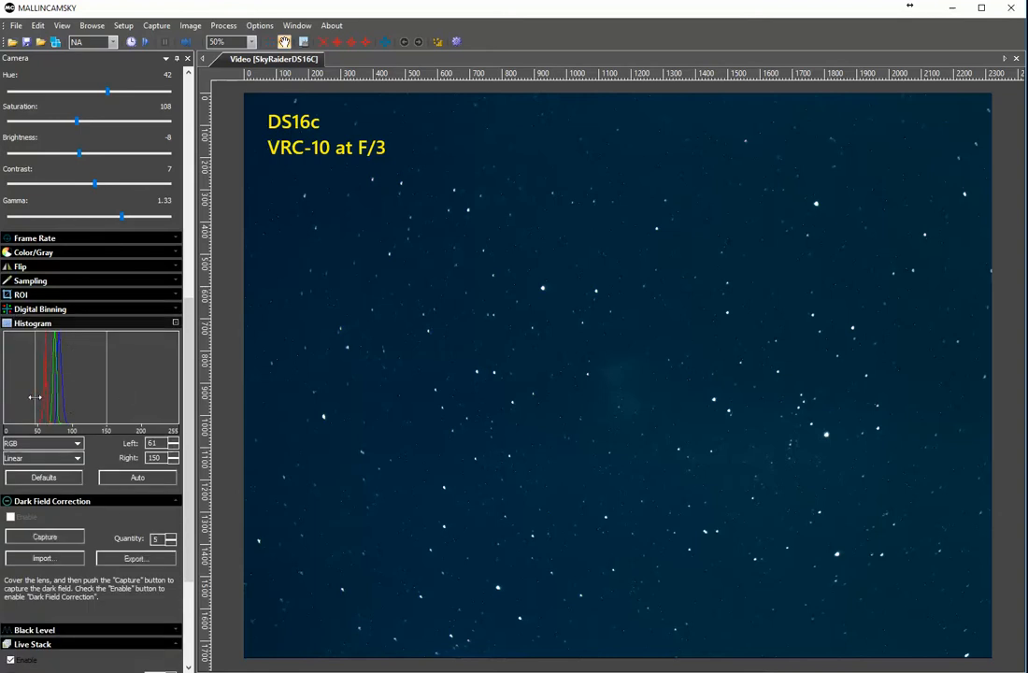
{"action": "left_click_drag", "start_coordinate": [38, 402], "coordinate": [28, 402]}
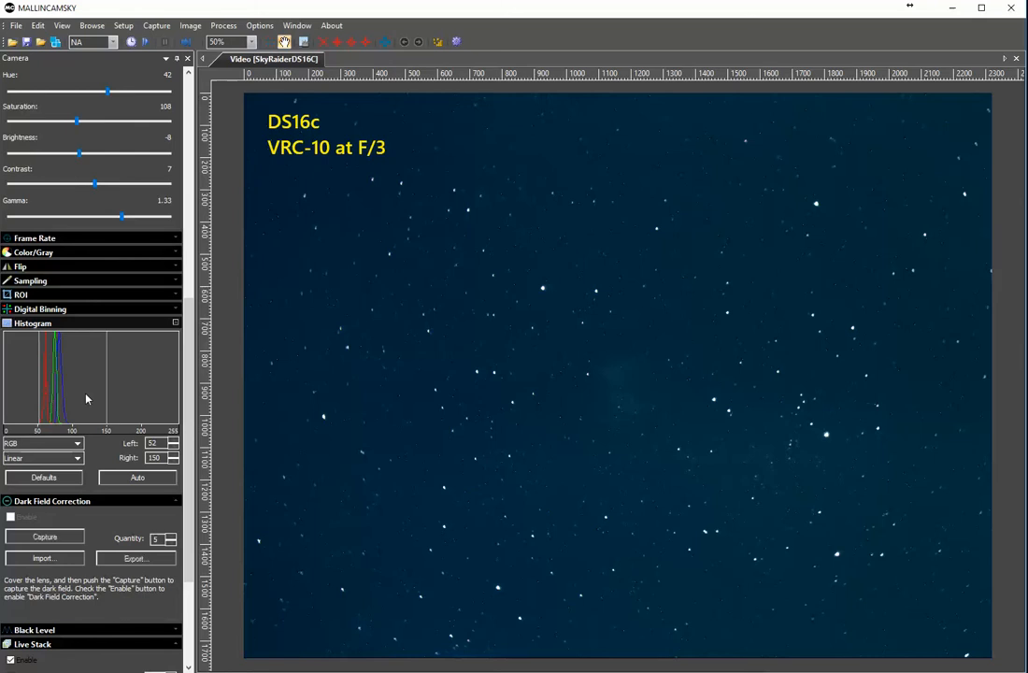
{"action": "mouse_move", "coordinate": [93, 396]}
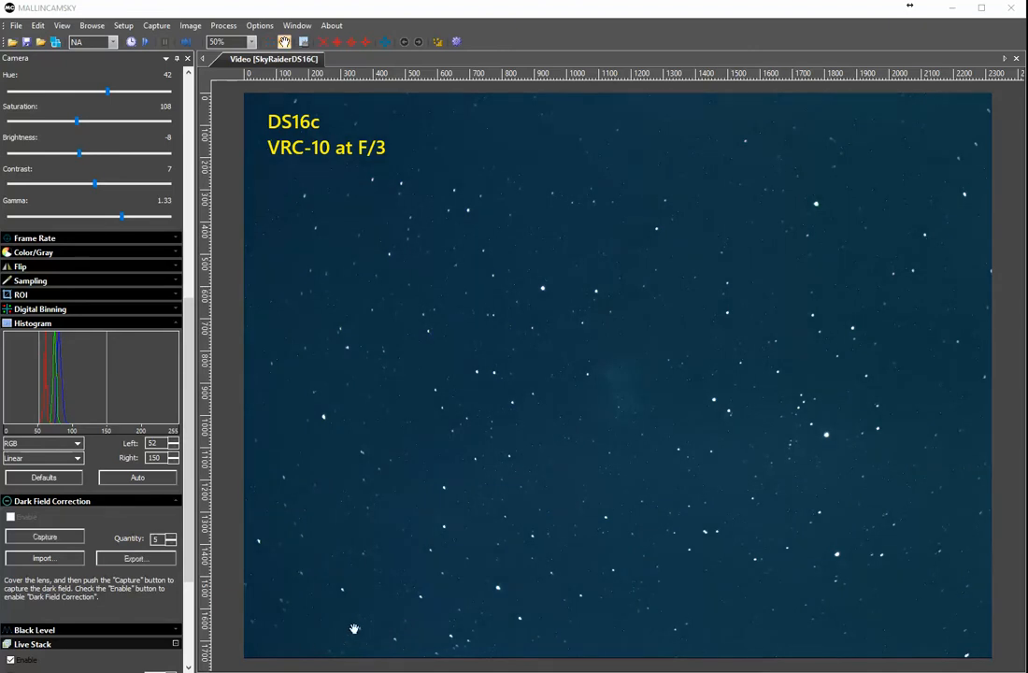
{"action": "left_click", "coordinate": [250, 41]}
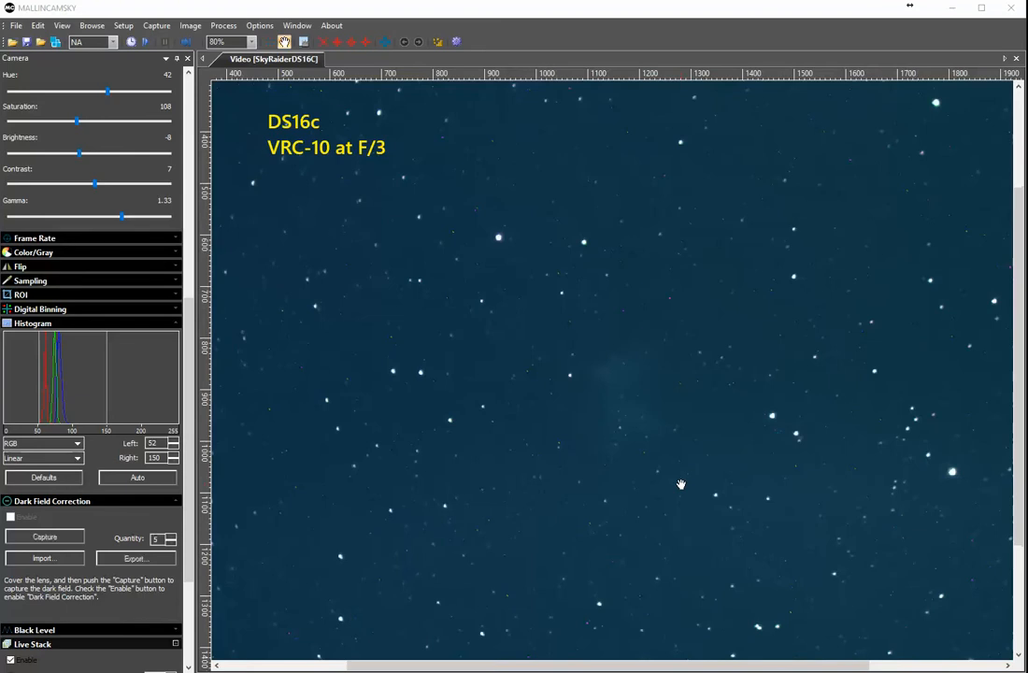
{"action": "left_click", "coordinate": [250, 41]}
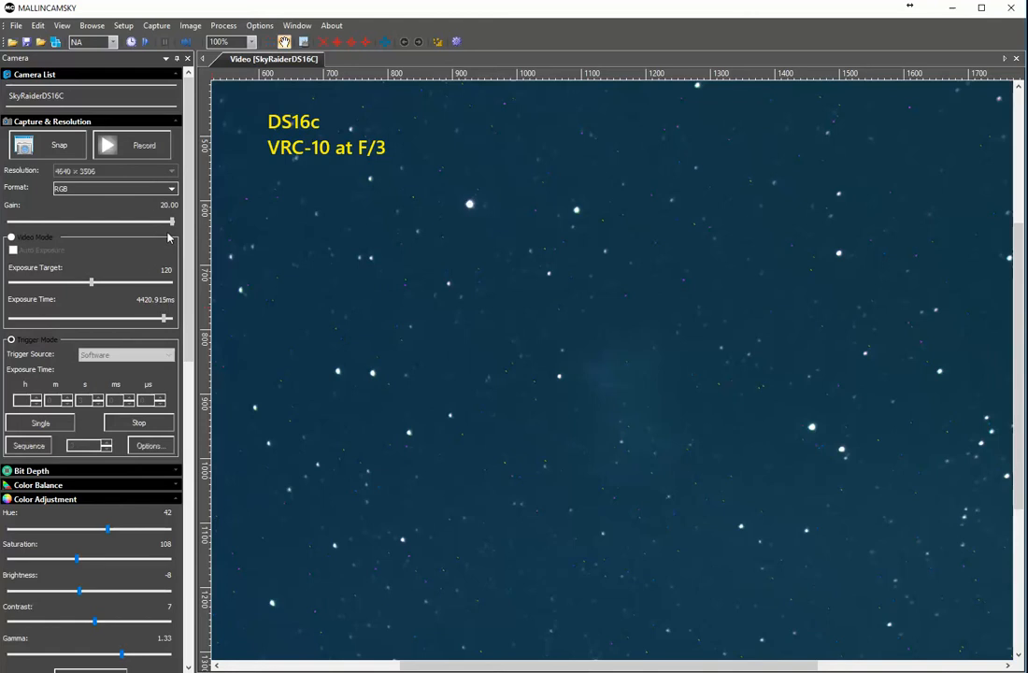
{"action": "mouse_move", "coordinate": [133, 227]}
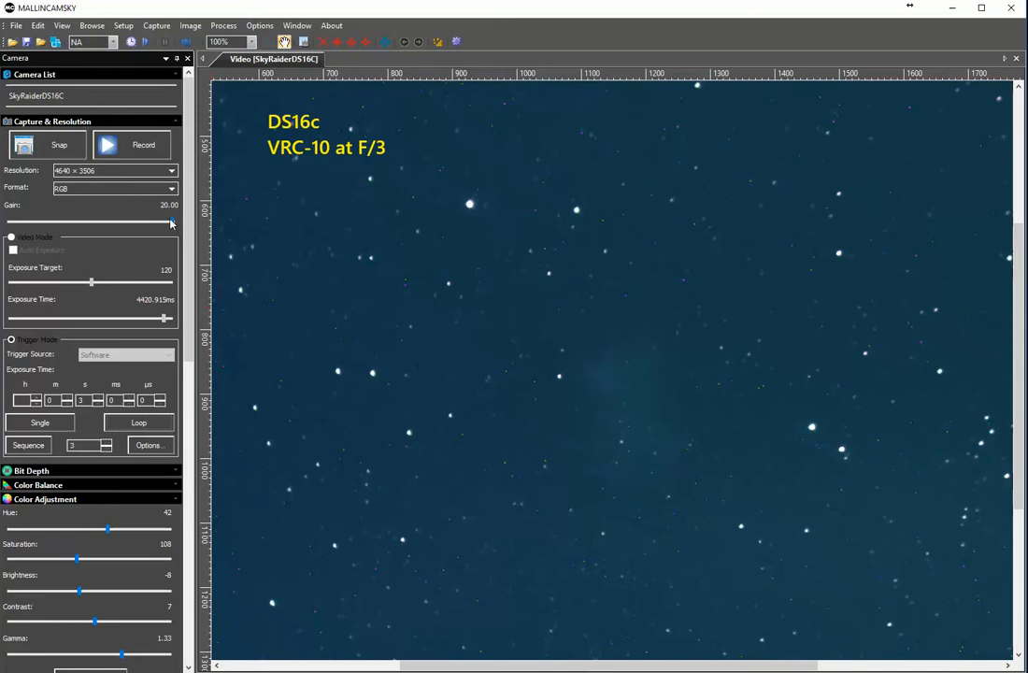
Lower the Gain slider to 14.00.
{"action": "left_click_drag", "start_coordinate": [172, 222], "coordinate": [138, 222]}
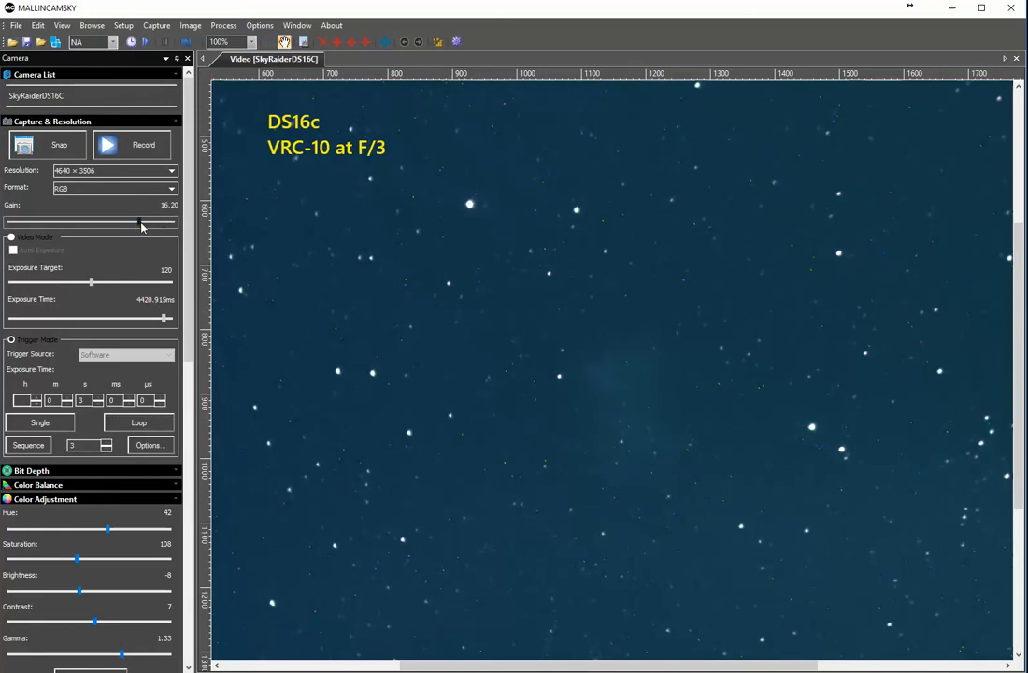
{"action": "left_click_drag", "start_coordinate": [140, 221], "coordinate": [127, 221]}
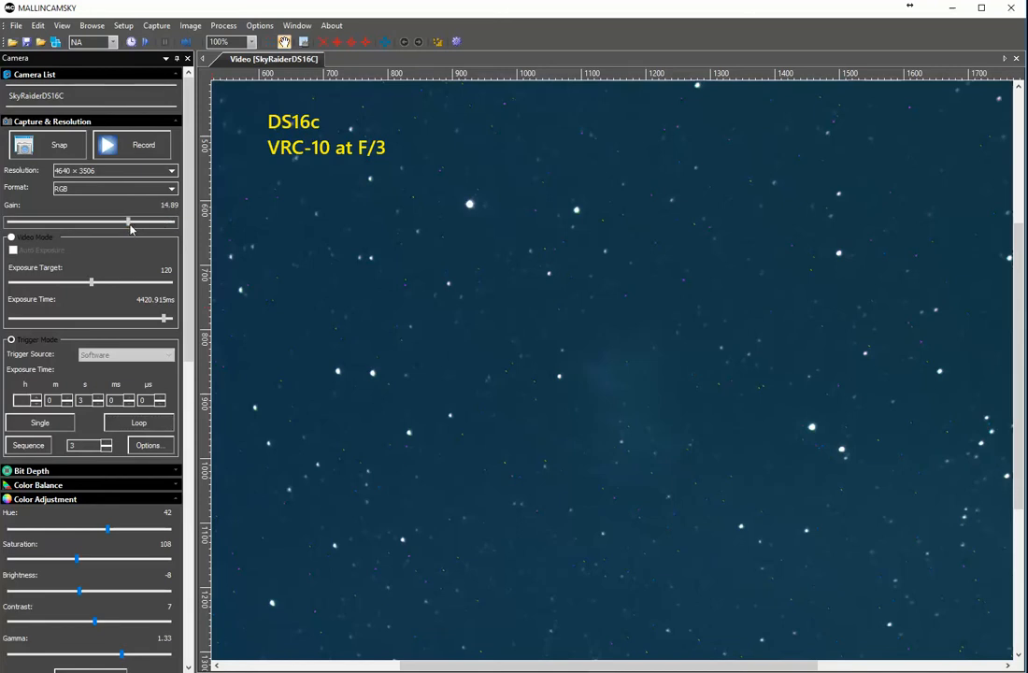
{"action": "left_click", "coordinate": [131, 145]}
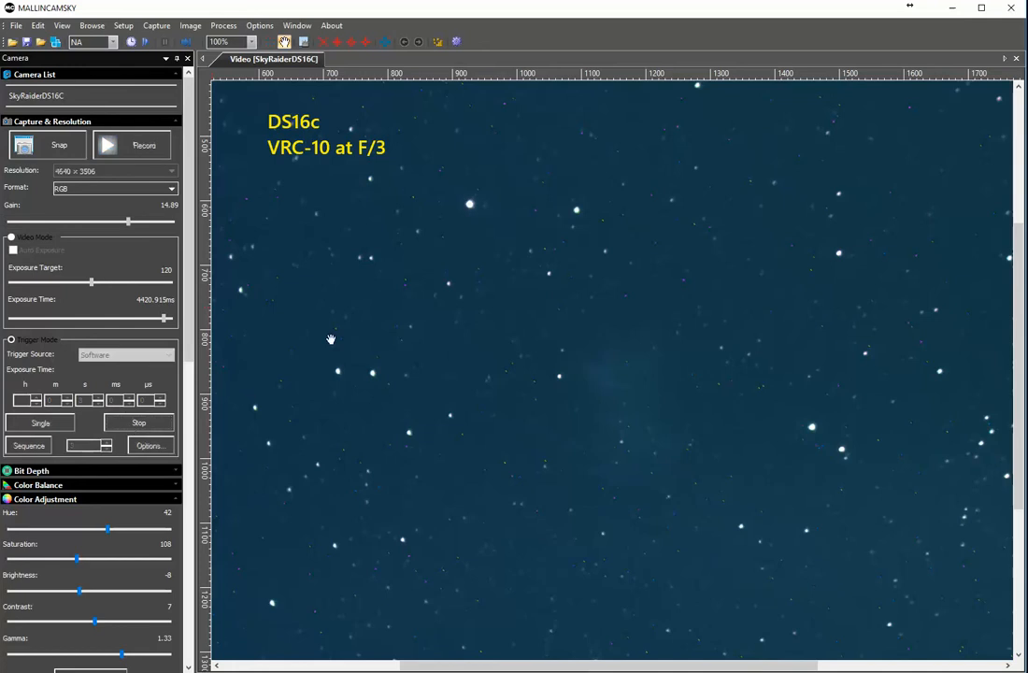
{"action": "mouse_move", "coordinate": [348, 317]}
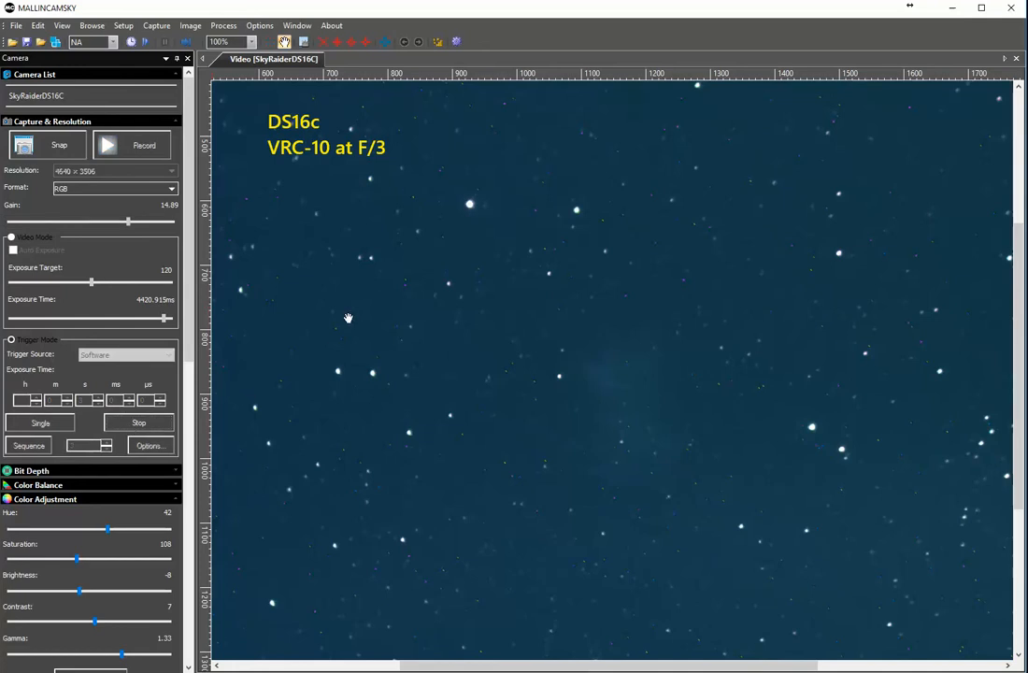
{"action": "mouse_move", "coordinate": [151, 273]}
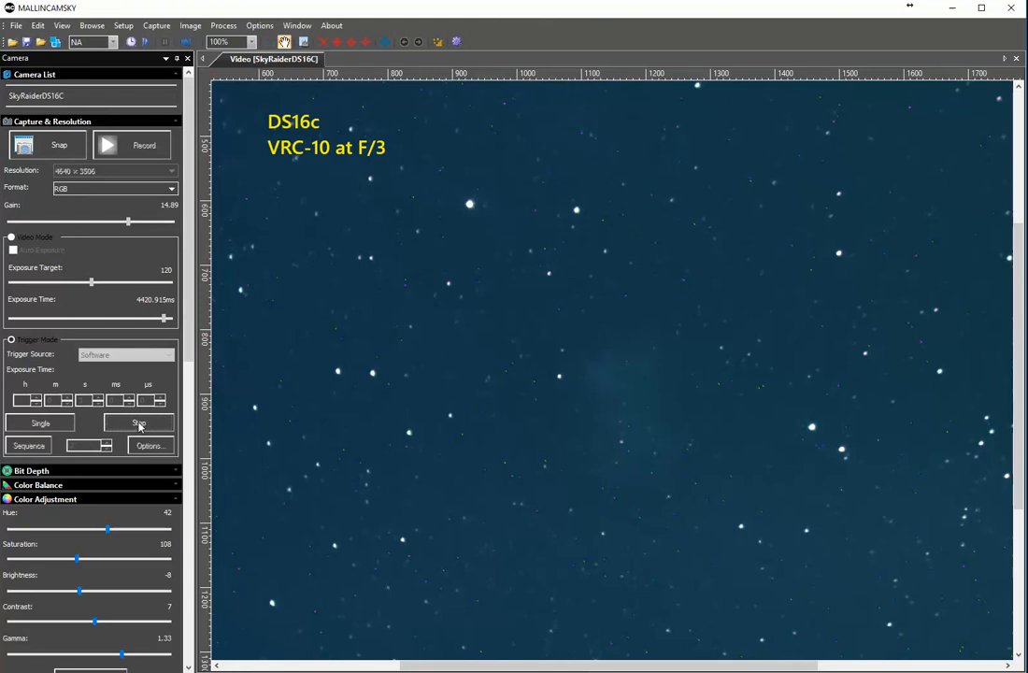
Stop and restart the Loop trigger to resume exposures at the new gain.
{"action": "left_click", "coordinate": [139, 422]}
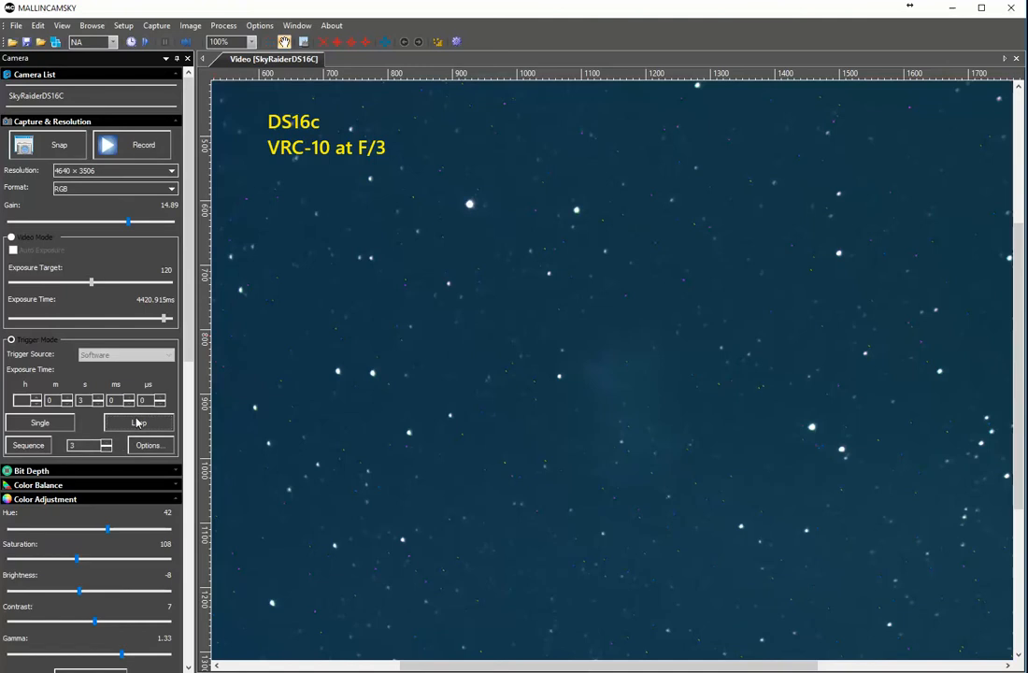
{"action": "left_click", "coordinate": [138, 422]}
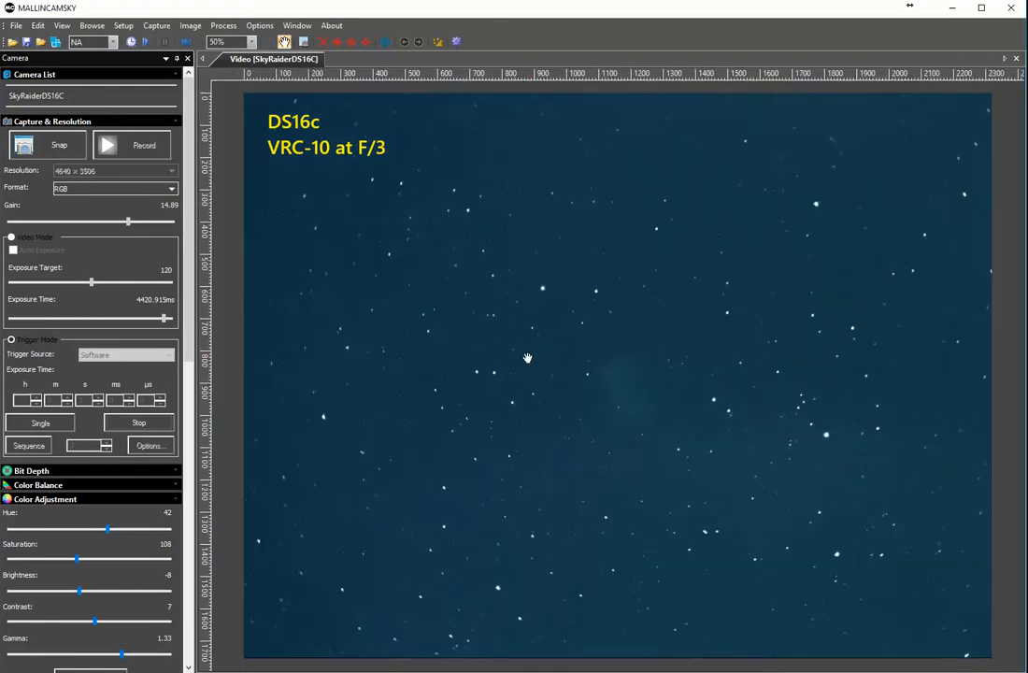
Select a different Digital Binning method and binning factor for the live image.
{"action": "left_click", "coordinate": [250, 41]}
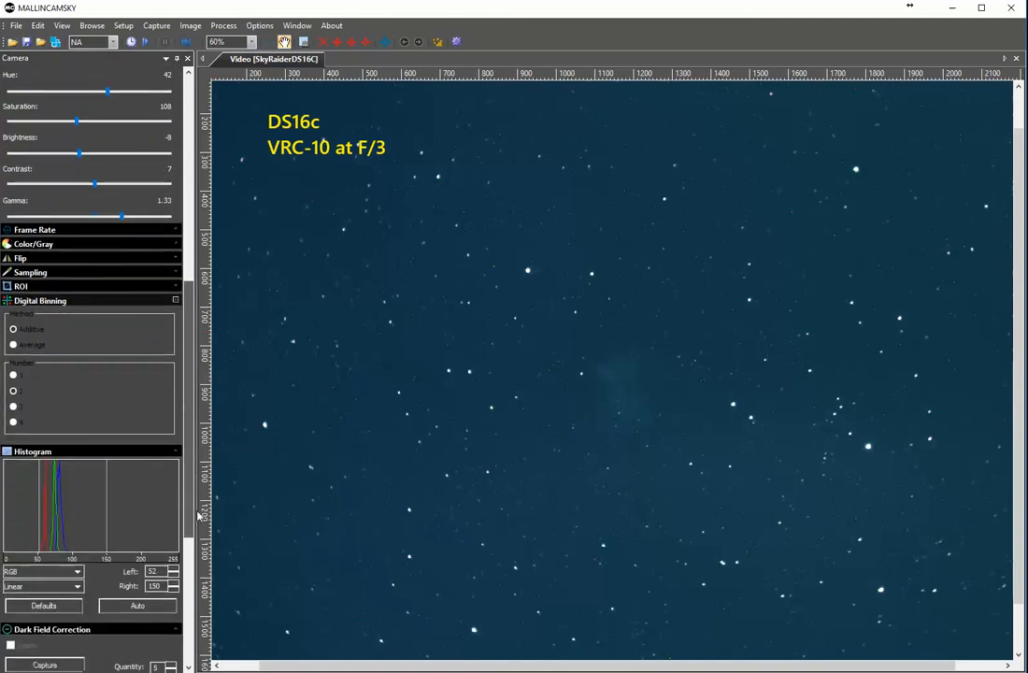
{"action": "left_click", "coordinate": [13, 391]}
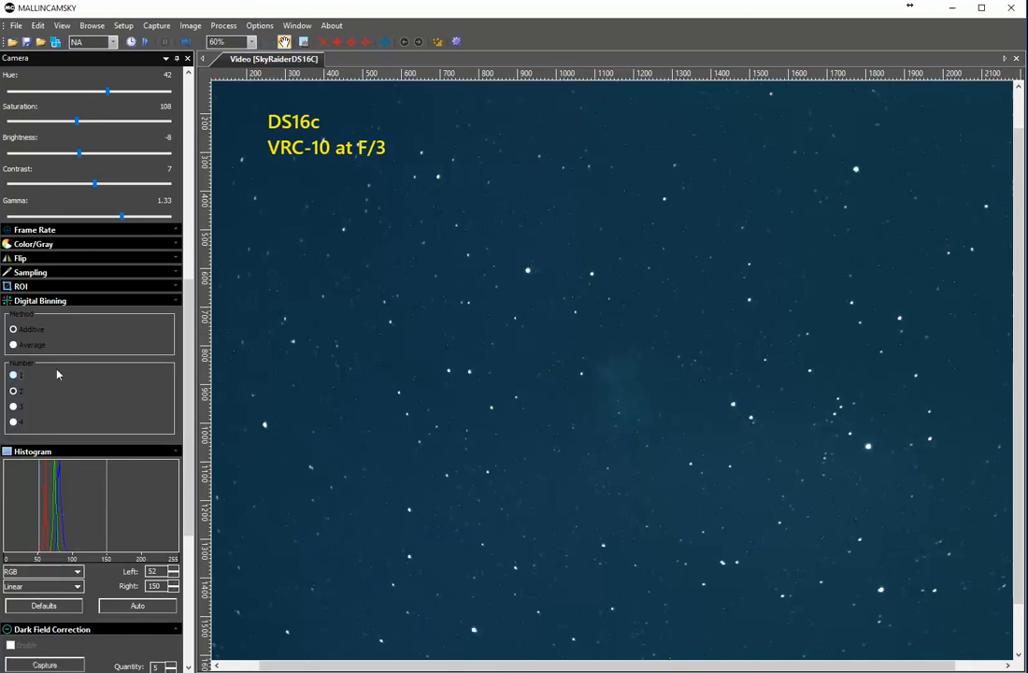
{"action": "mouse_move", "coordinate": [47, 417]}
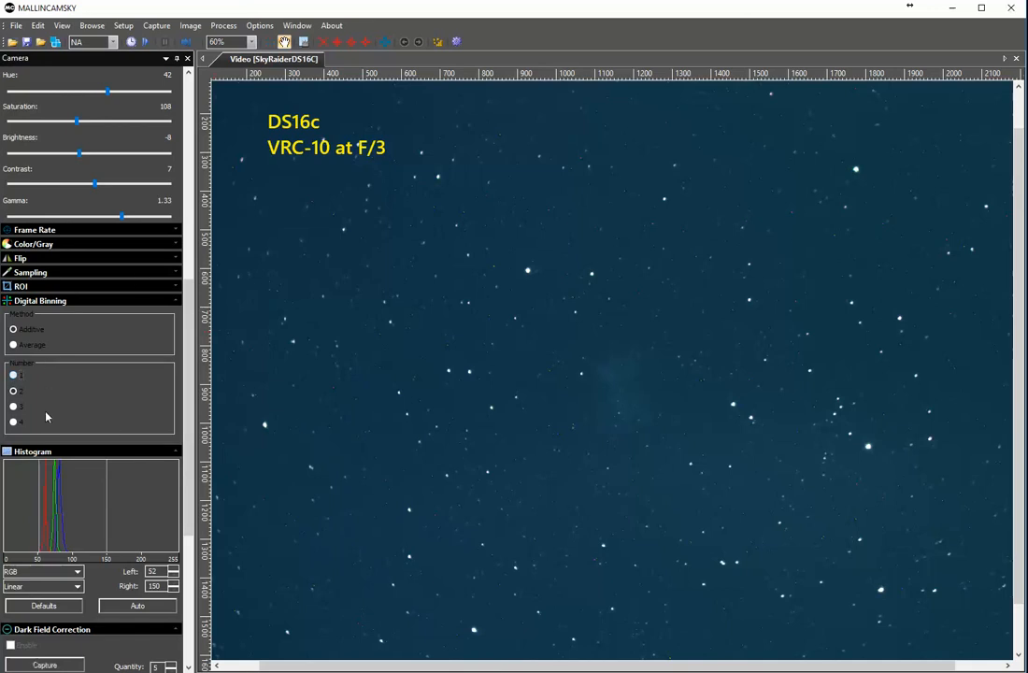
{"action": "left_click", "coordinate": [13, 377]}
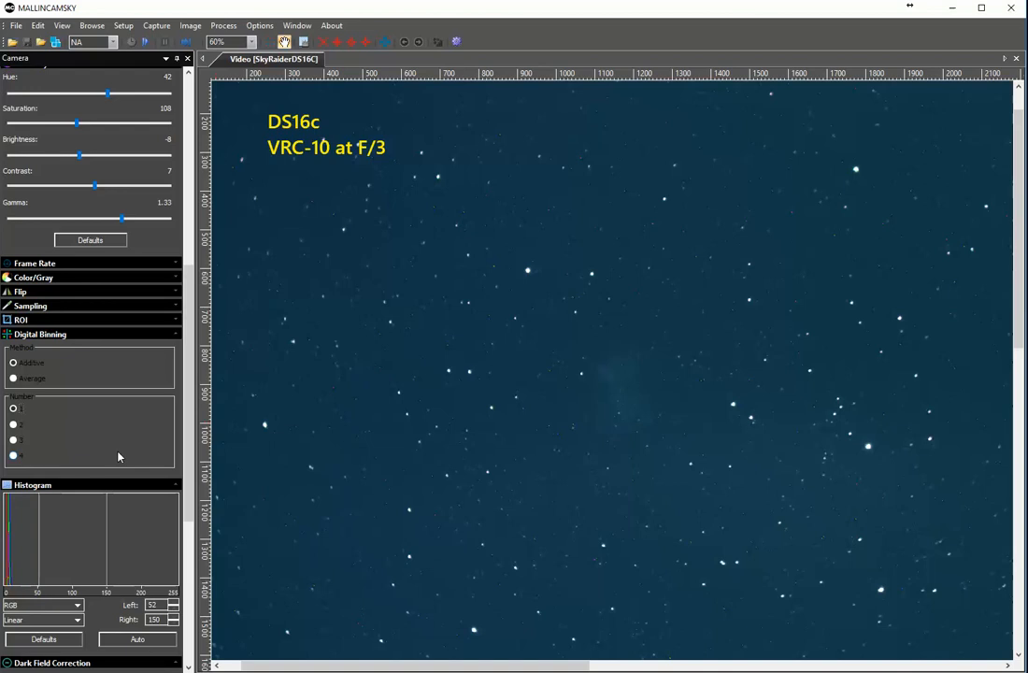
{"action": "mouse_move", "coordinate": [194, 501]}
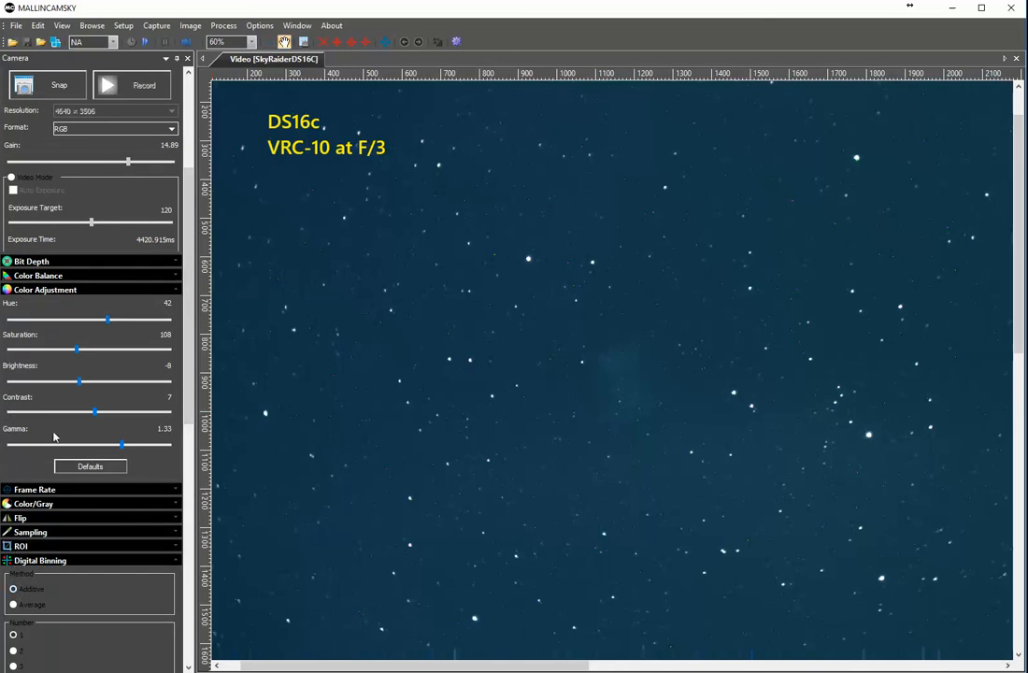
Lower the Brightness slider in Color Adjustment and restart the exposure loop.
{"action": "left_click_drag", "start_coordinate": [78, 381], "coordinate": [63, 382]}
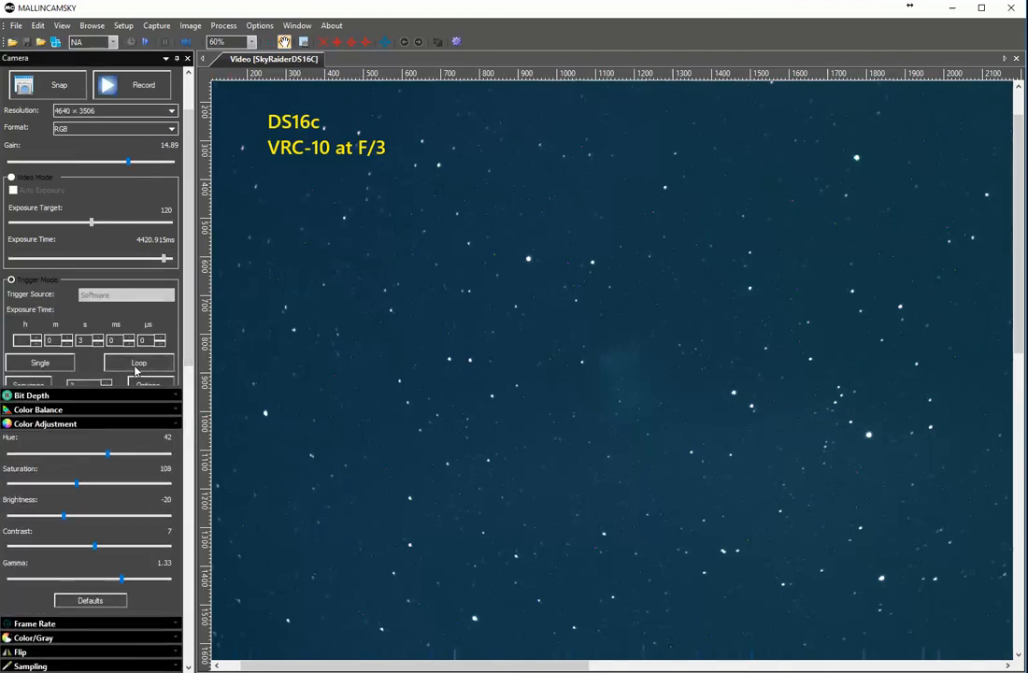
{"action": "left_click", "coordinate": [139, 363]}
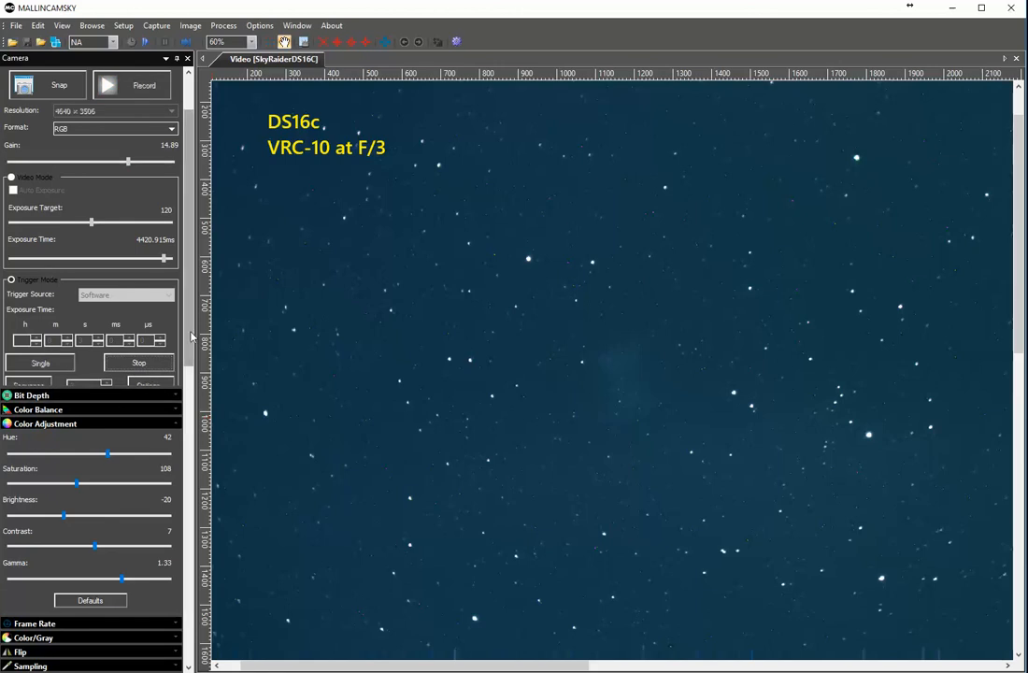
{"action": "scroll", "scroll_direction": "down", "scroll_amount": 3}
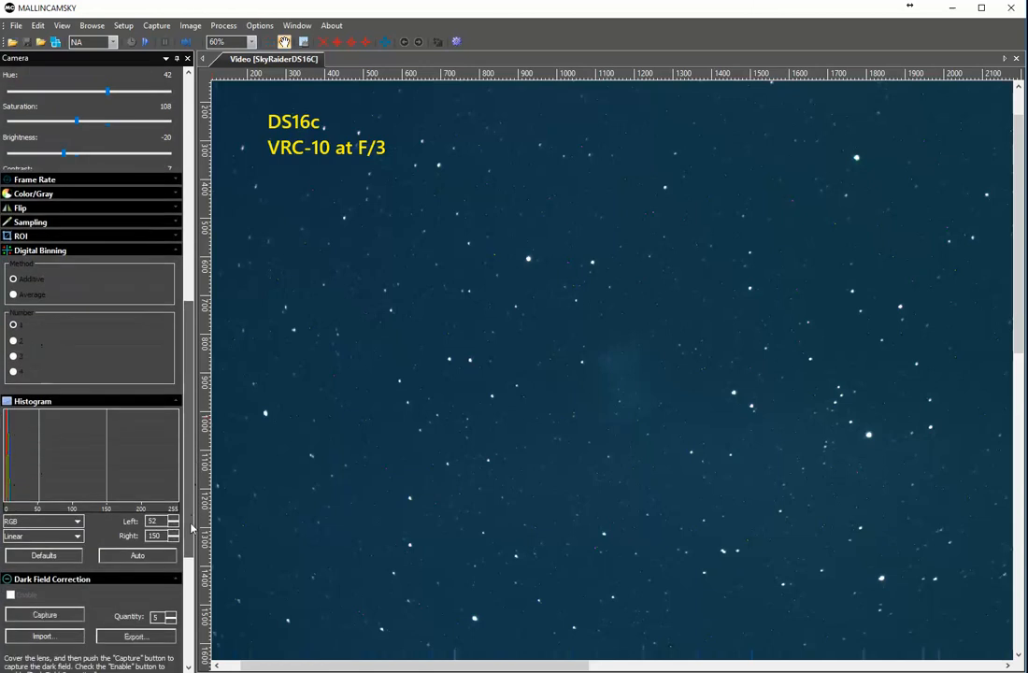